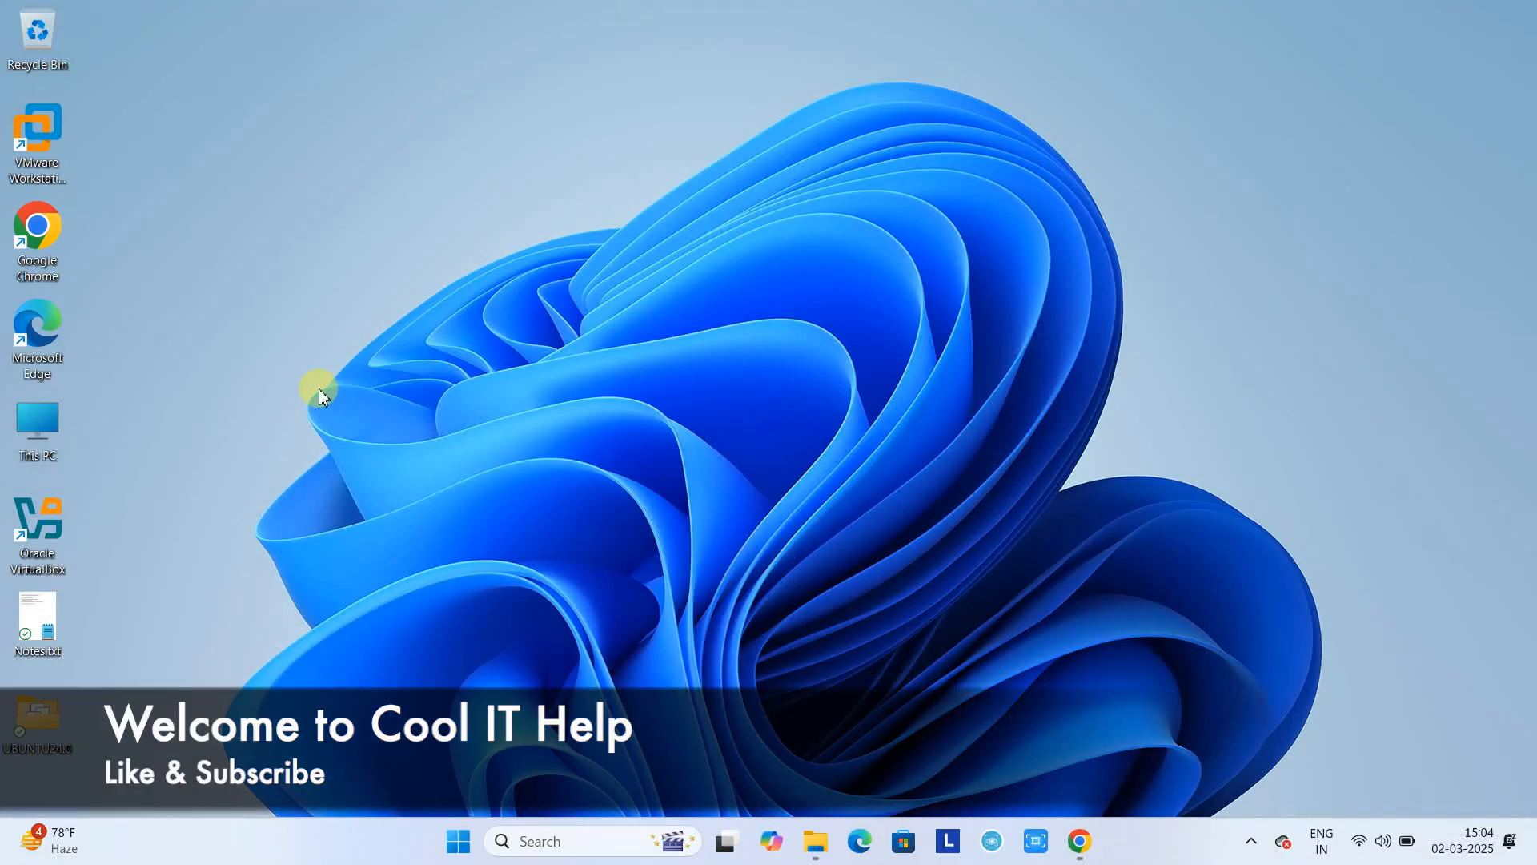
pyautogui.moveTo(407, 417)
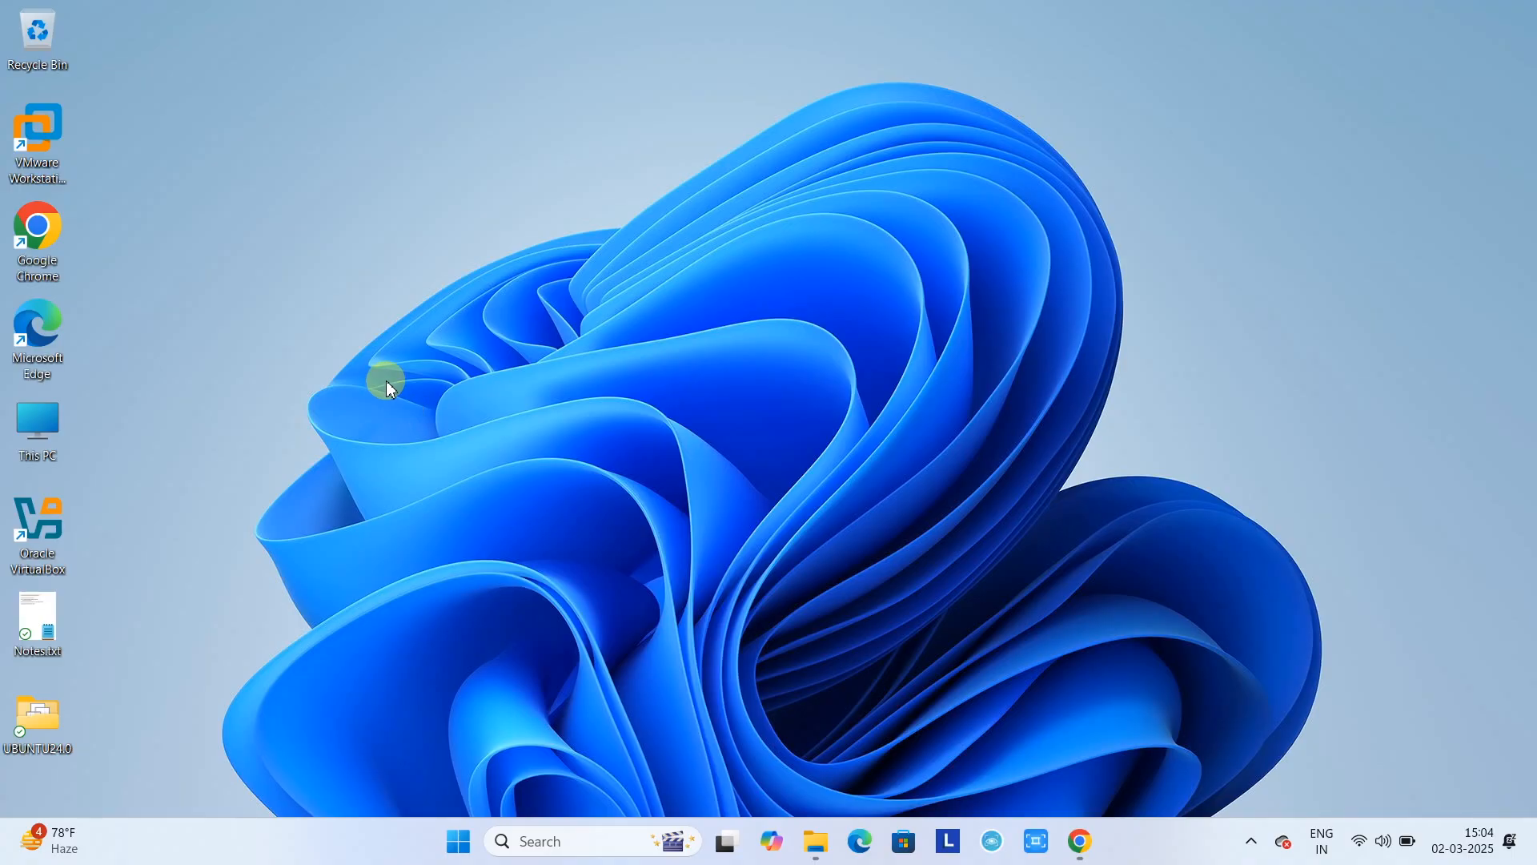
pyautogui.moveTo(188, 171)
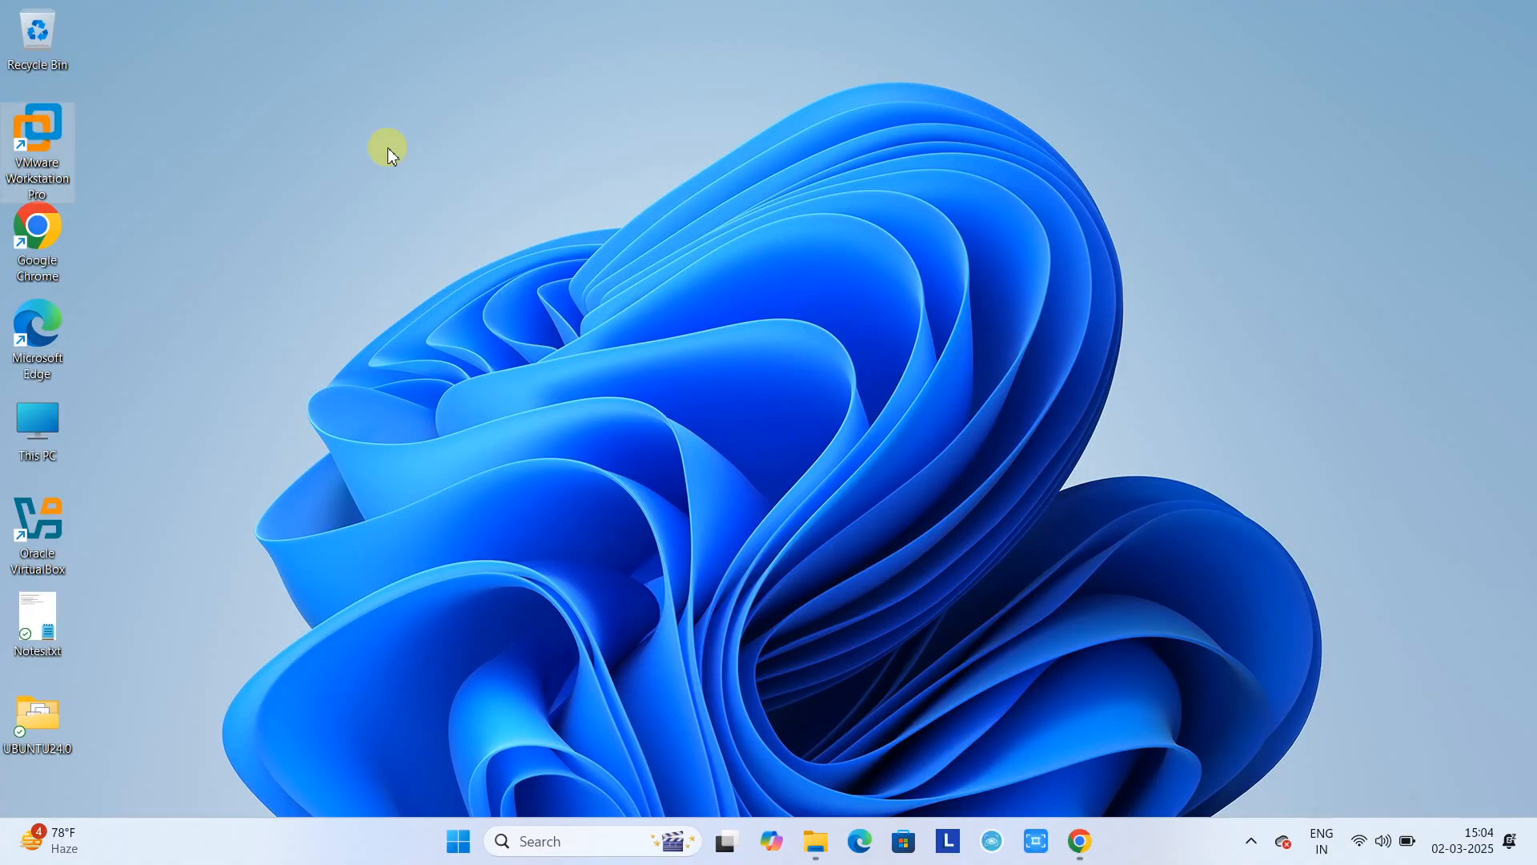
# Launch VMware Workstation Pro from its desktop shortcut and minimize it again
pyautogui.doubleClick(36, 147)
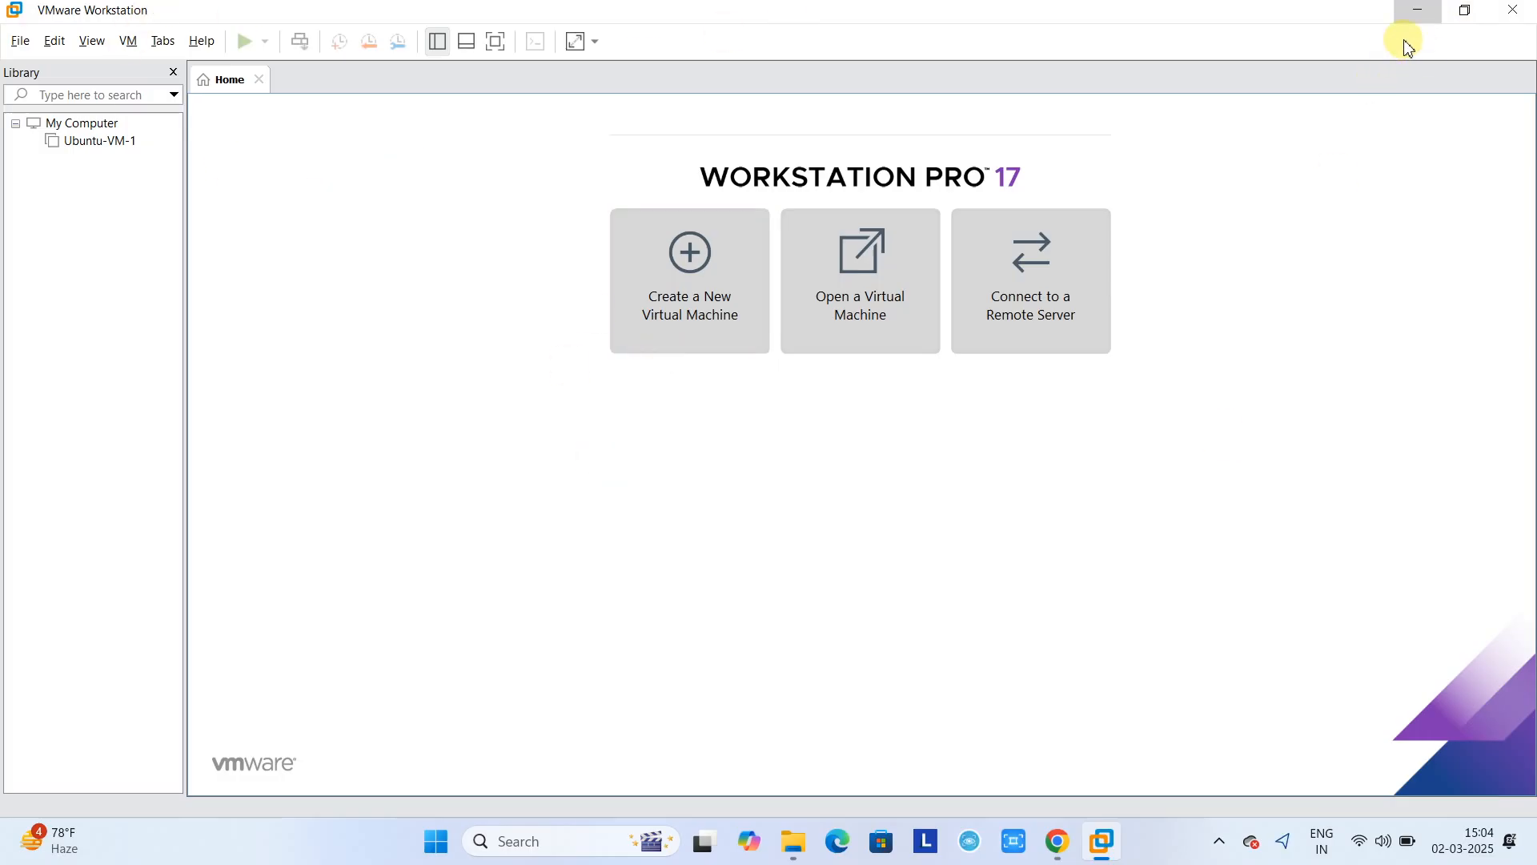
pyautogui.moveTo(1413, 75)
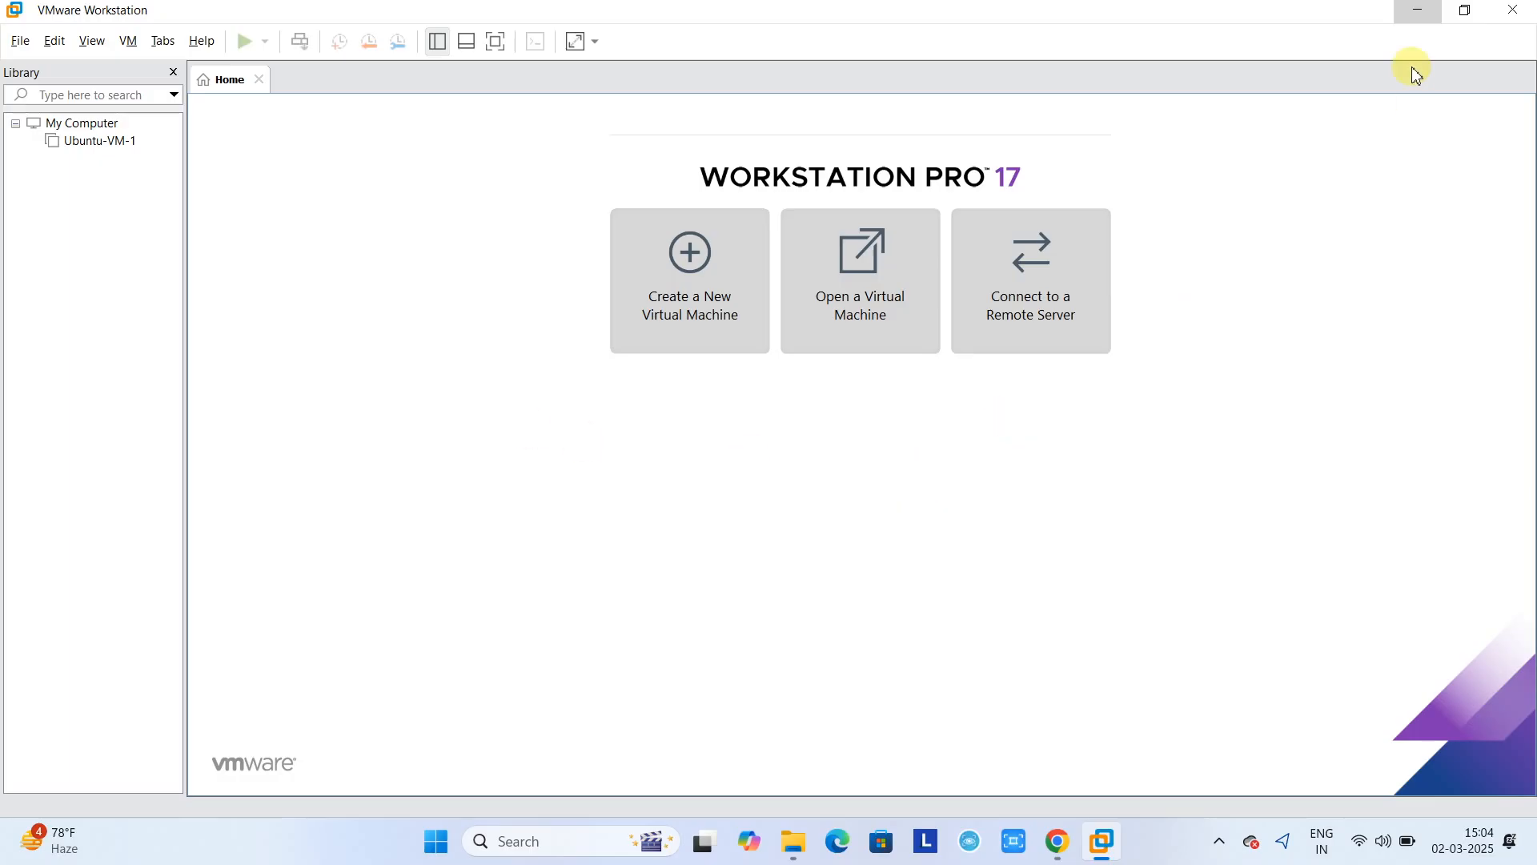
pyautogui.click(1413, 10)
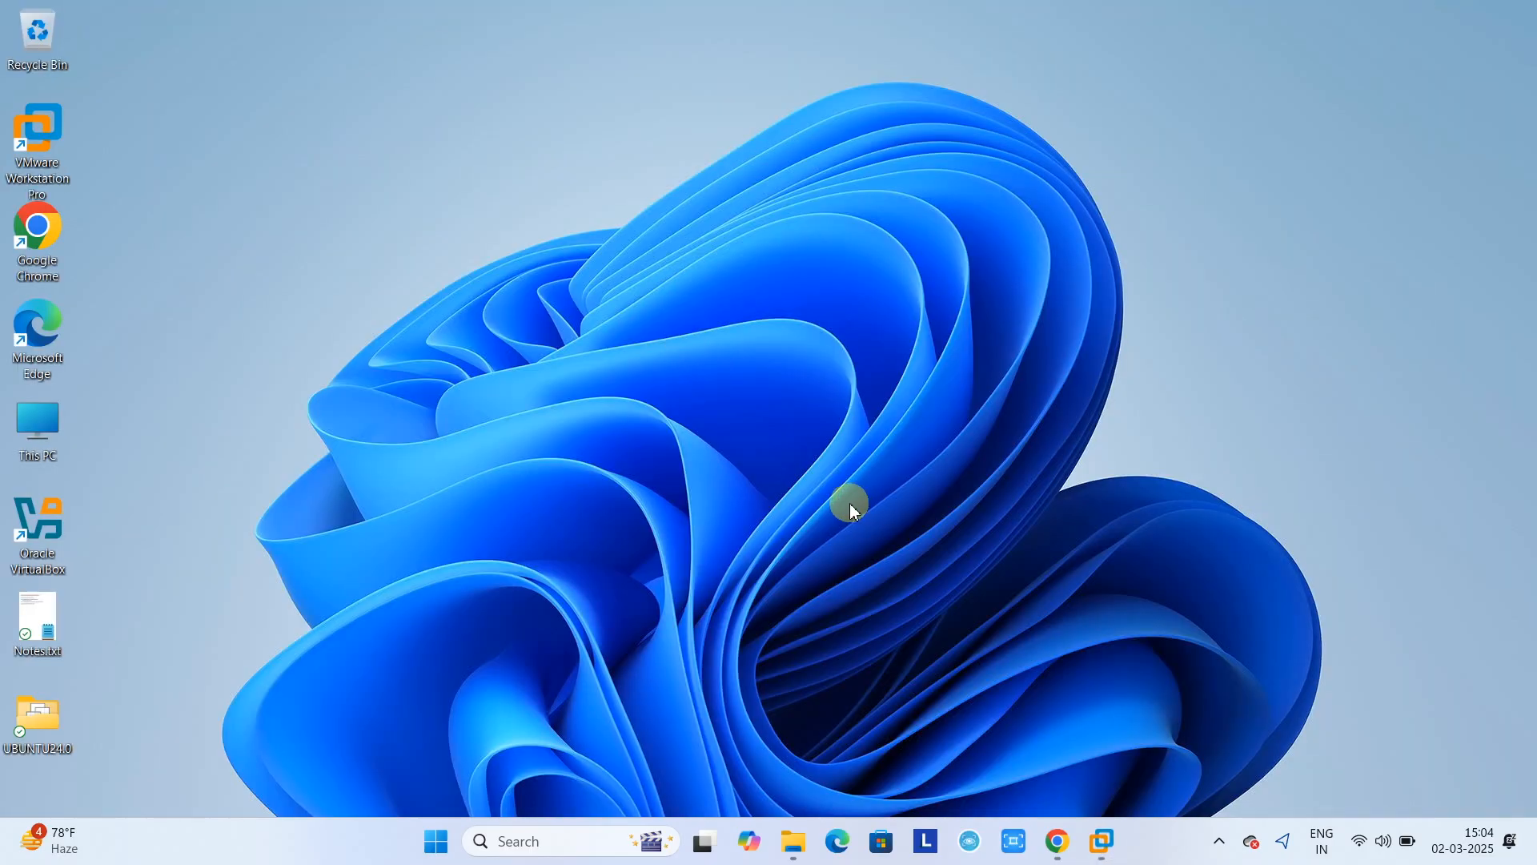
pyautogui.moveTo(762, 490)
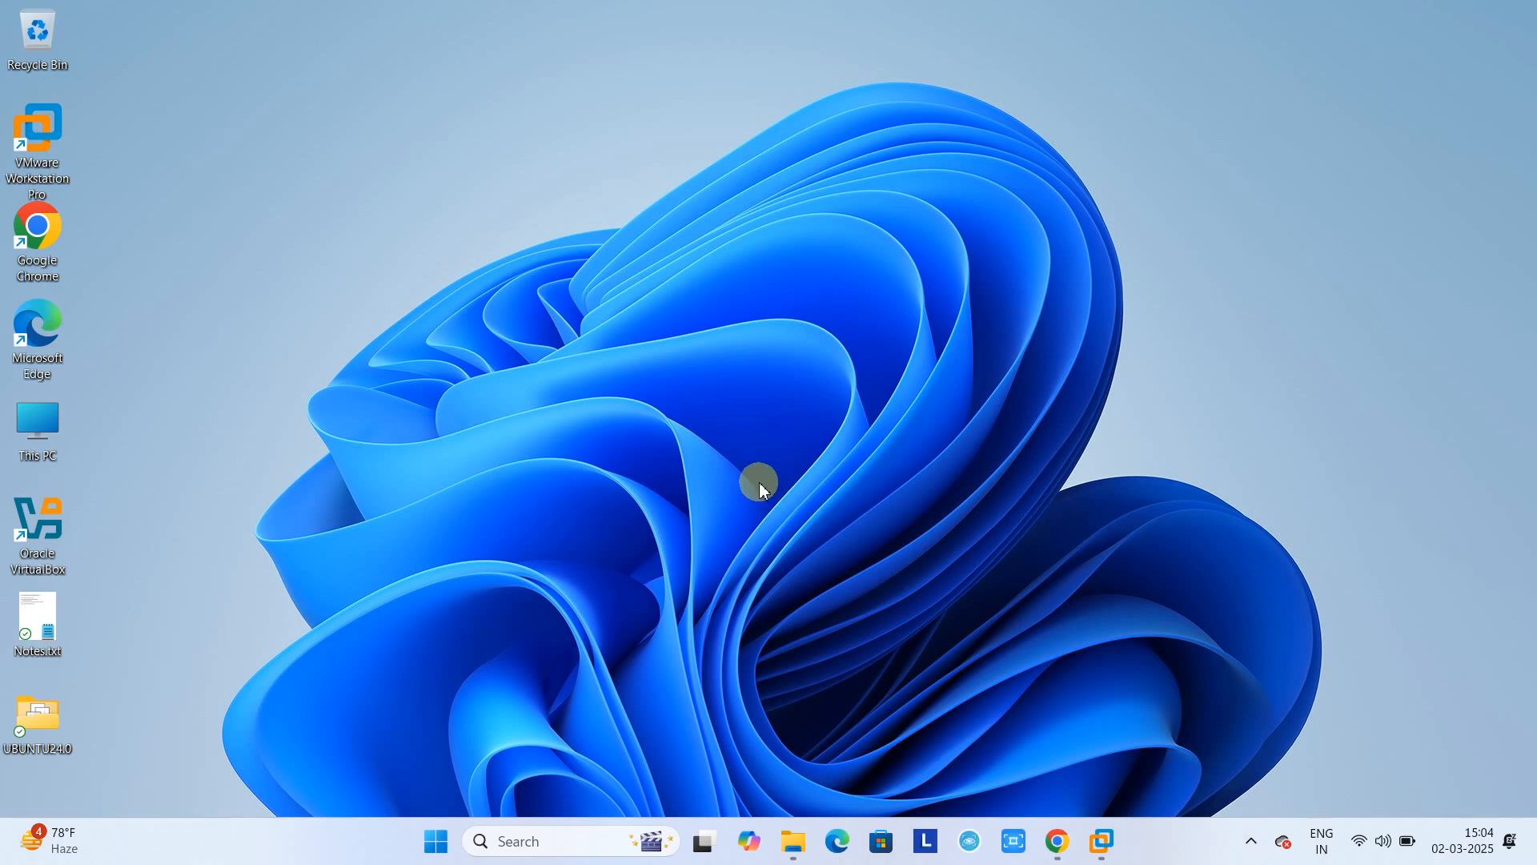
pyautogui.moveTo(1020, 675)
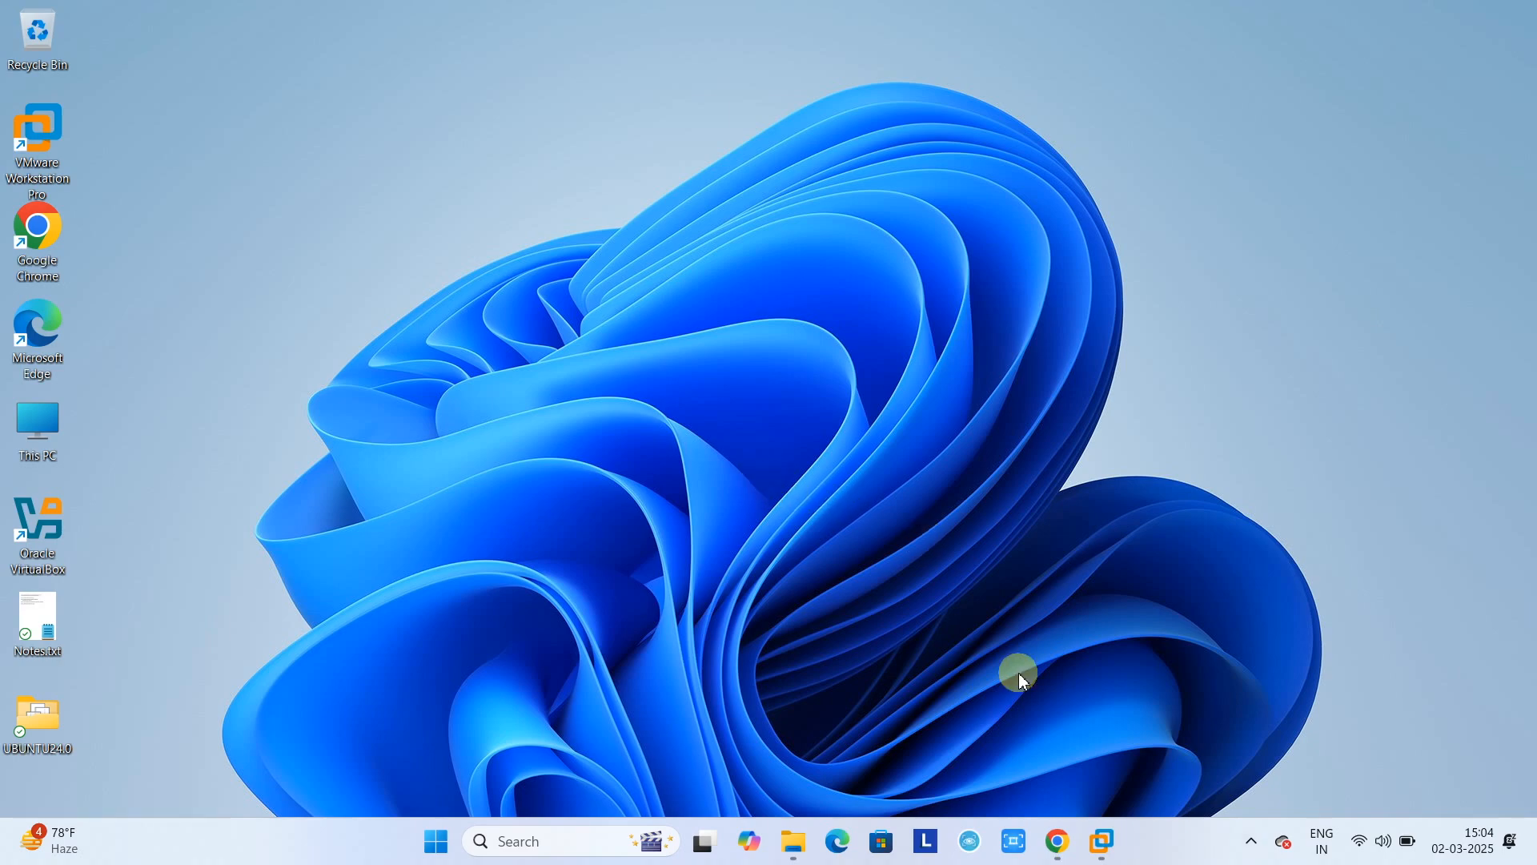
pyautogui.moveTo(1049, 827)
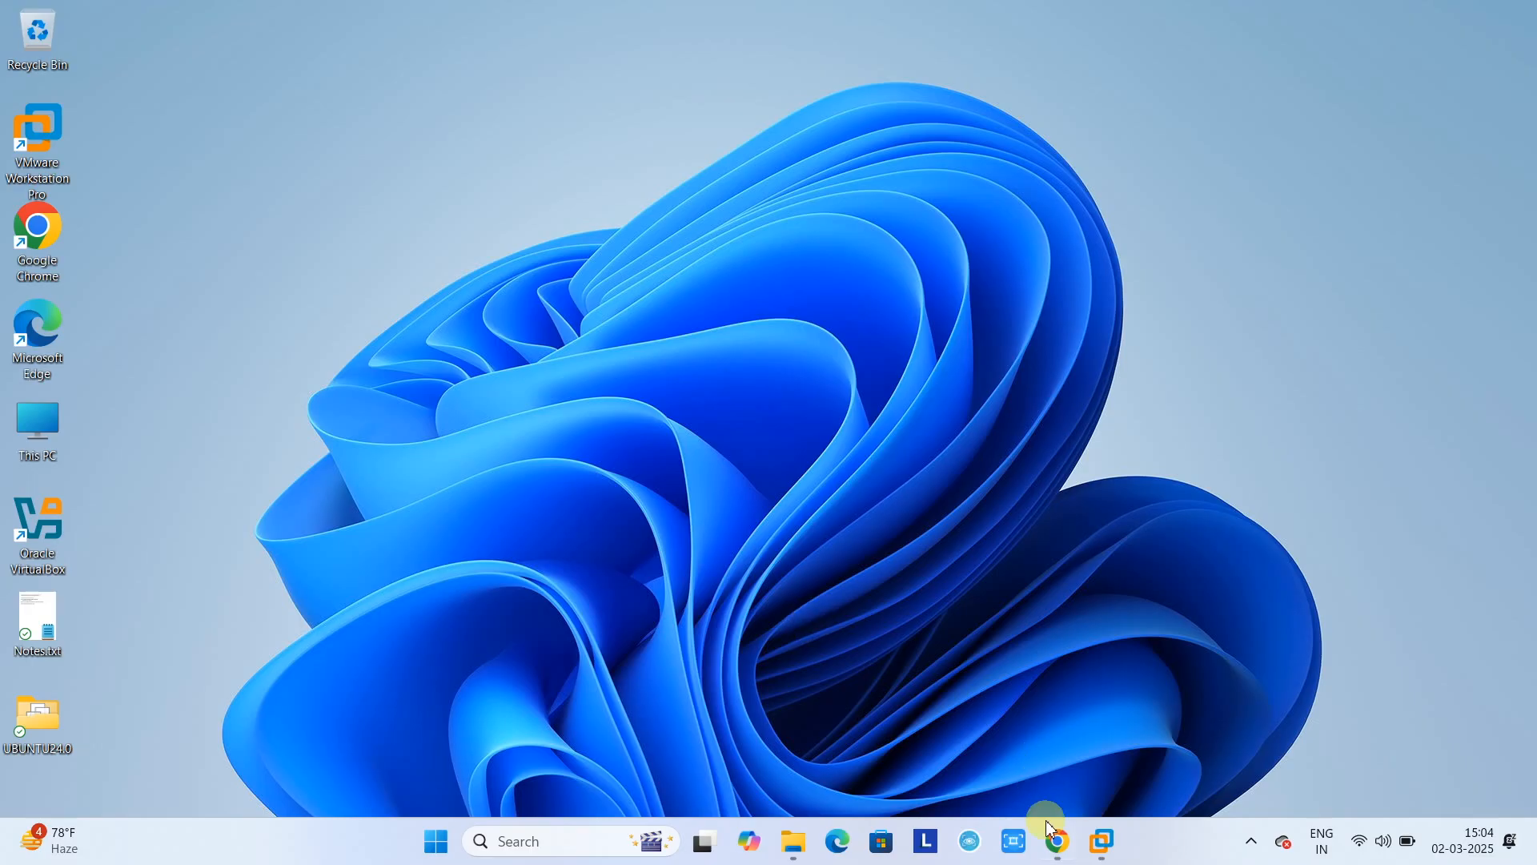
# Bring Chrome forward and select the whole Kali Linux download search query
pyautogui.click(1055, 840)
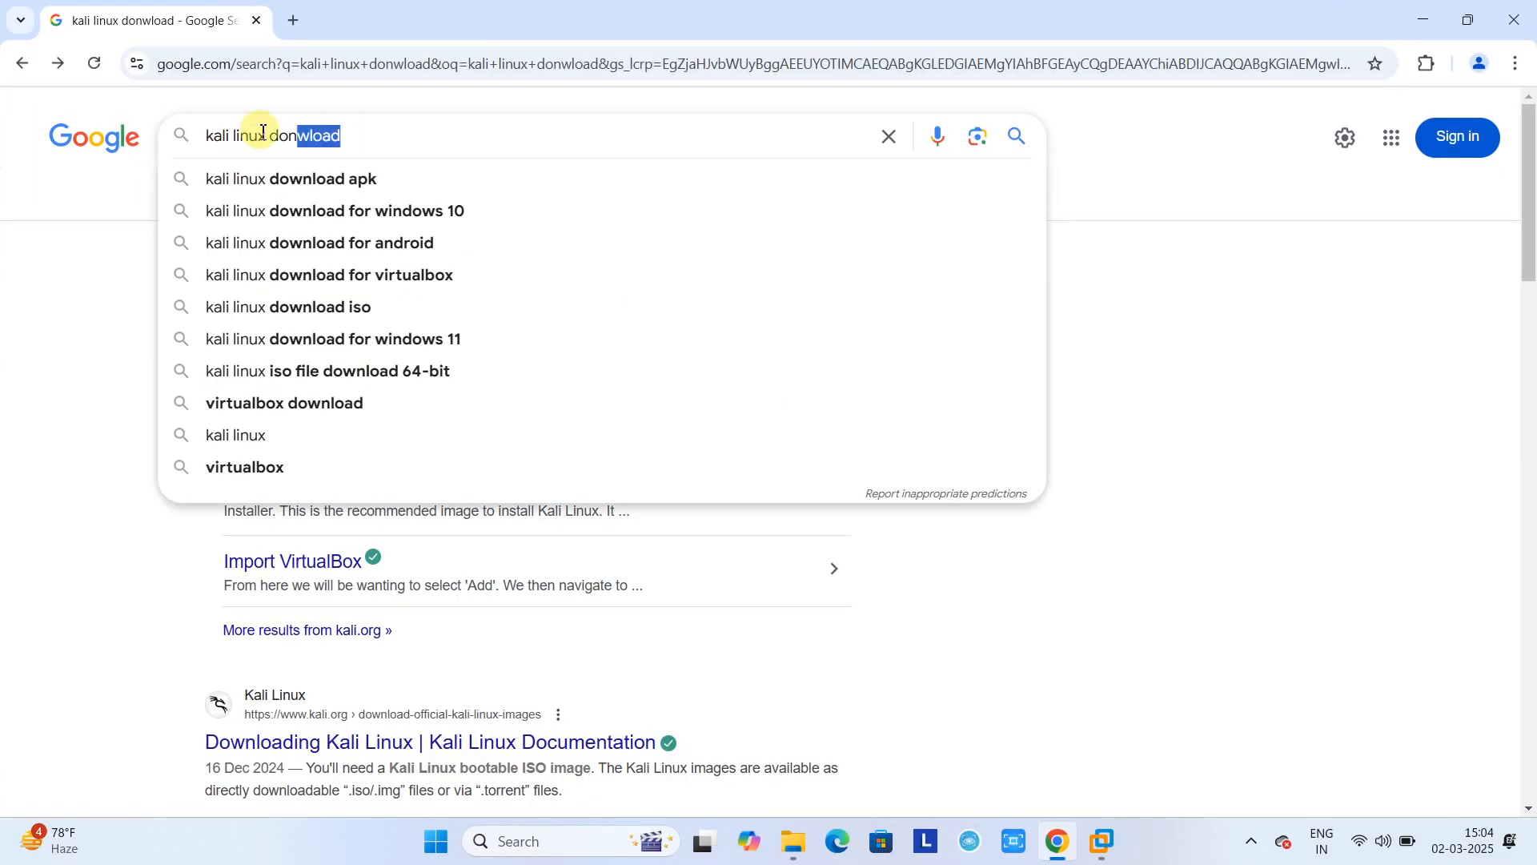
pyautogui.tripleClick(274, 134)
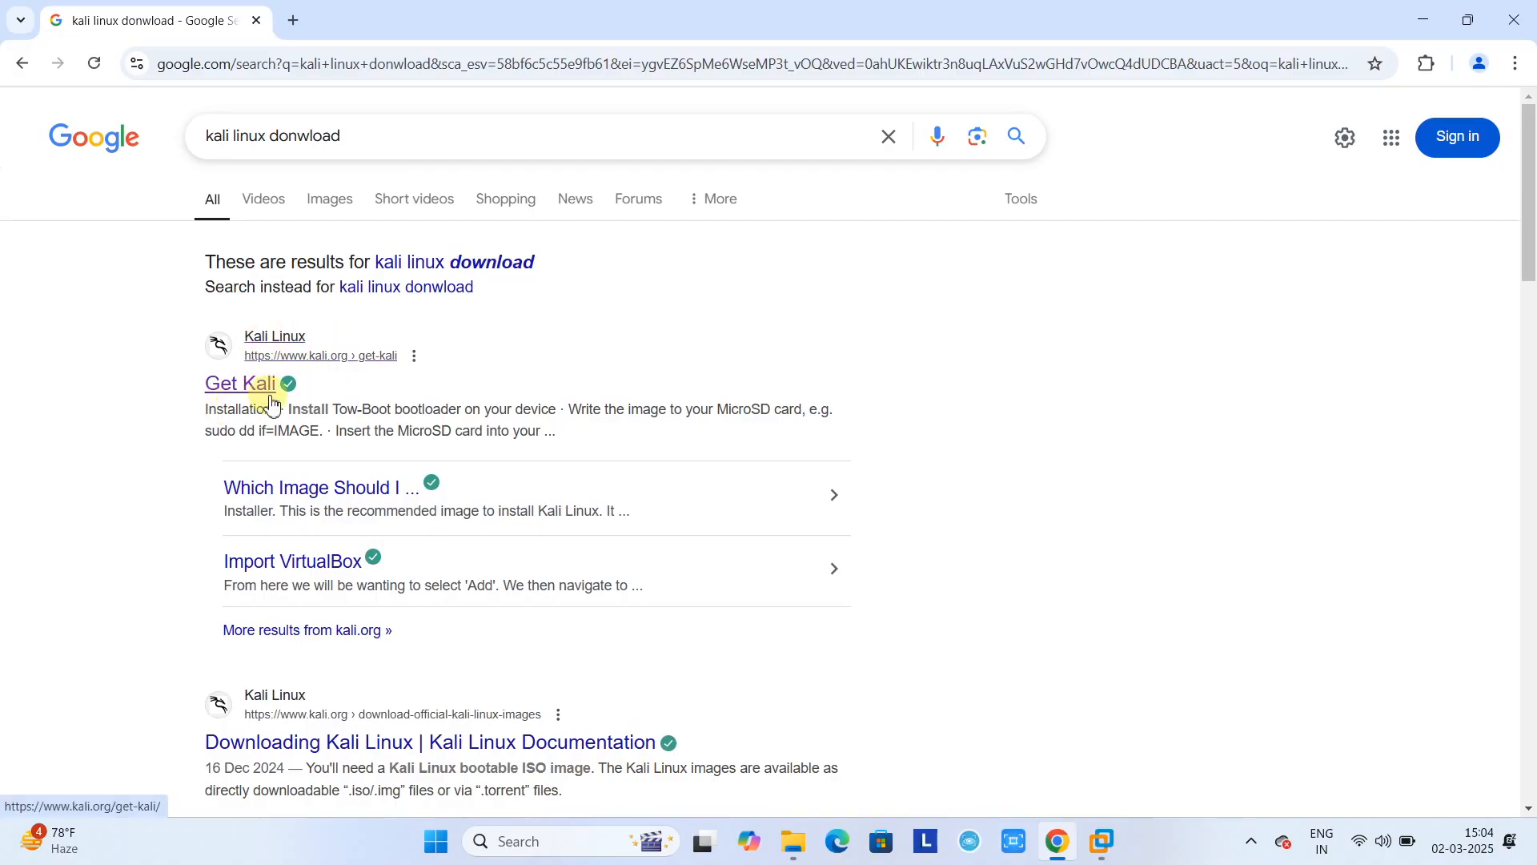
pyautogui.moveTo(341, 370)
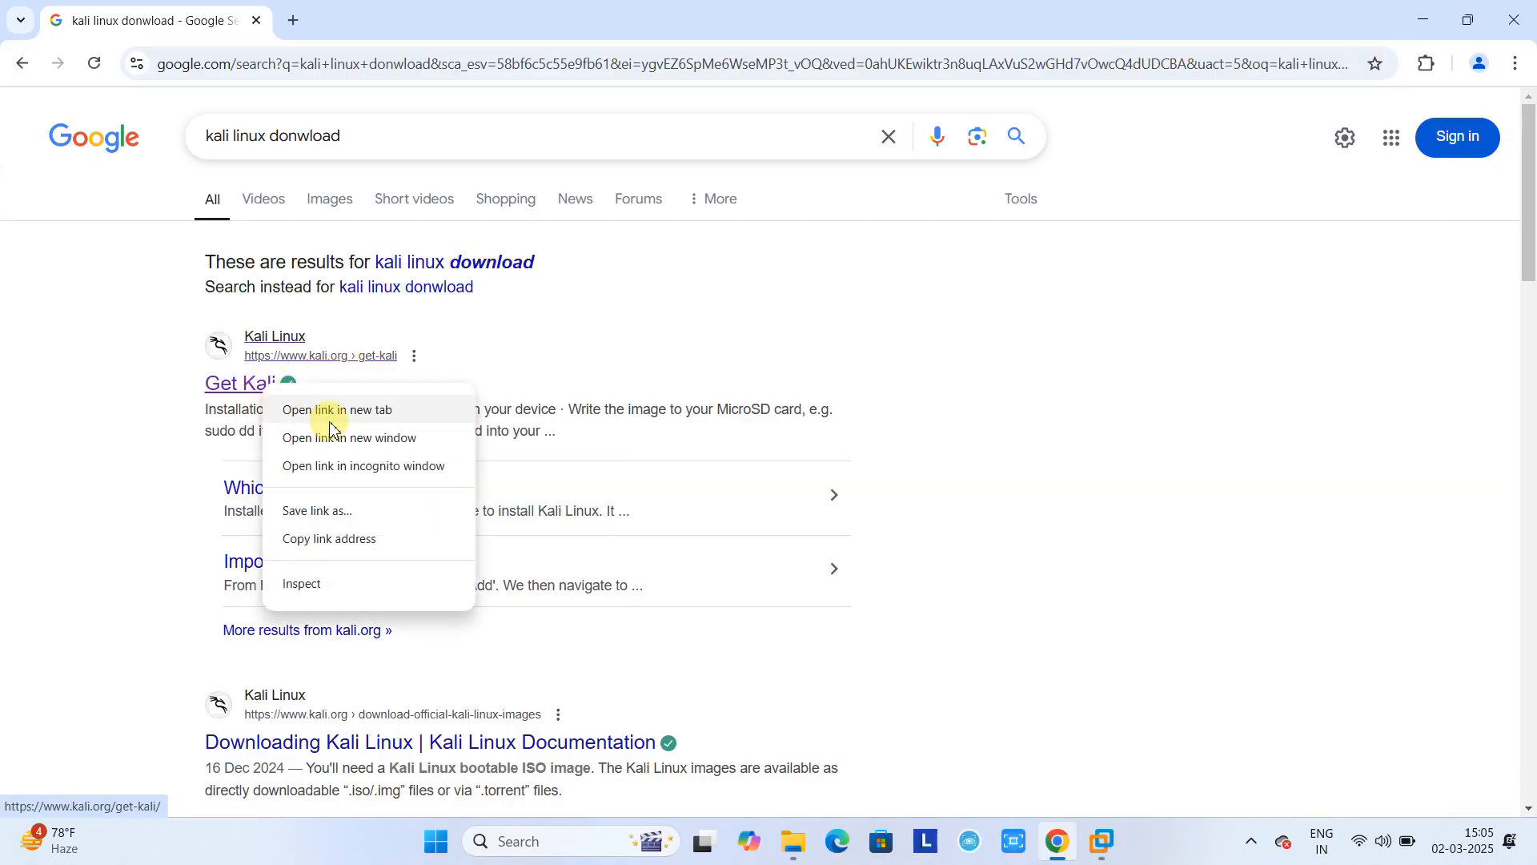
# Go to kali.org's Get Kali page and its Pre-built Virtual Machines section
pyautogui.click(338, 409)
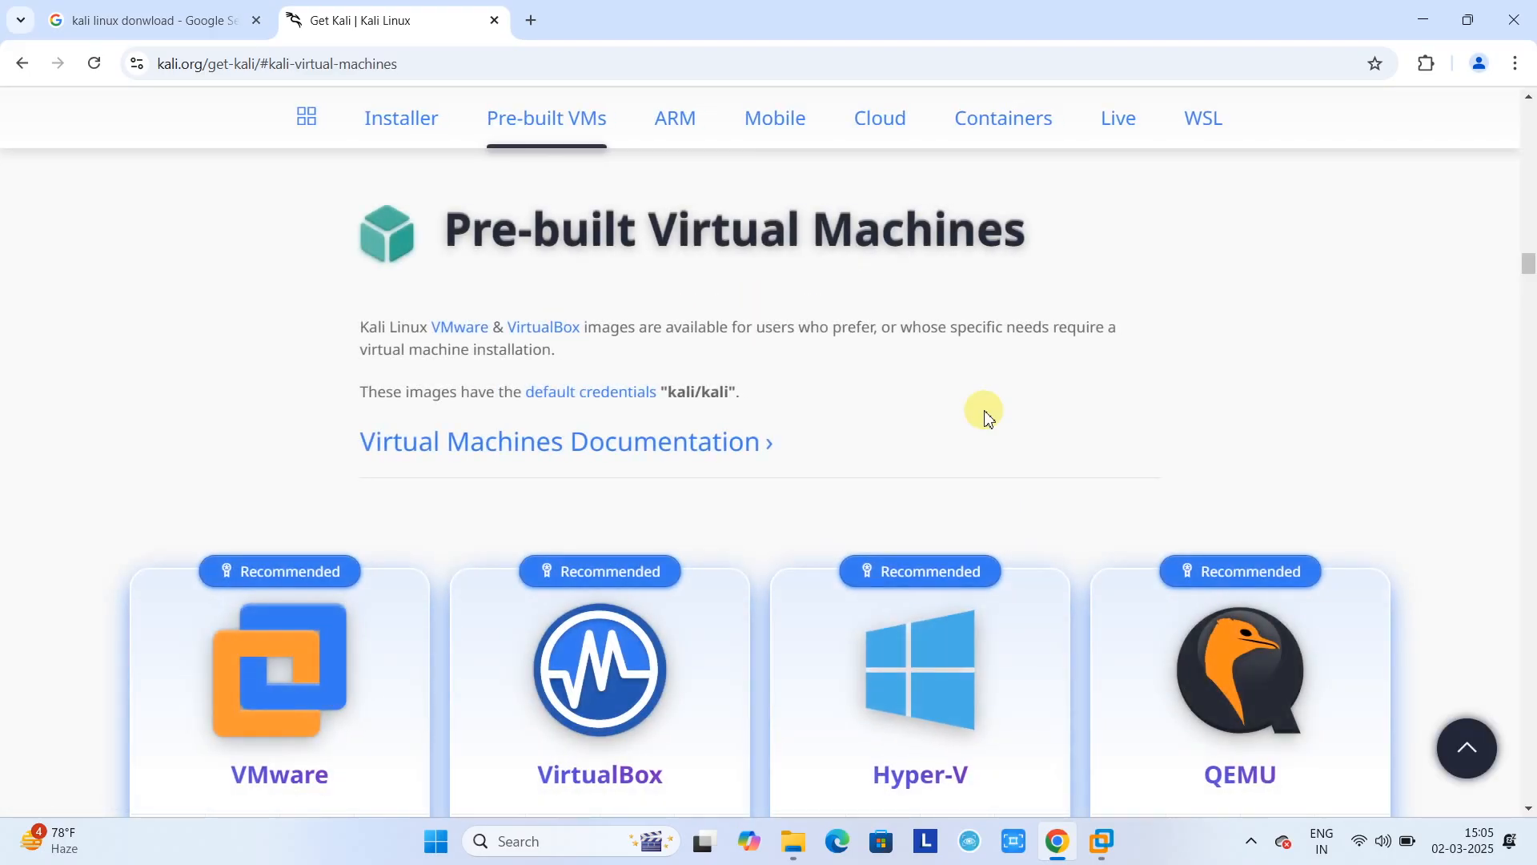
pyautogui.scroll(-3)
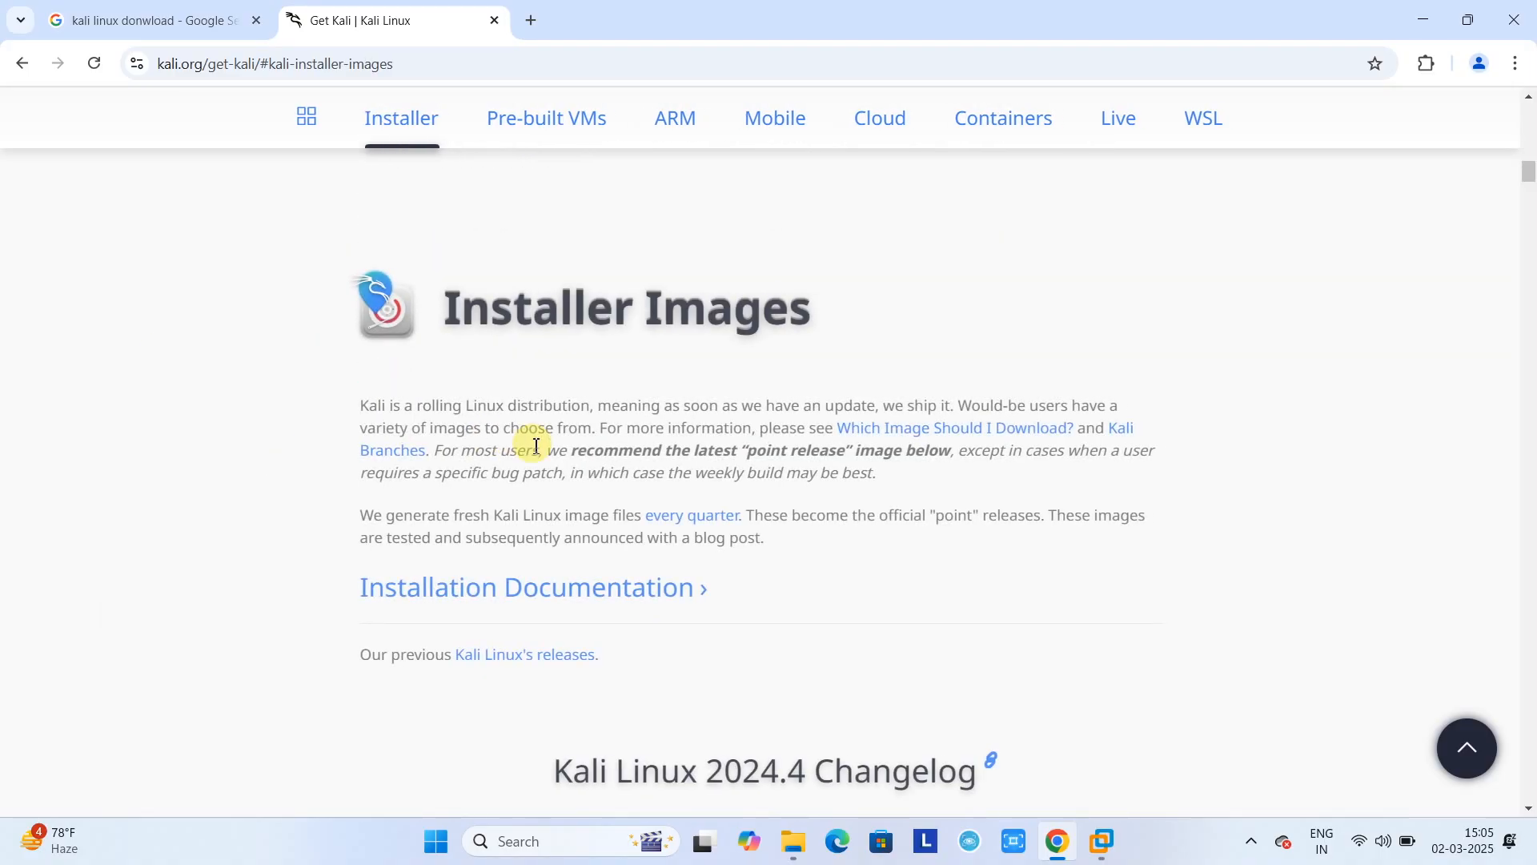
pyautogui.scroll(-3)
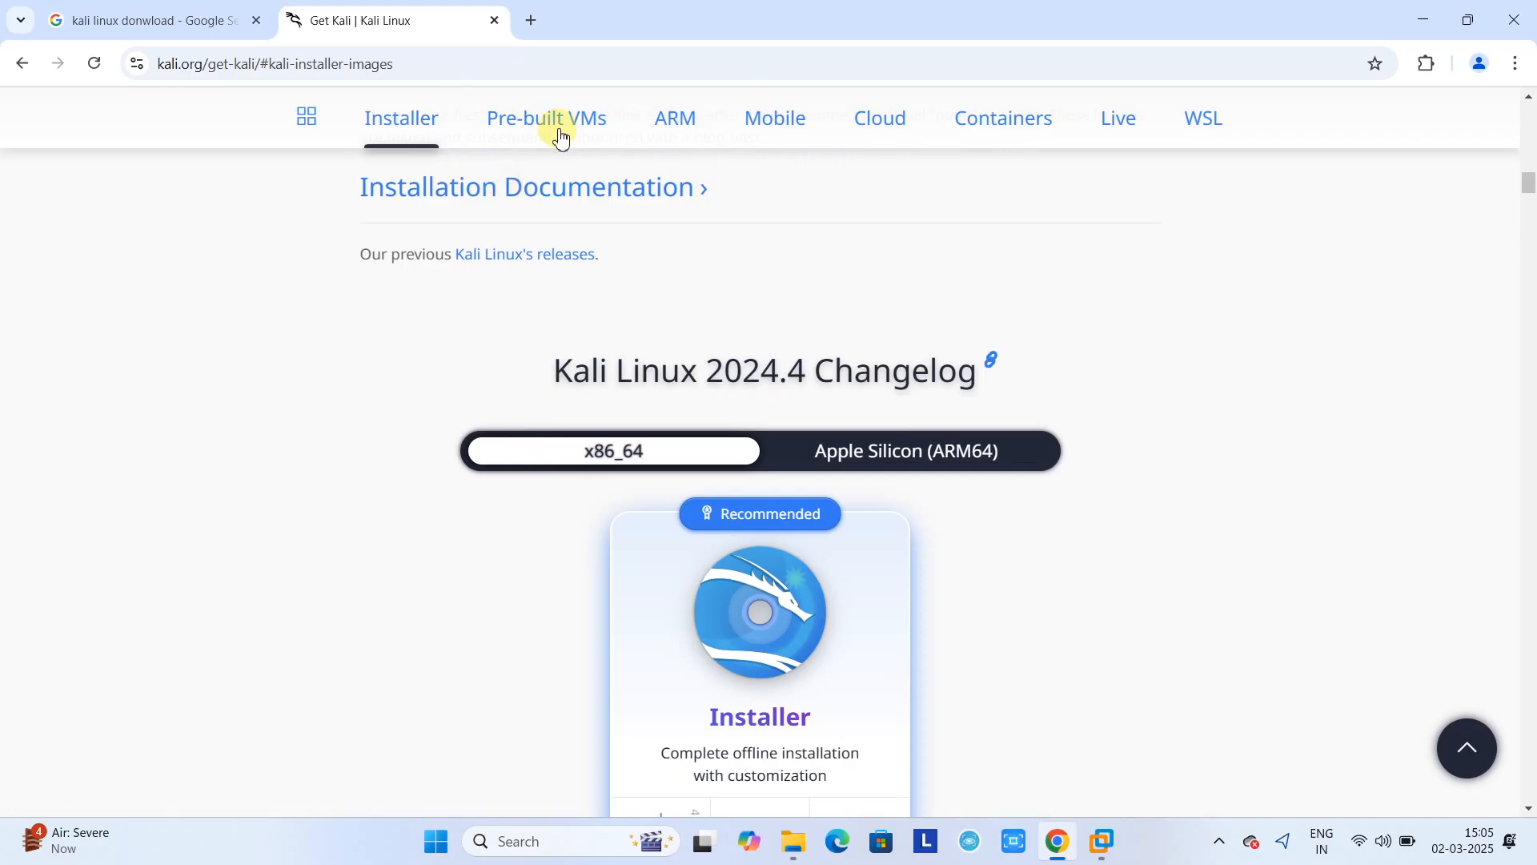
pyautogui.click(546, 117)
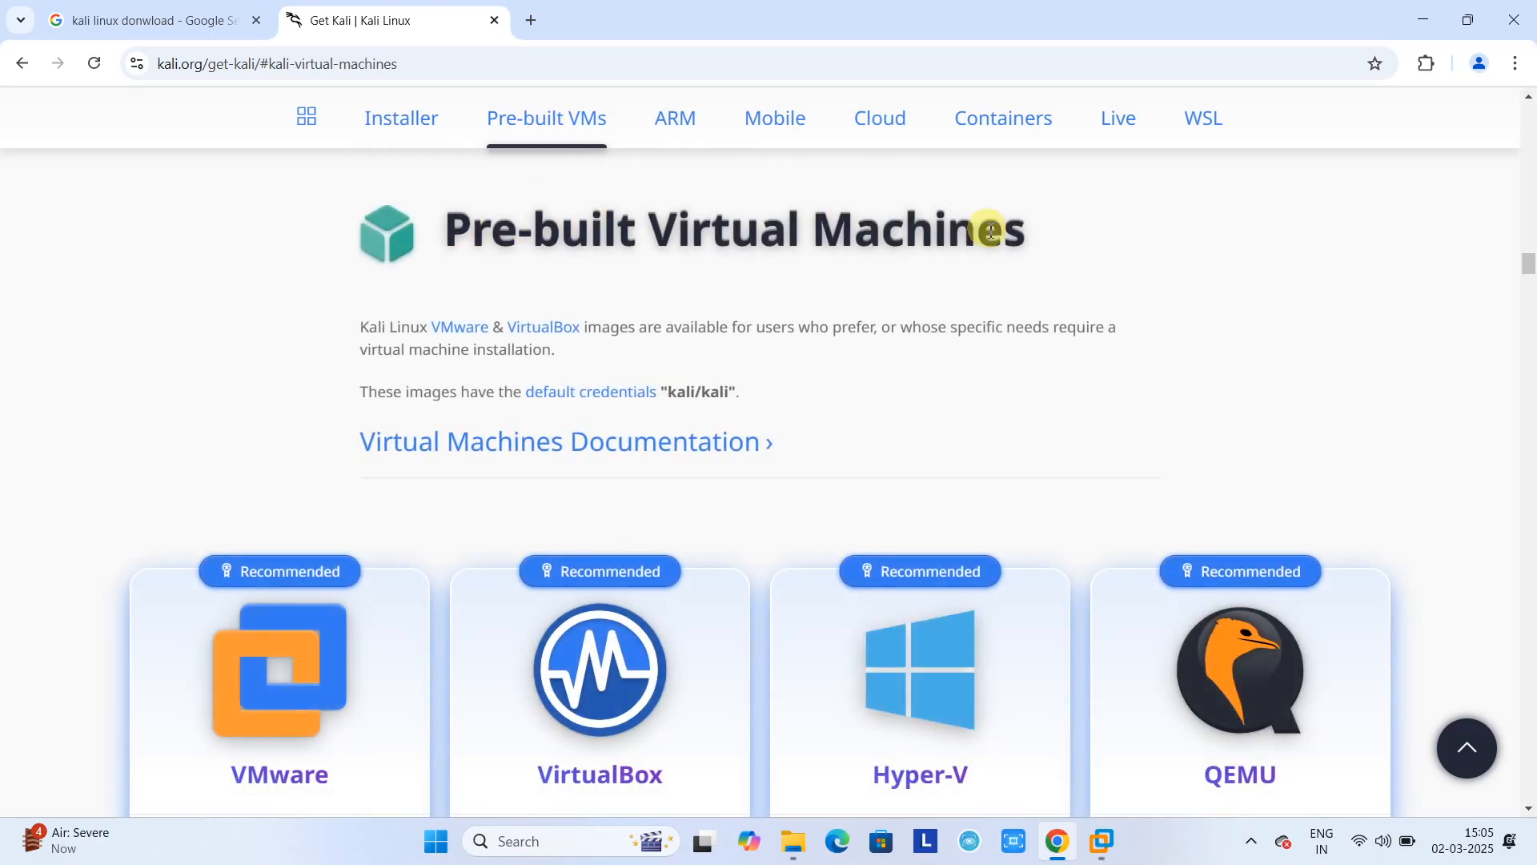
pyautogui.scroll(-3)
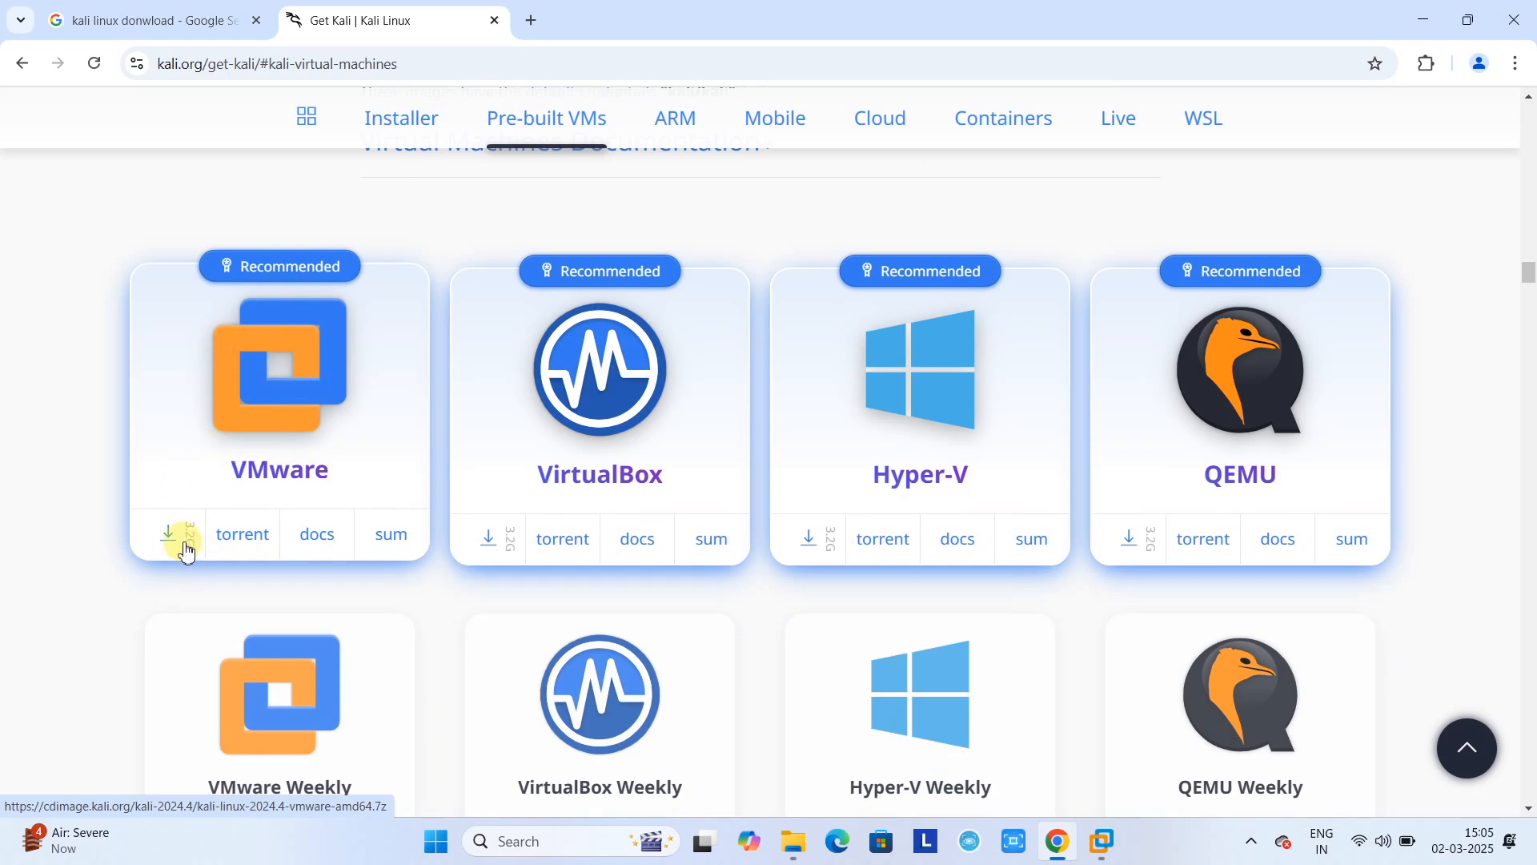
# Start downloading the Kali 2024.4 VMware image and show Chrome's download history
pyautogui.click(168, 538)
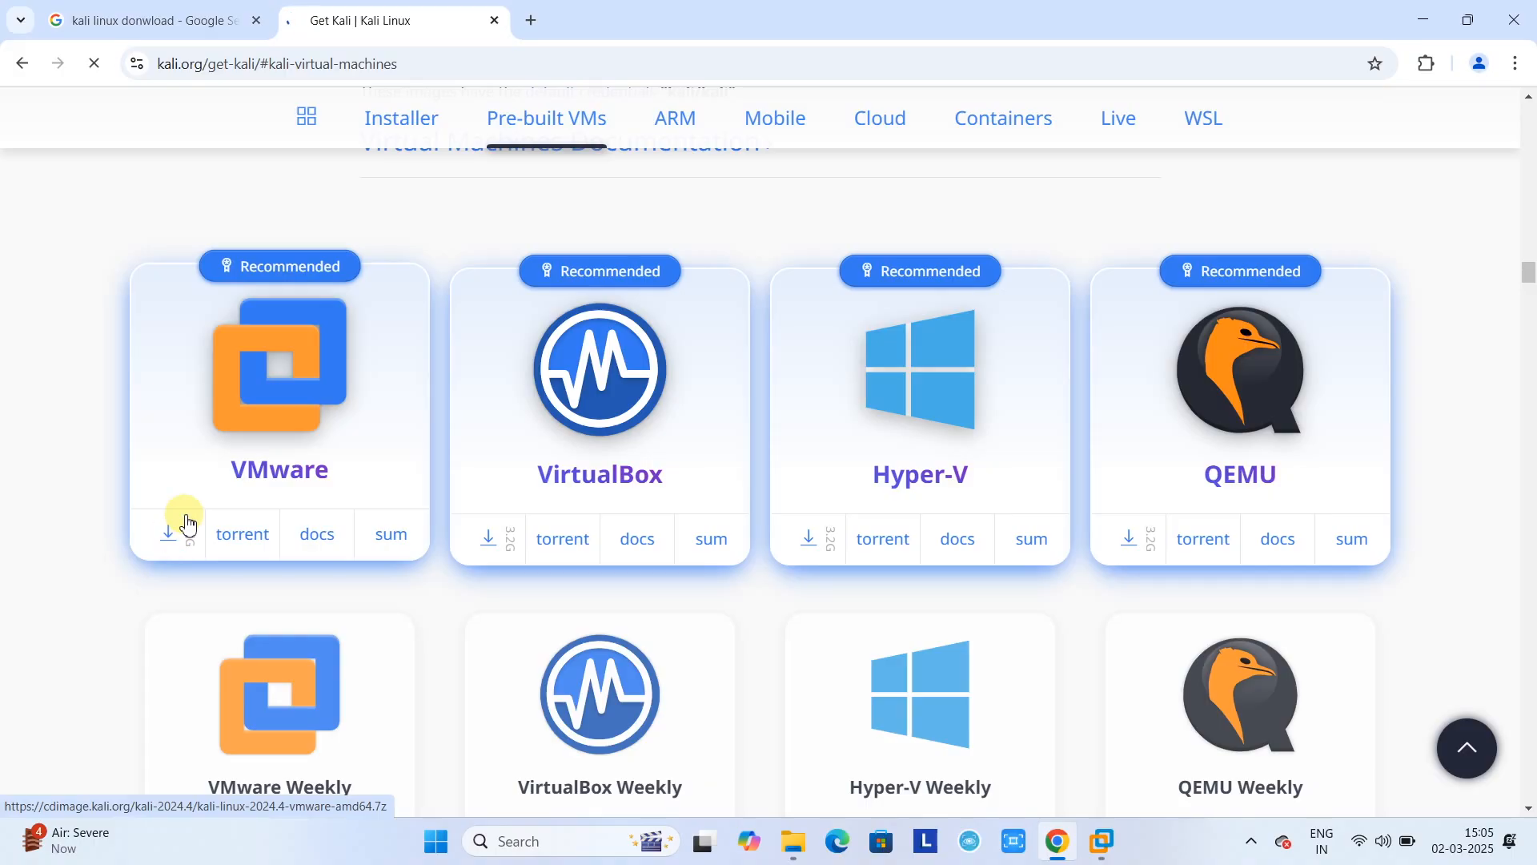
pyautogui.click(168, 537)
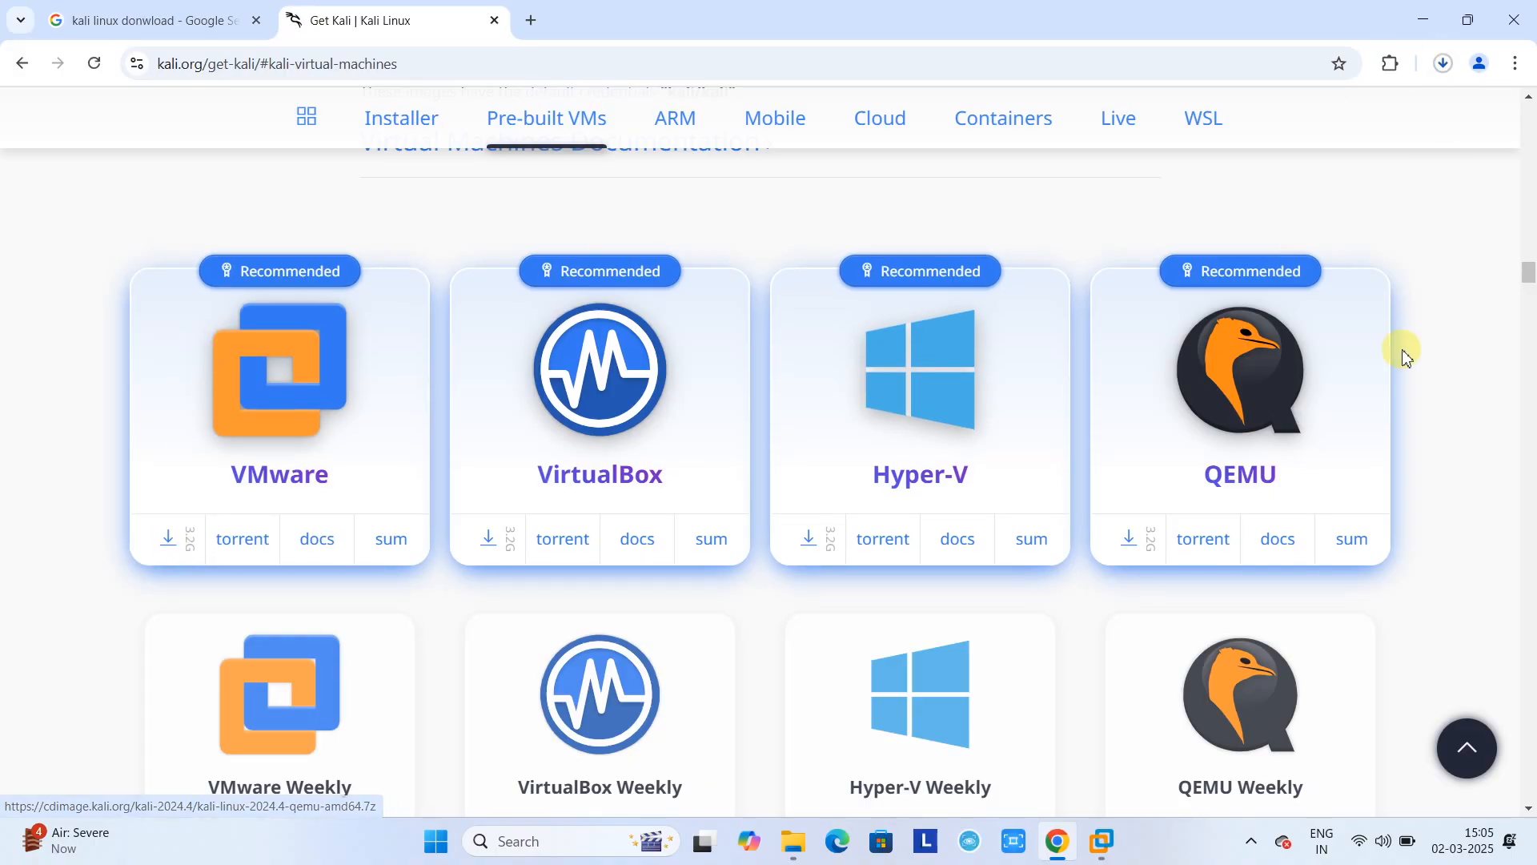
pyautogui.click(1441, 63)
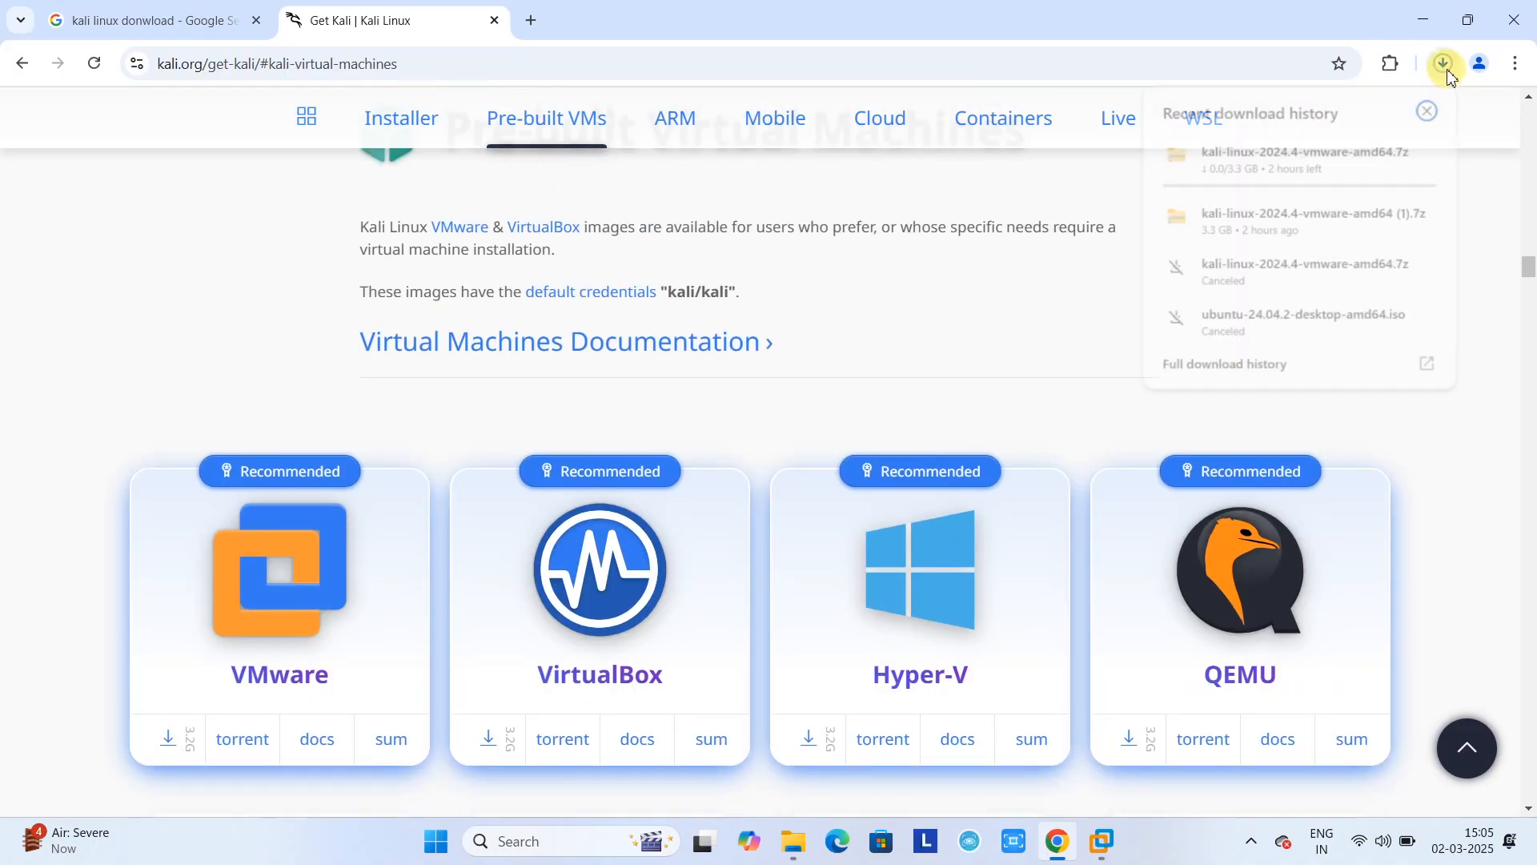
pyautogui.moveTo(1426, 157)
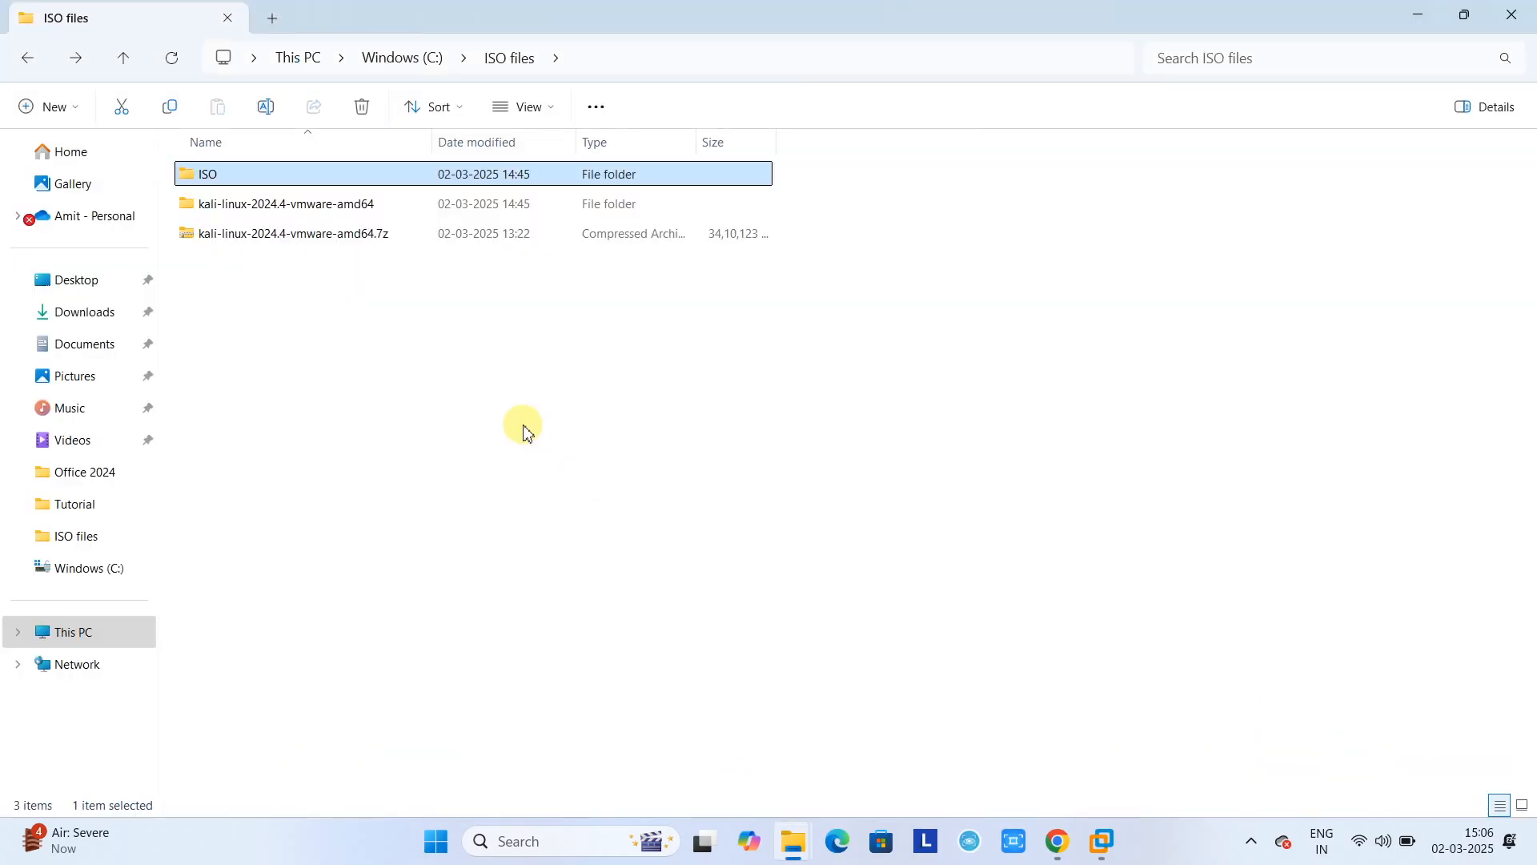
# Begin Extract All on the Kali .7z archive, then cancel since it is already extracted
pyautogui.click(292, 234)
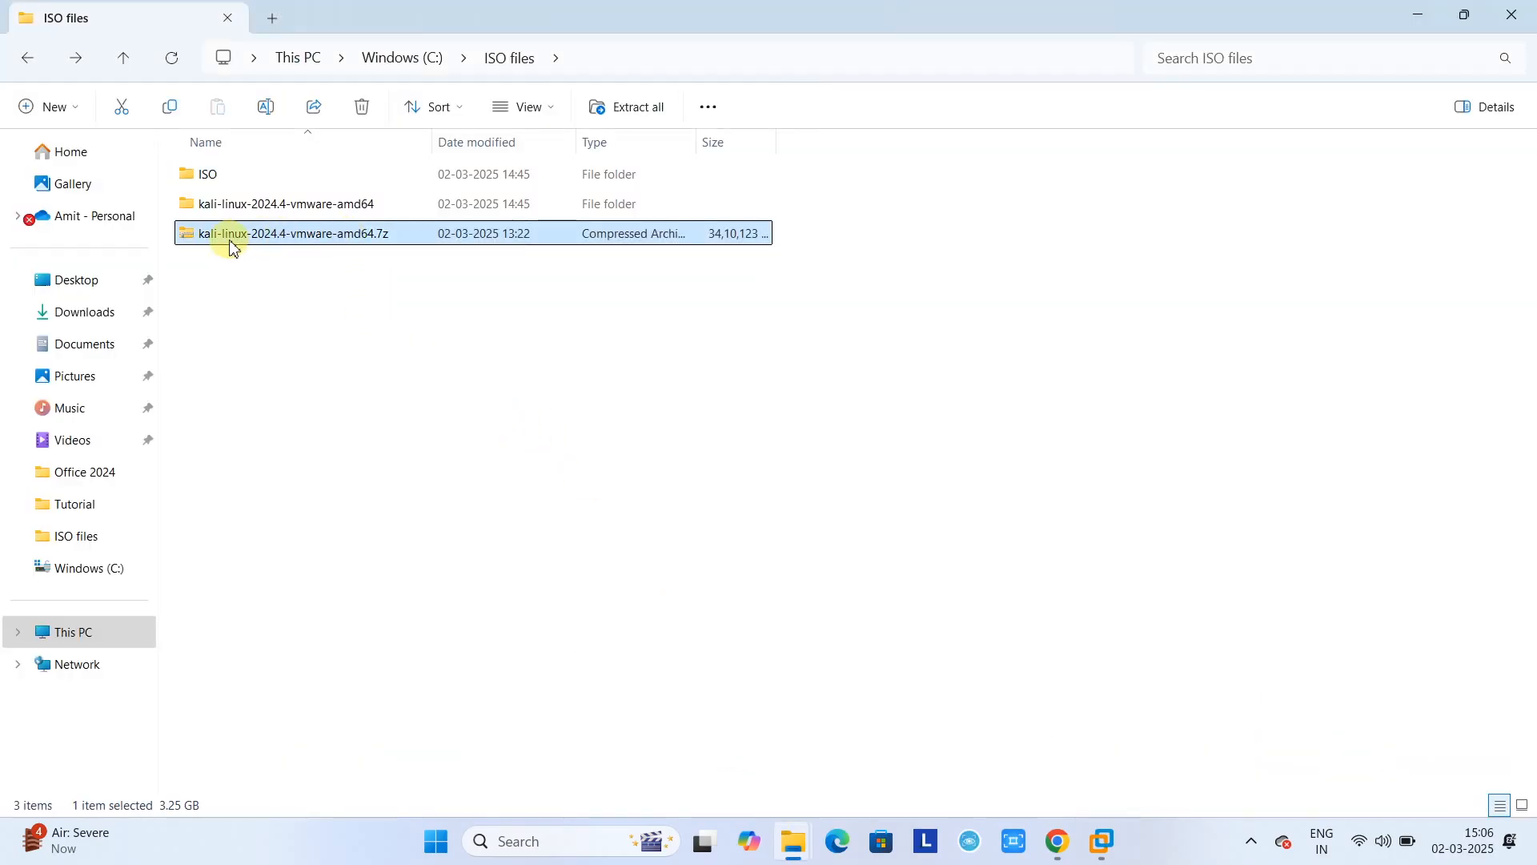
pyautogui.moveTo(381, 240)
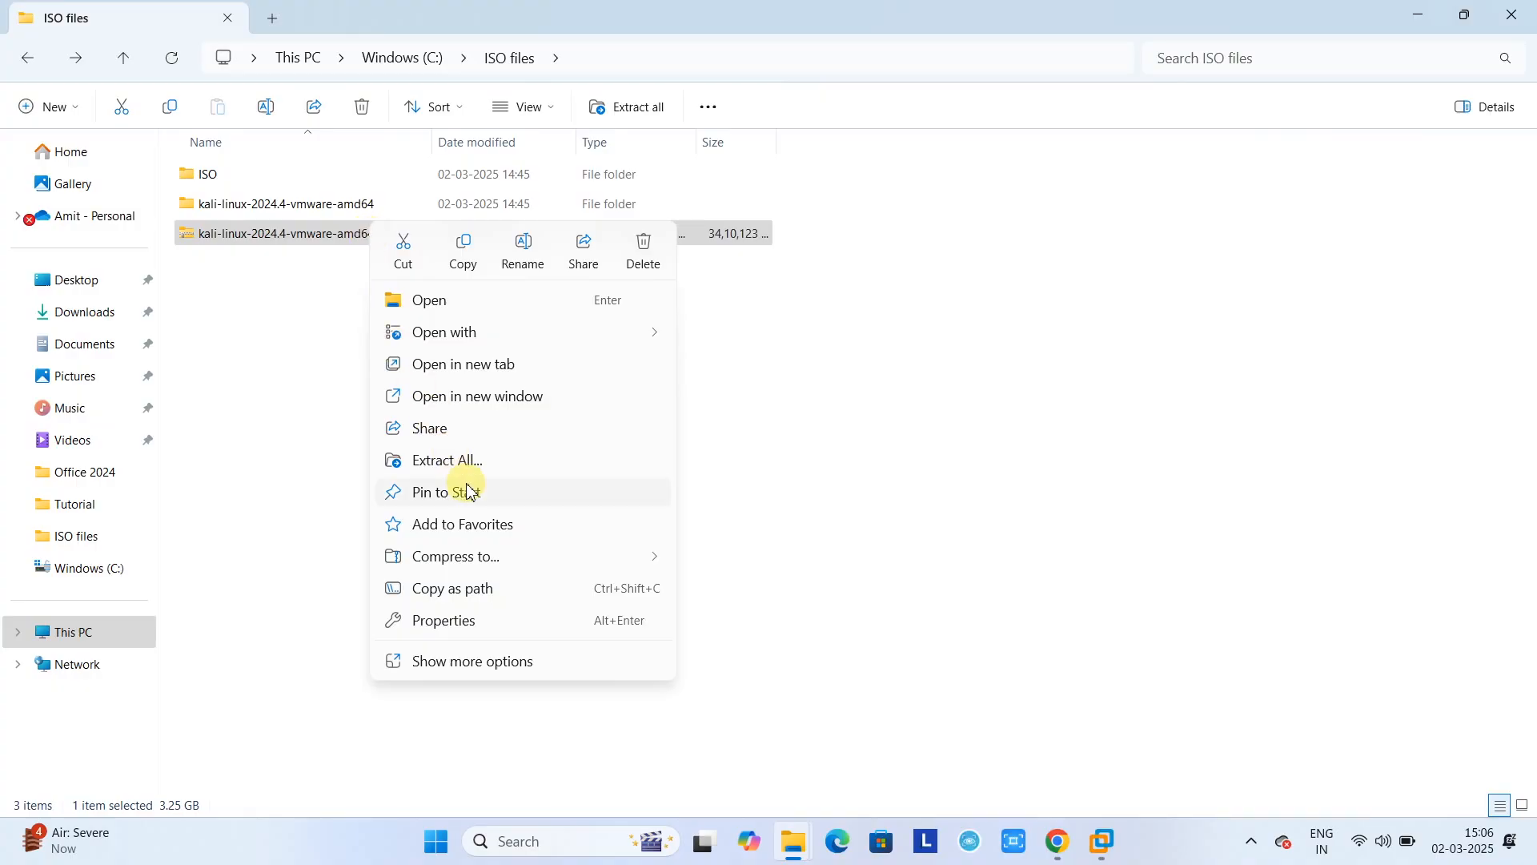
pyautogui.moveTo(446, 460)
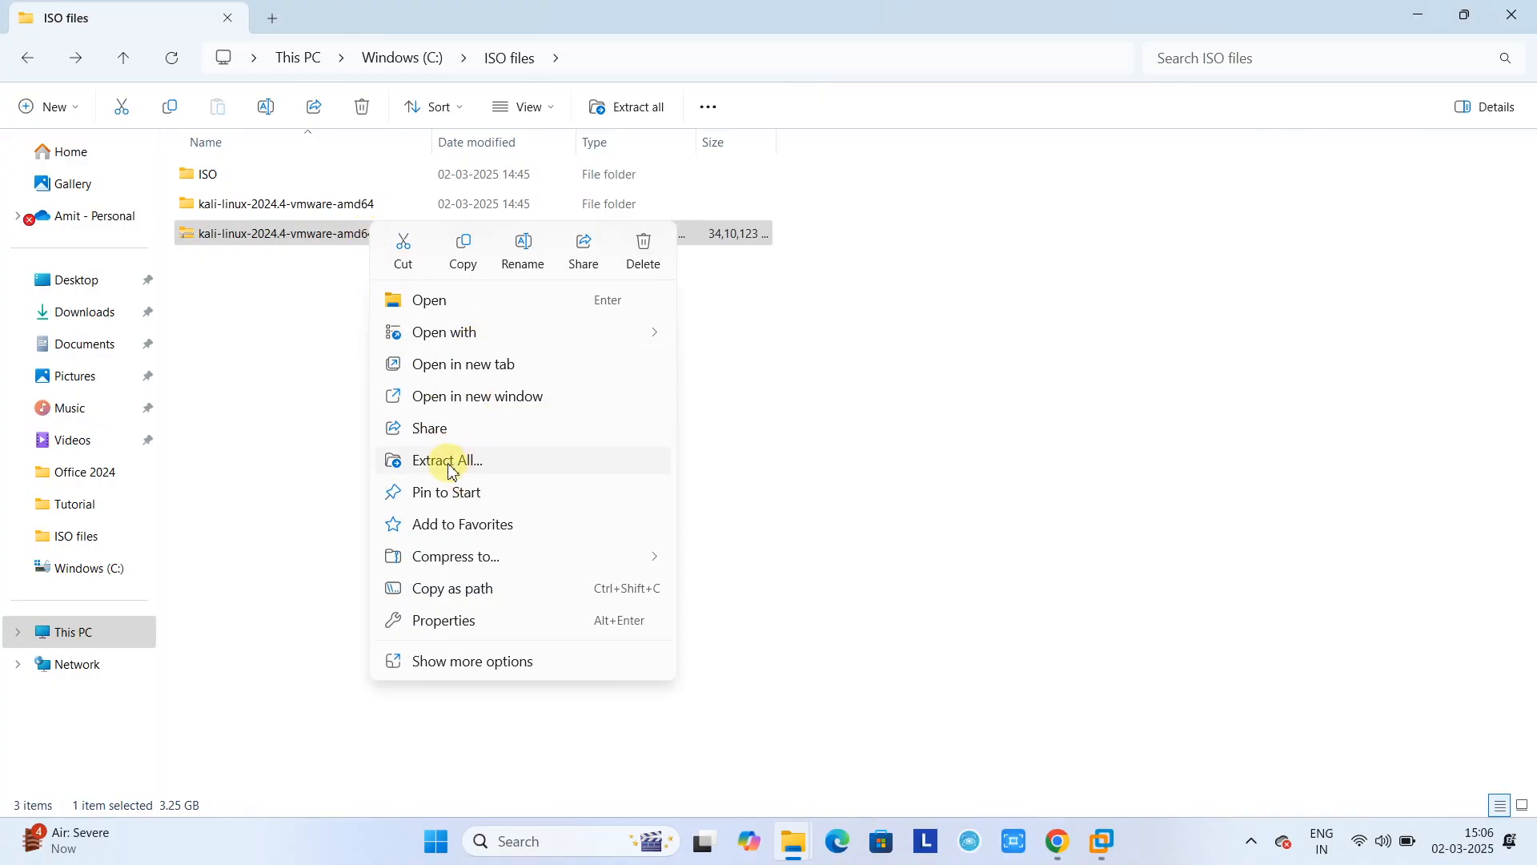
pyautogui.click(447, 459)
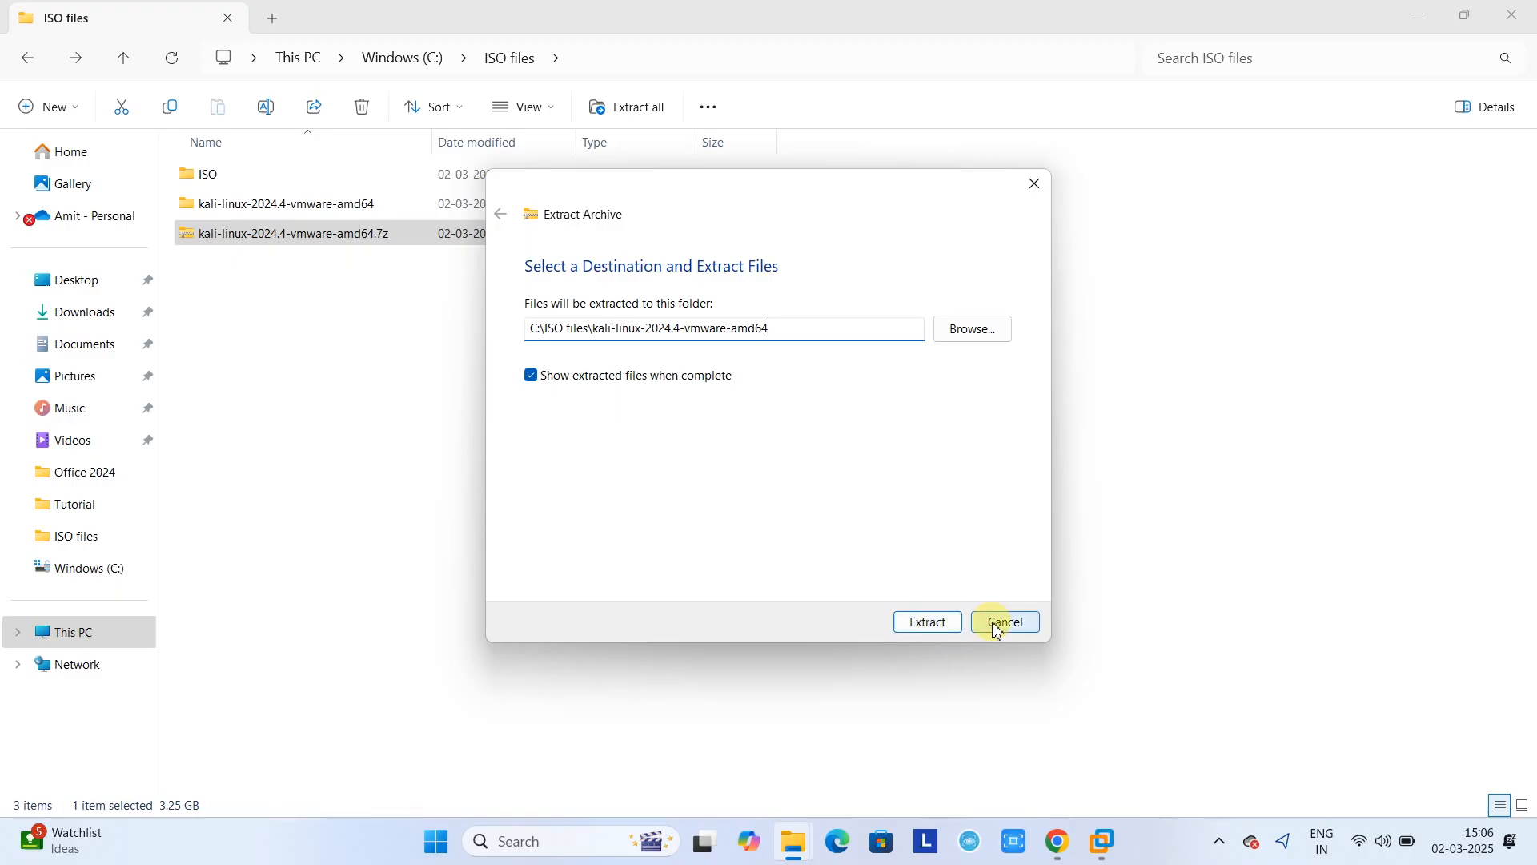
pyautogui.click(1003, 621)
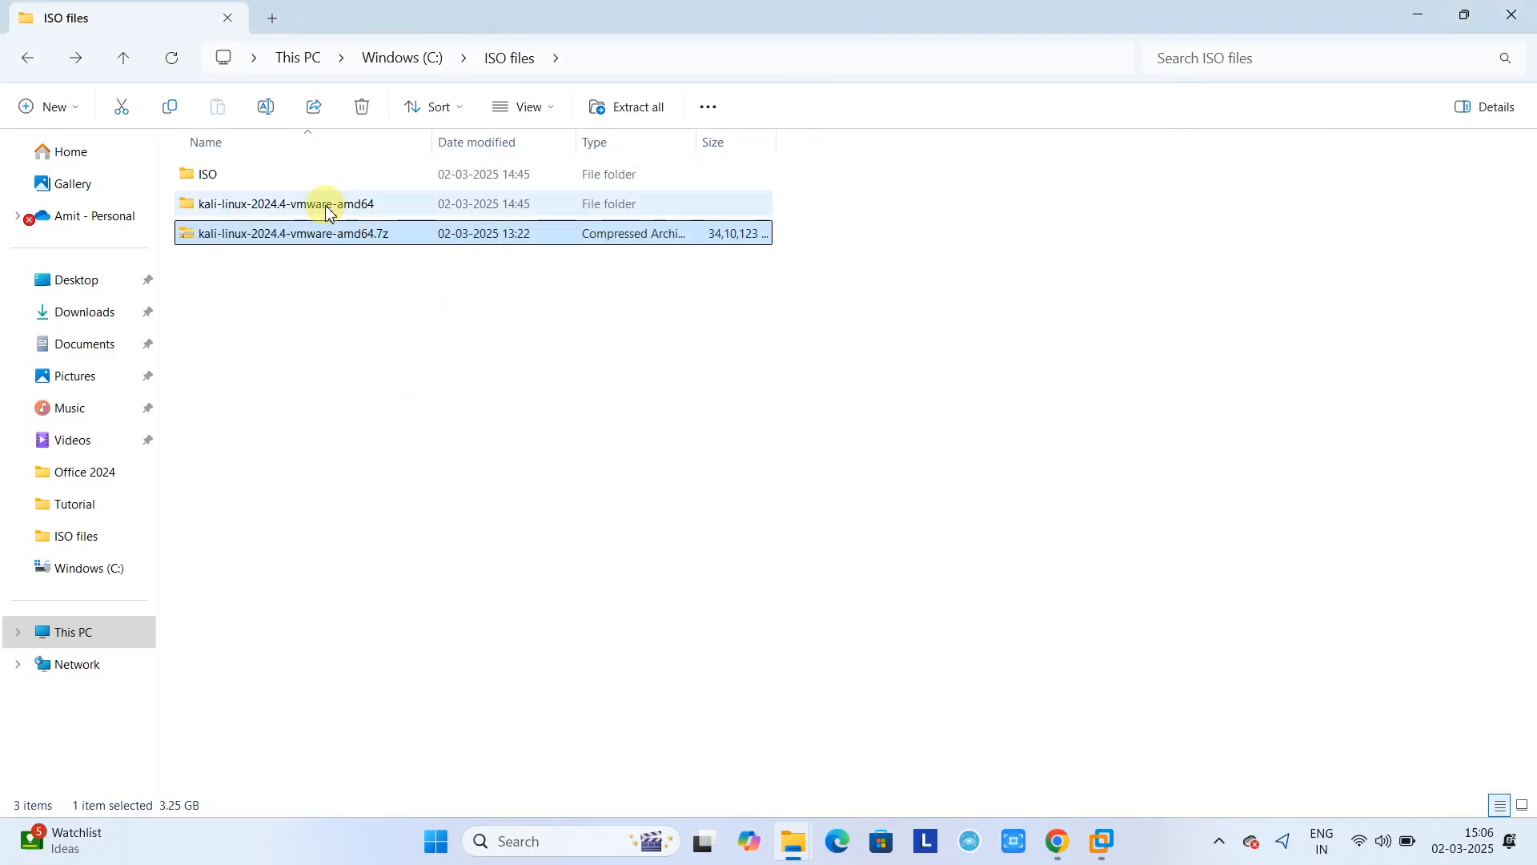
# Browse into the extracted kali-linux-2024.4-vmware-amd64.vmwarevm folder and go back
pyautogui.click(285, 203)
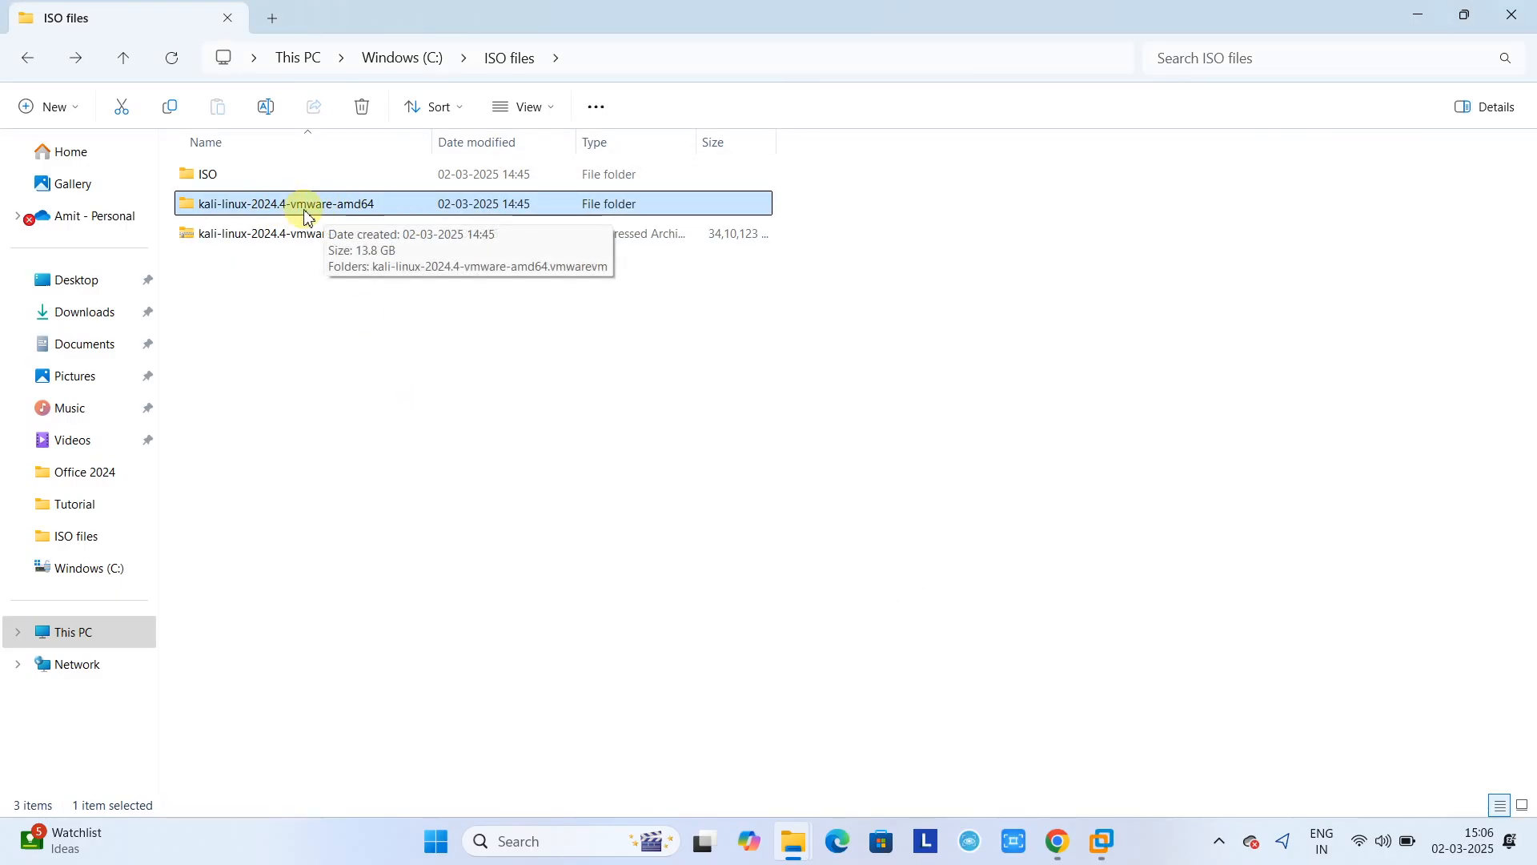
pyautogui.moveTo(351, 212)
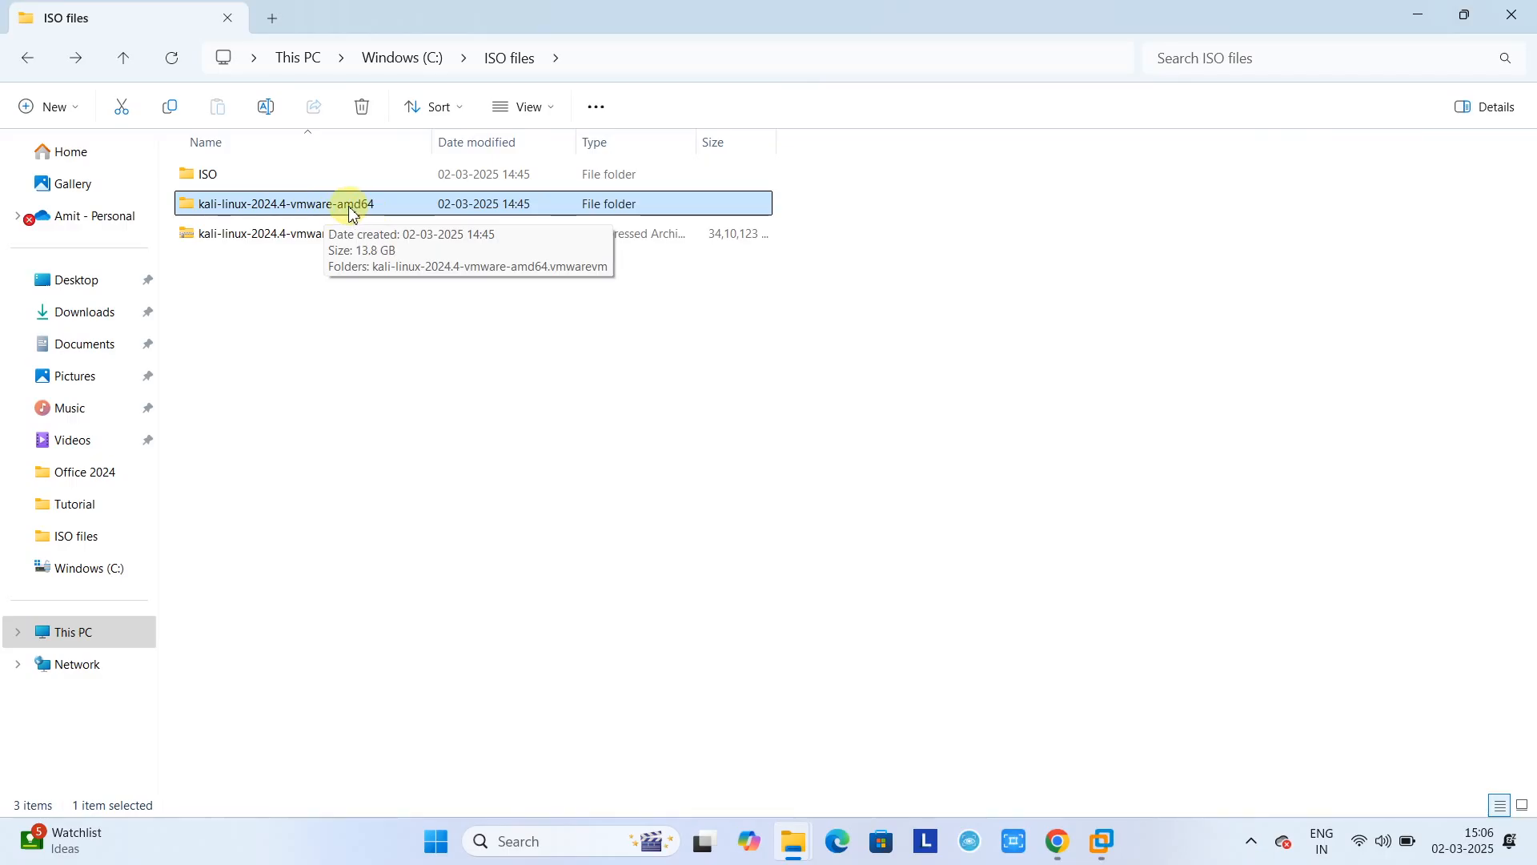
pyautogui.moveTo(370, 208)
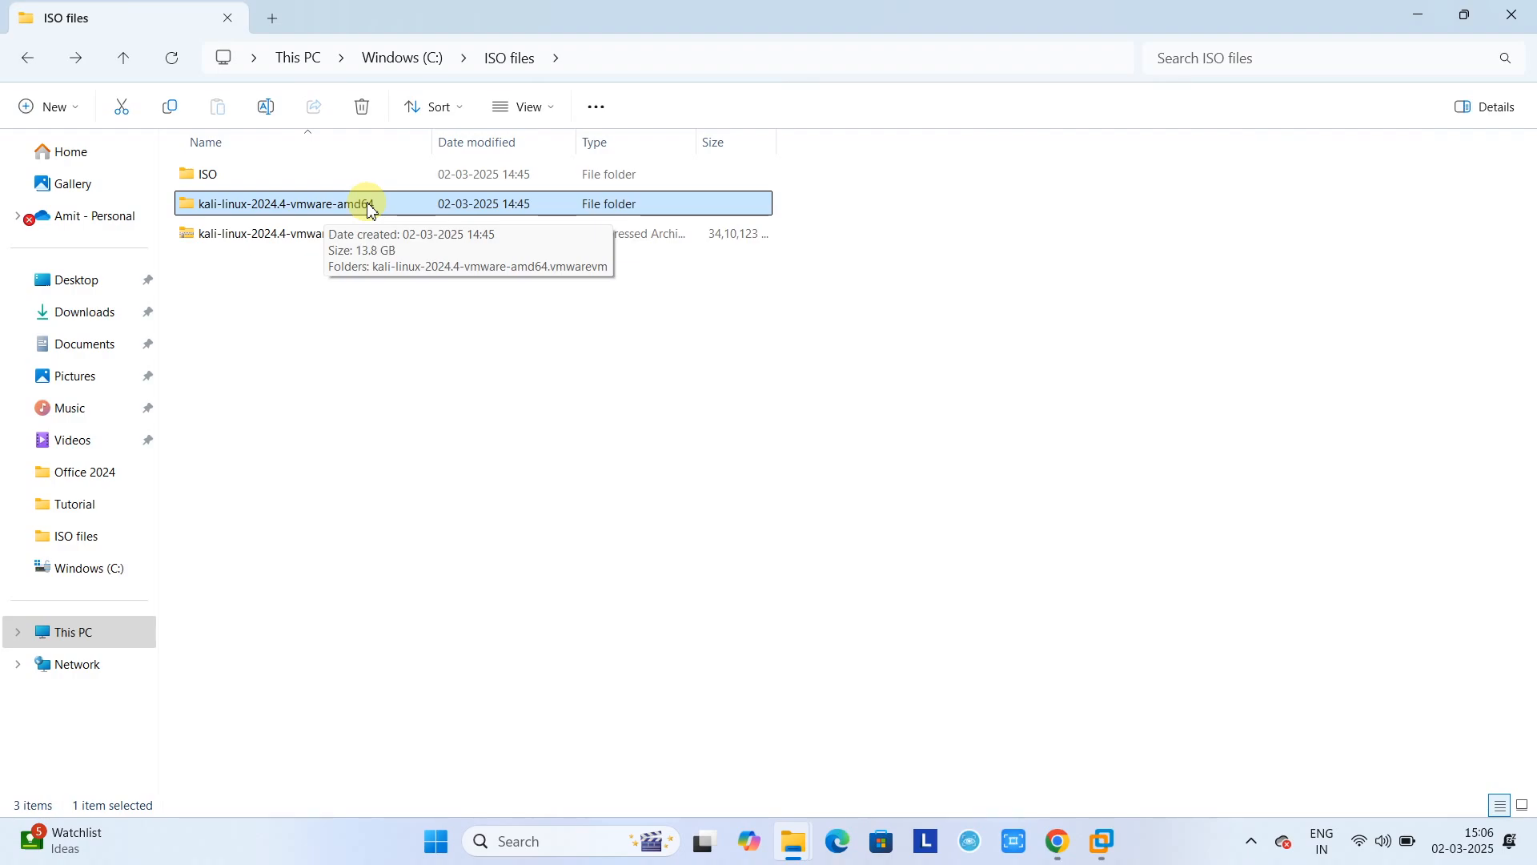
pyautogui.doubleClick(285, 204)
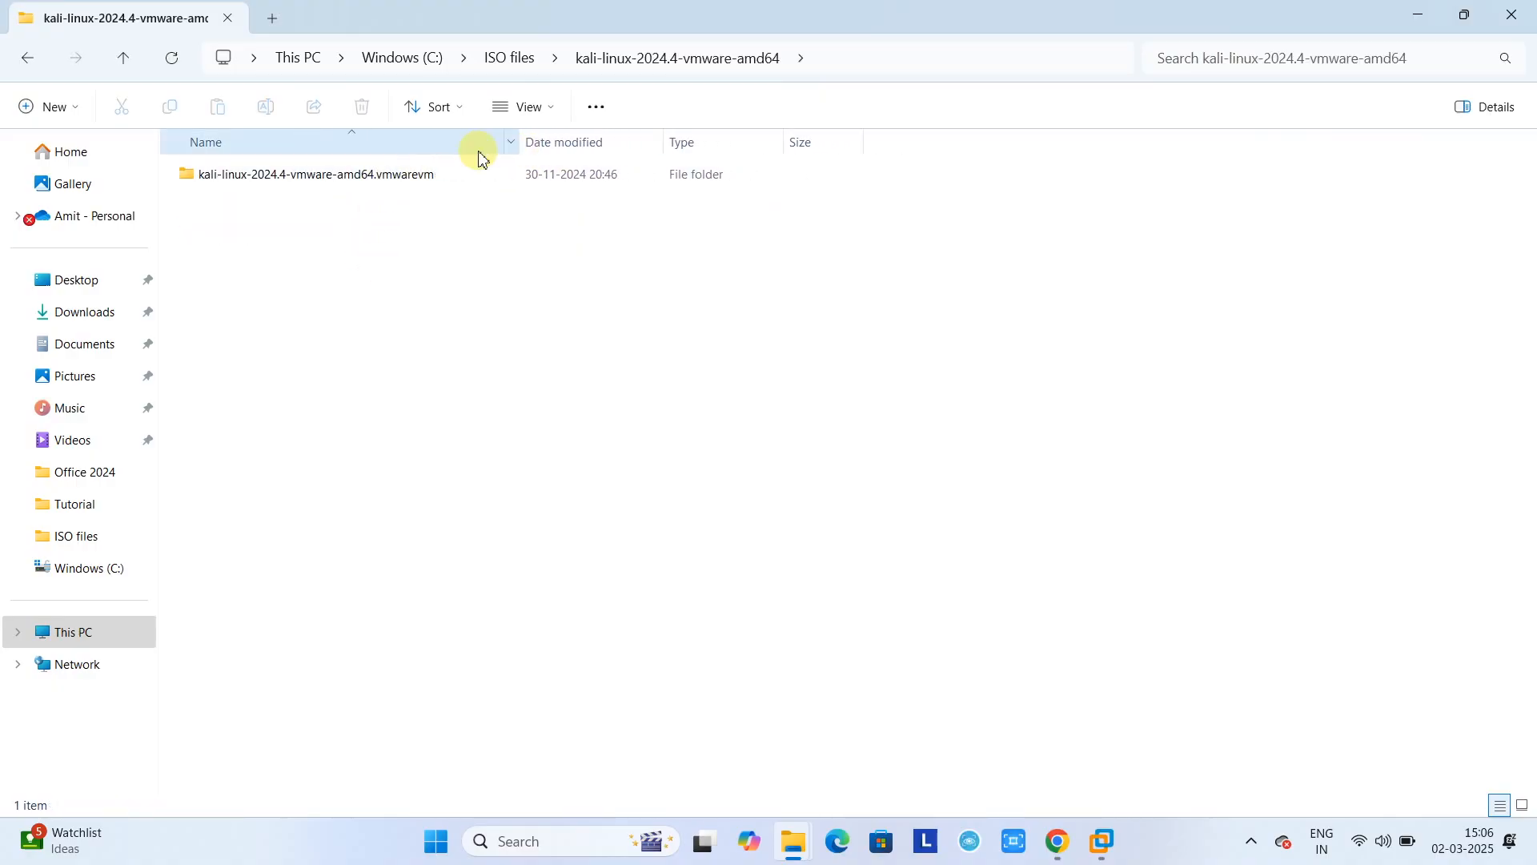
pyautogui.doubleClick(315, 173)
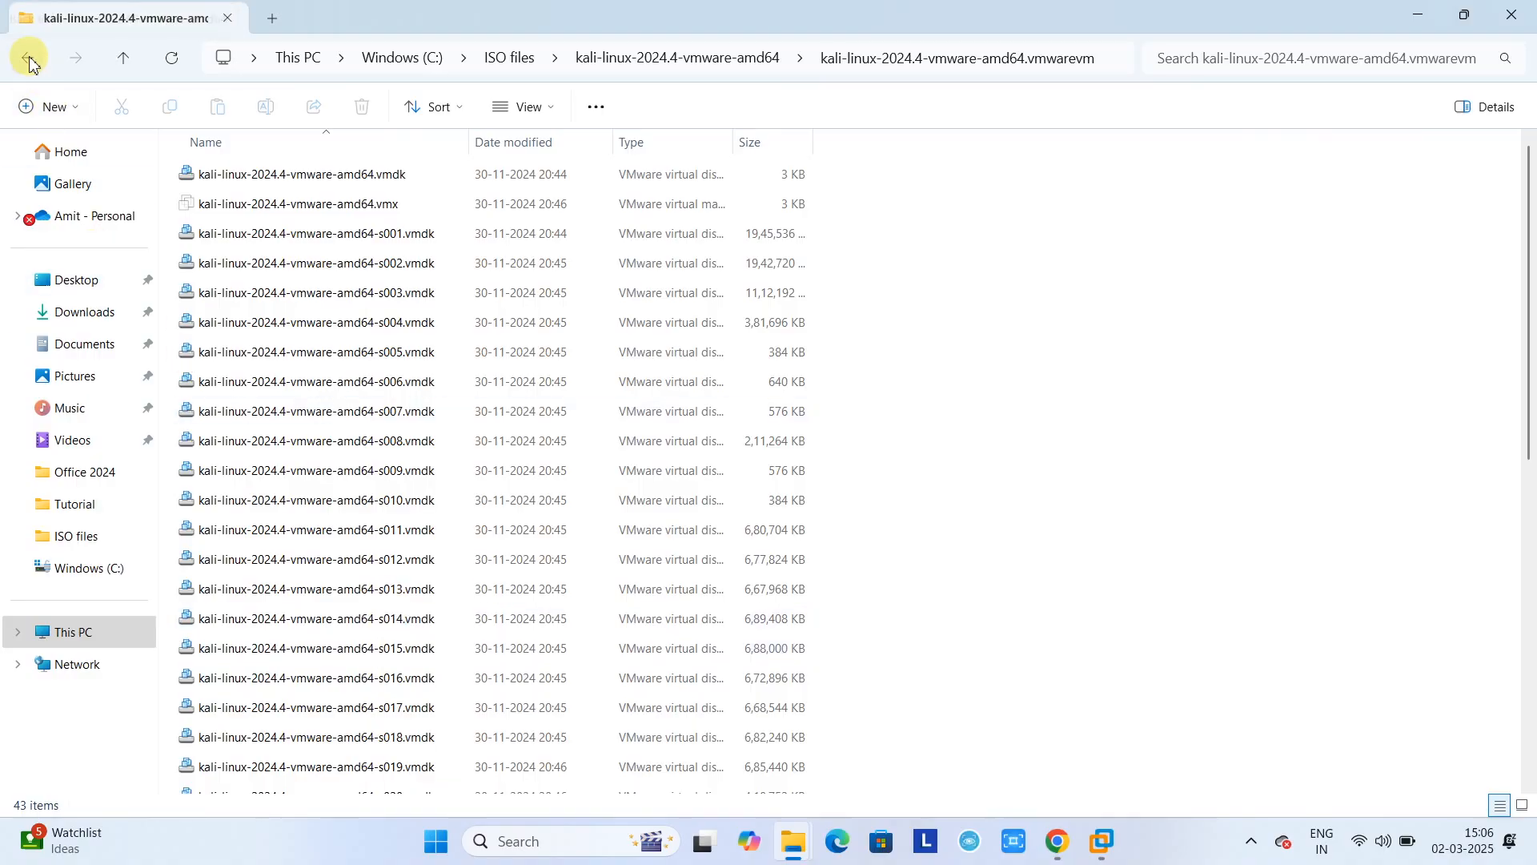
pyautogui.click(27, 58)
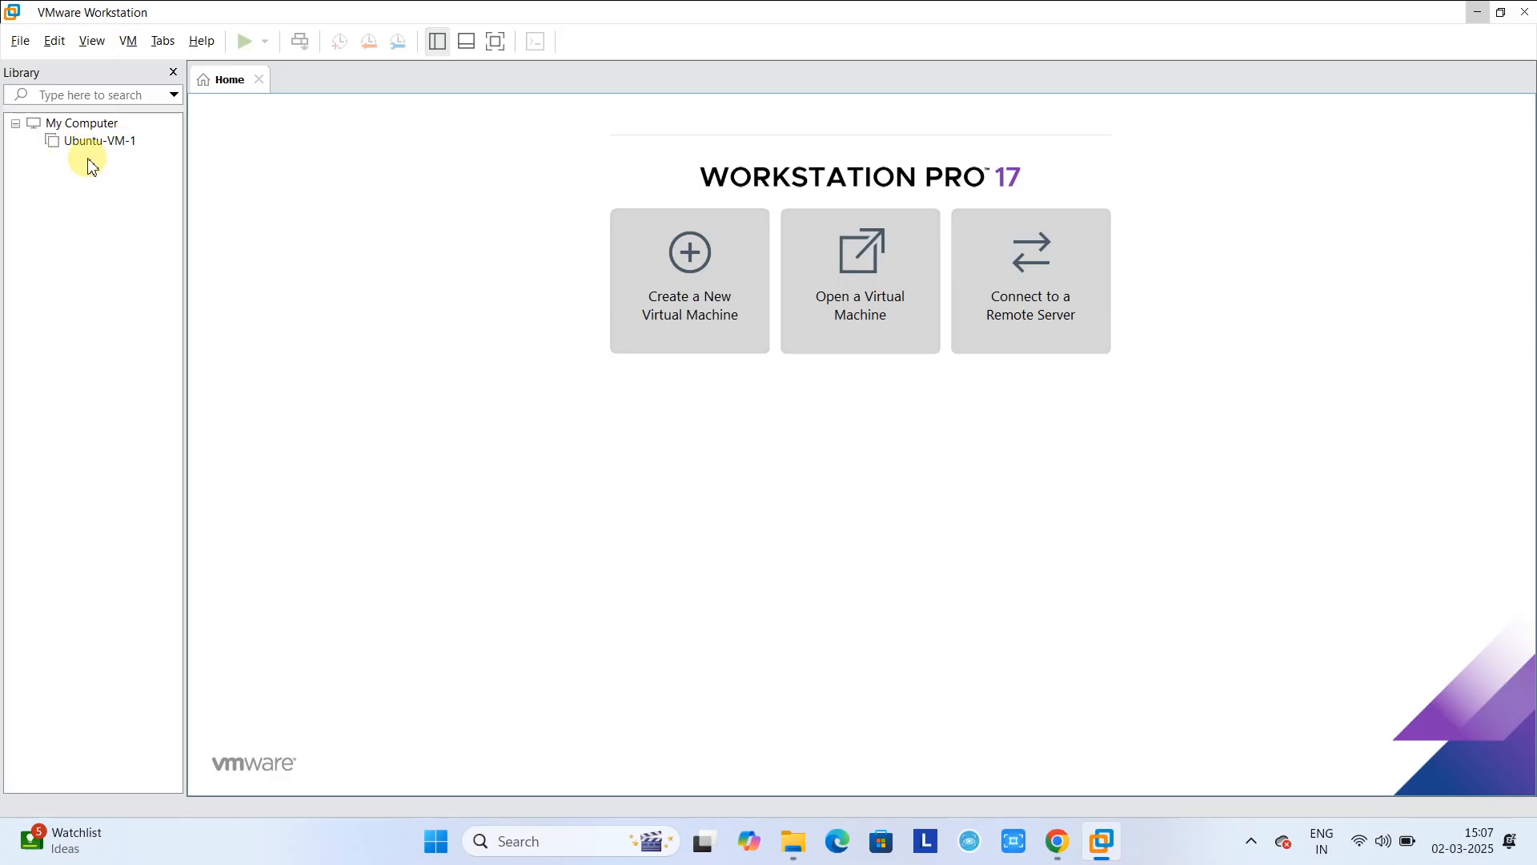
pyautogui.moveTo(107, 141)
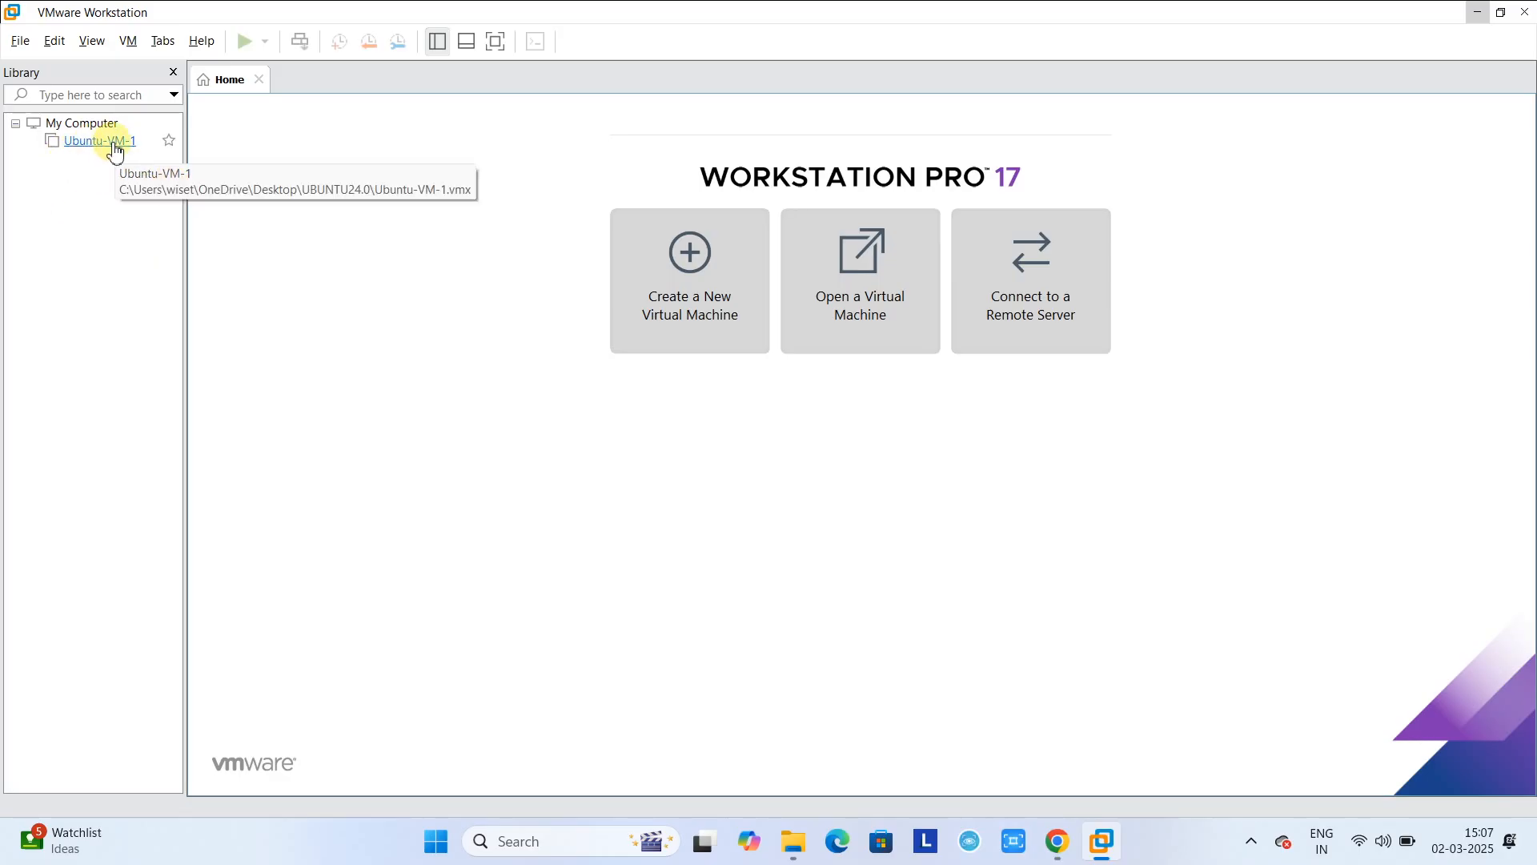
pyautogui.moveTo(989, 522)
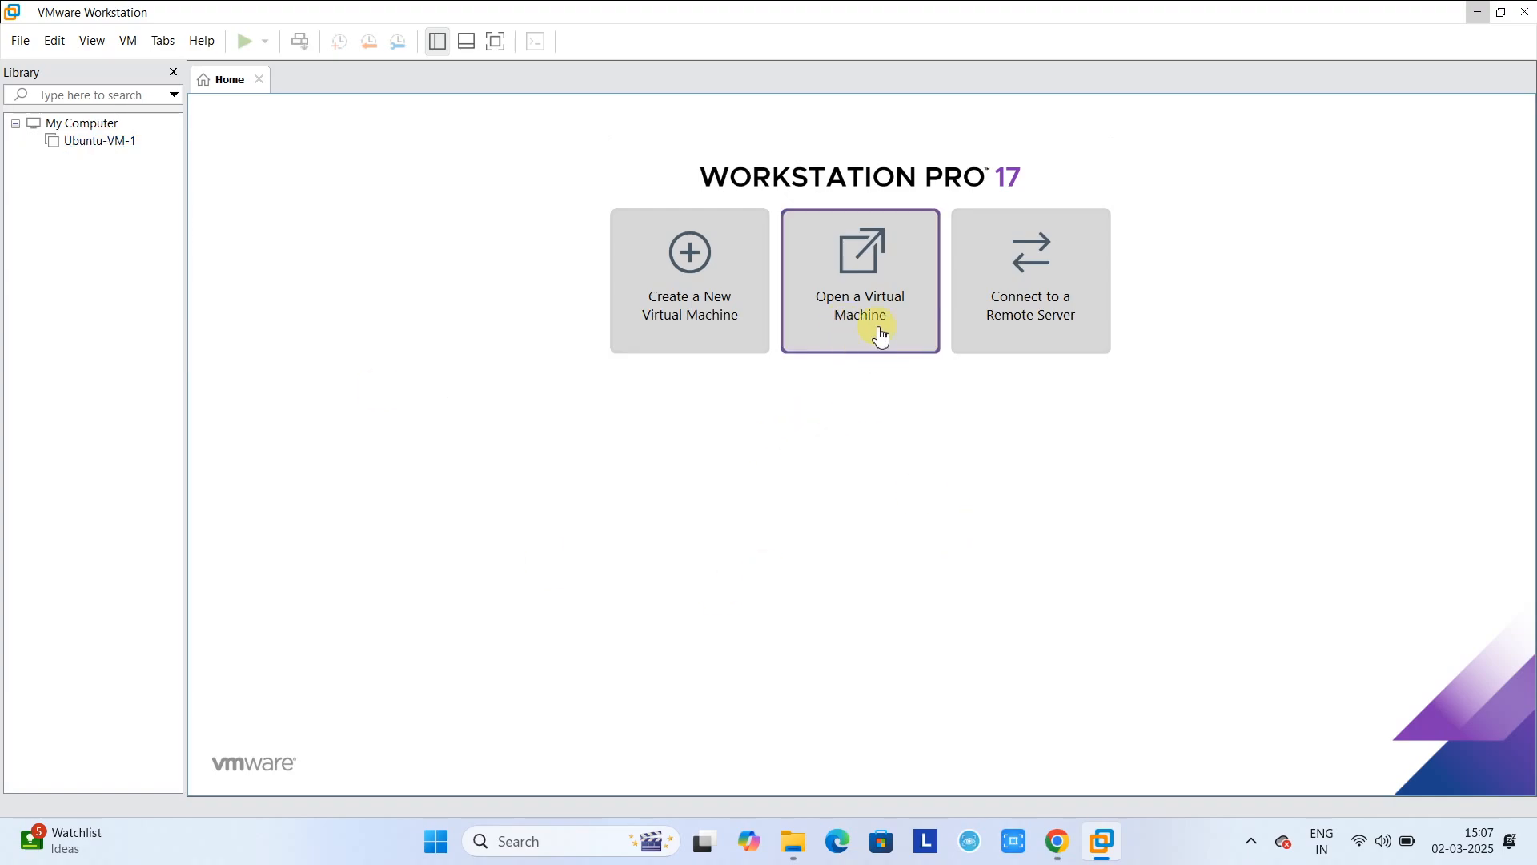
pyautogui.moveTo(885, 269)
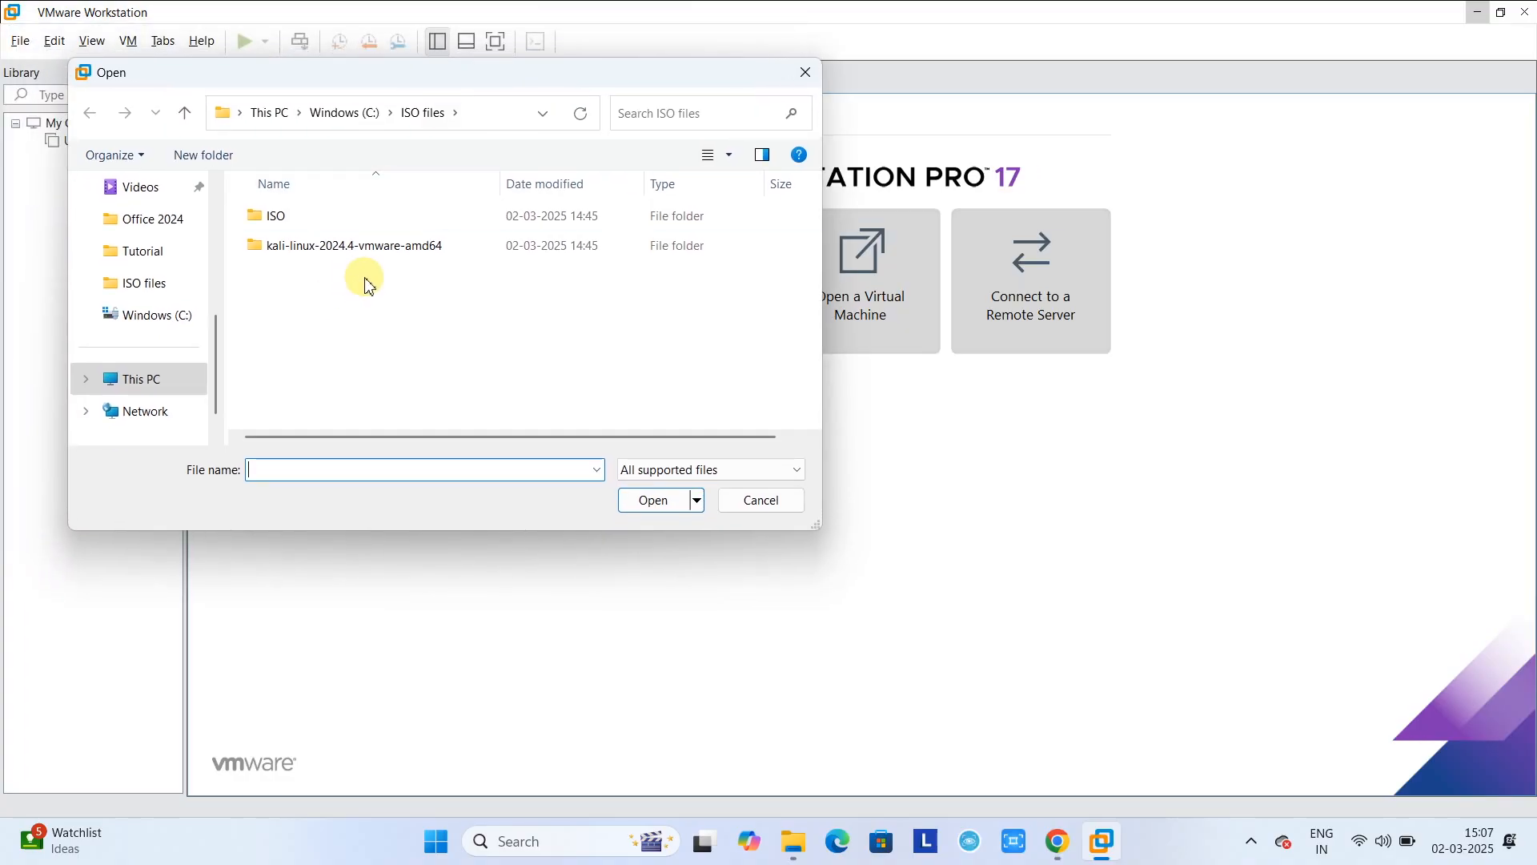
# In the Open dialog, enter the kali-linux-2024.4-vmware-amd64 folder and choose its .vmx file
pyautogui.click(352, 245)
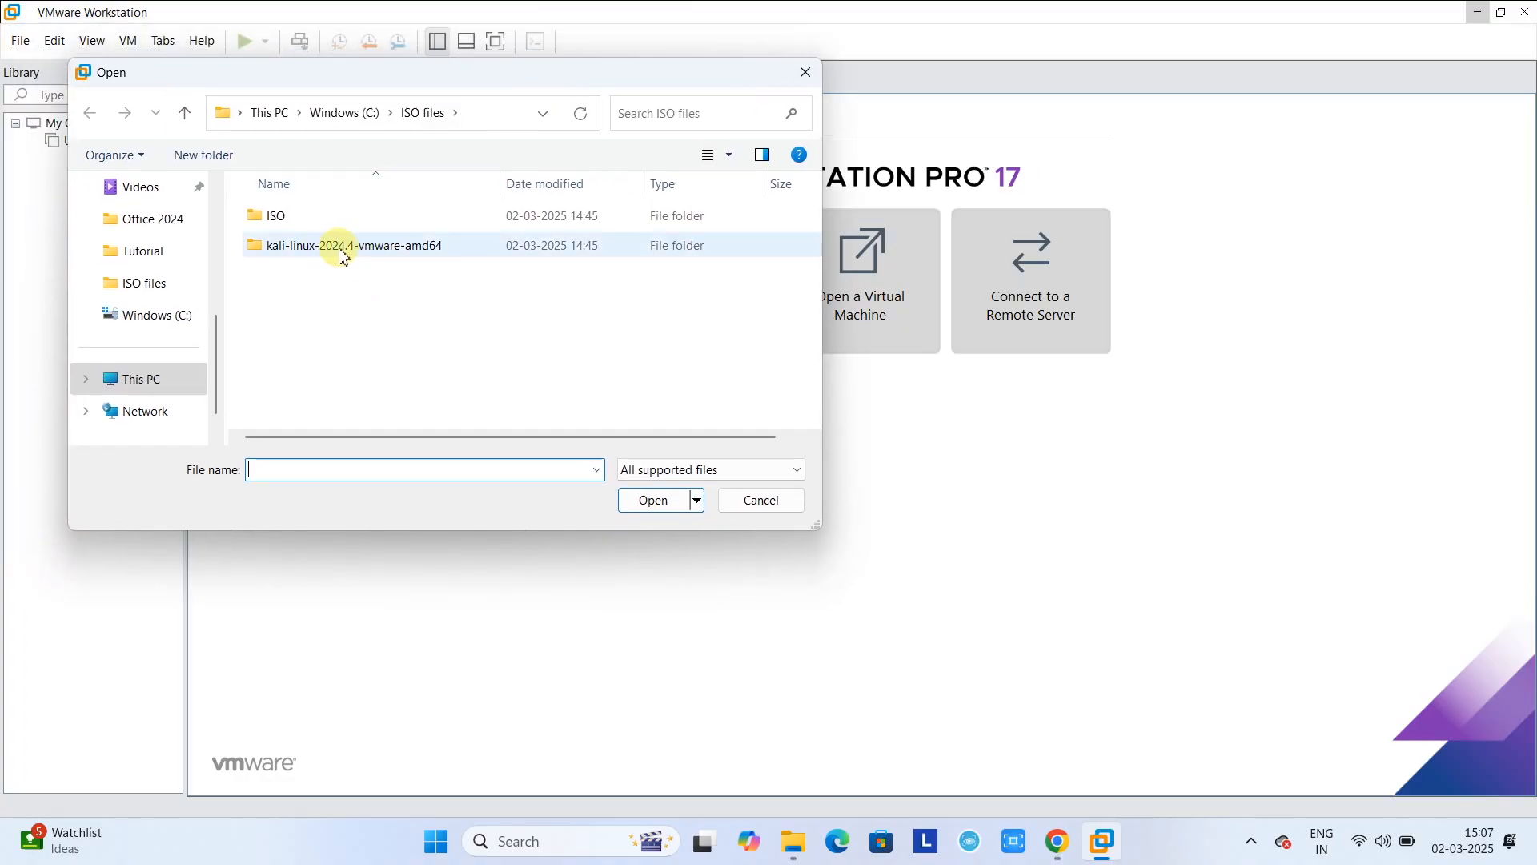
pyautogui.moveTo(313, 254)
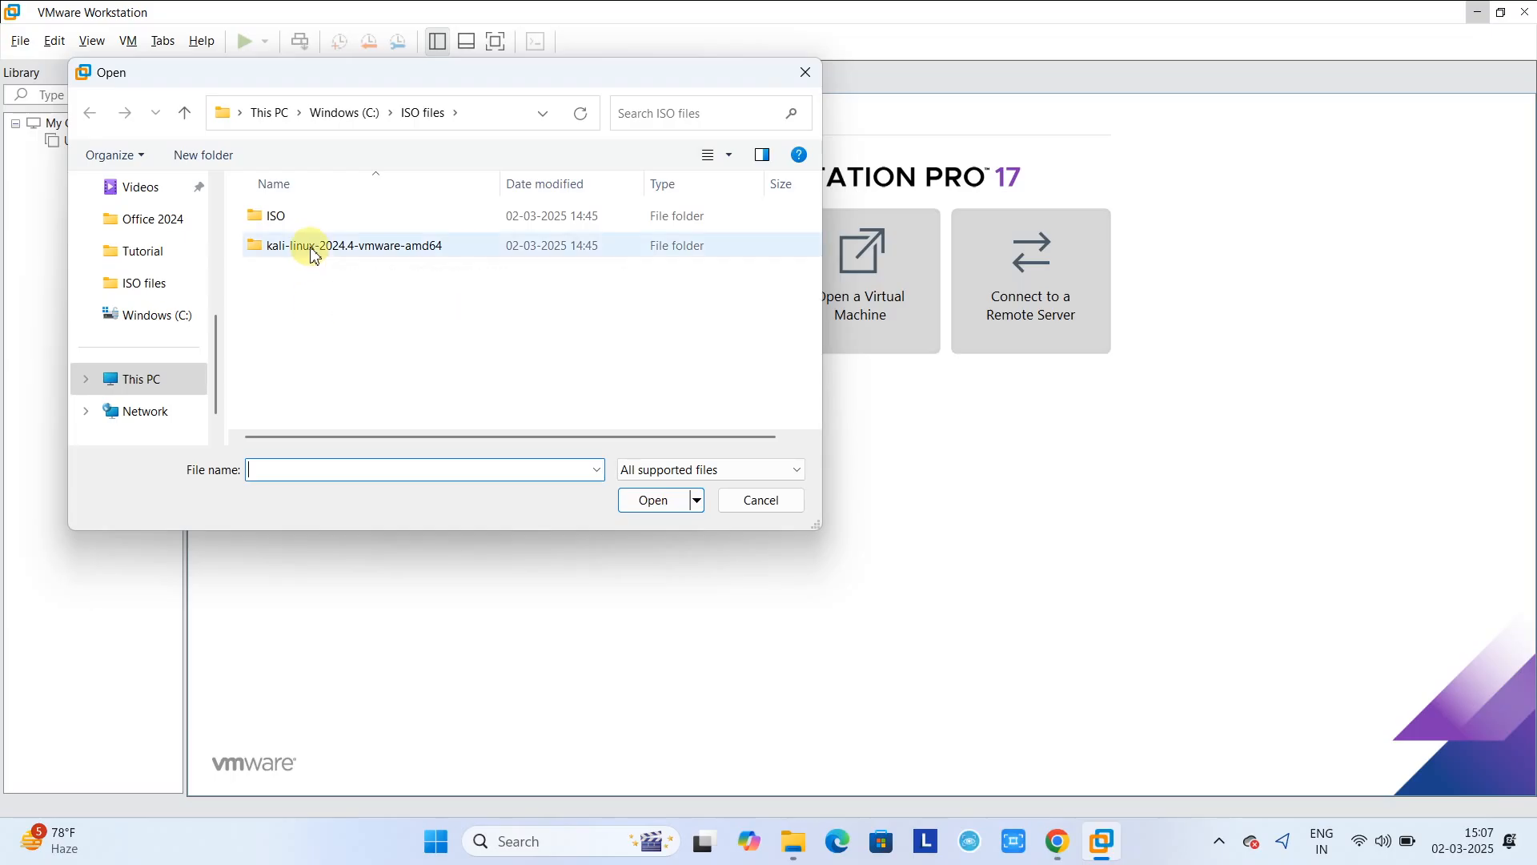
pyautogui.doubleClick(353, 245)
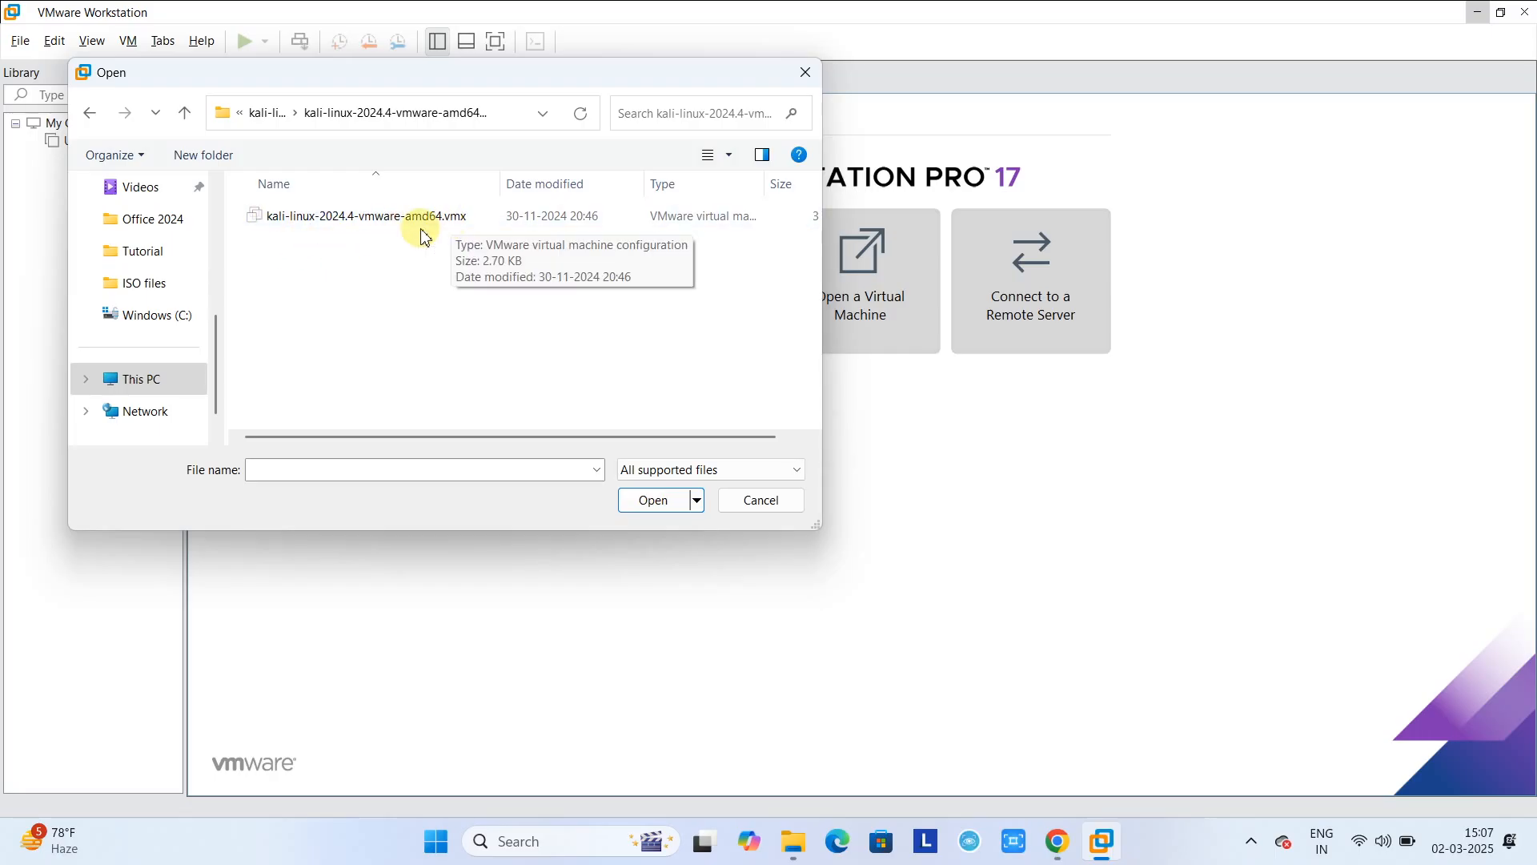
pyautogui.click(365, 217)
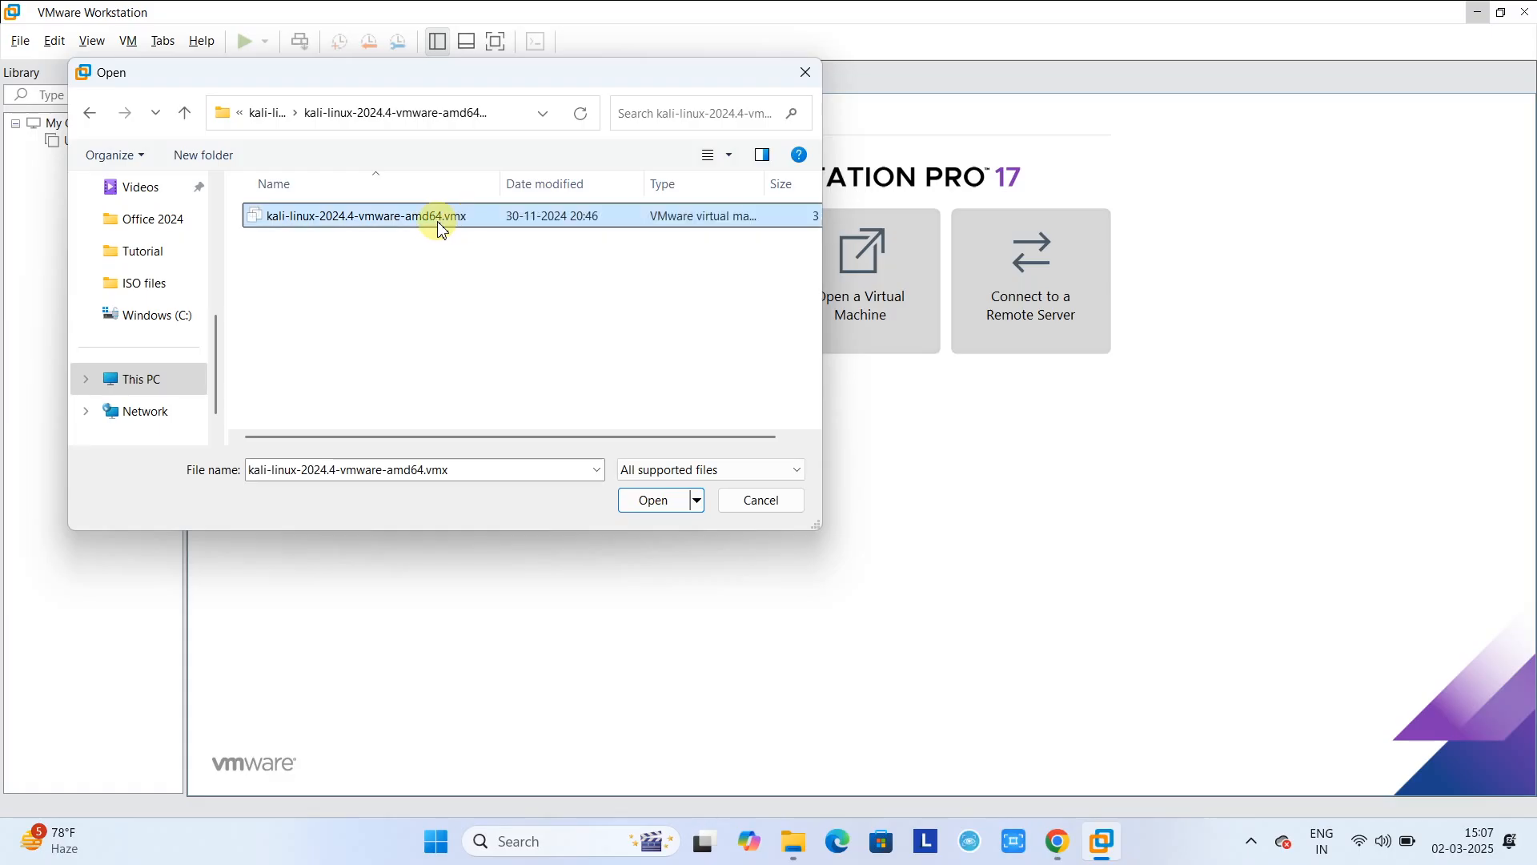
pyautogui.moveTo(442, 227)
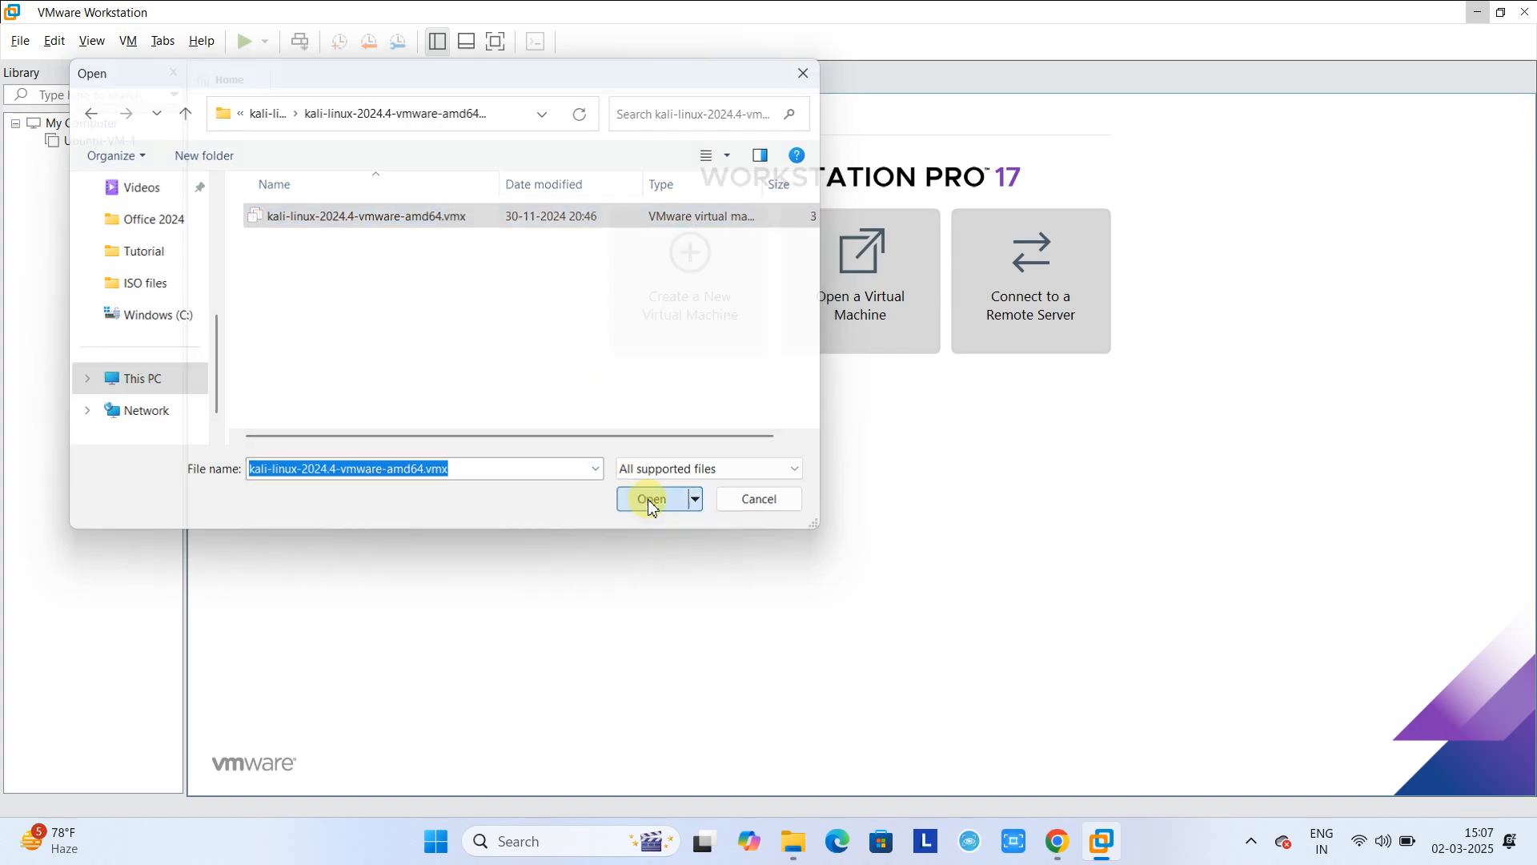
# Load the Kali VM into the library and inspect its 2 GB memory entry
pyautogui.click(650, 500)
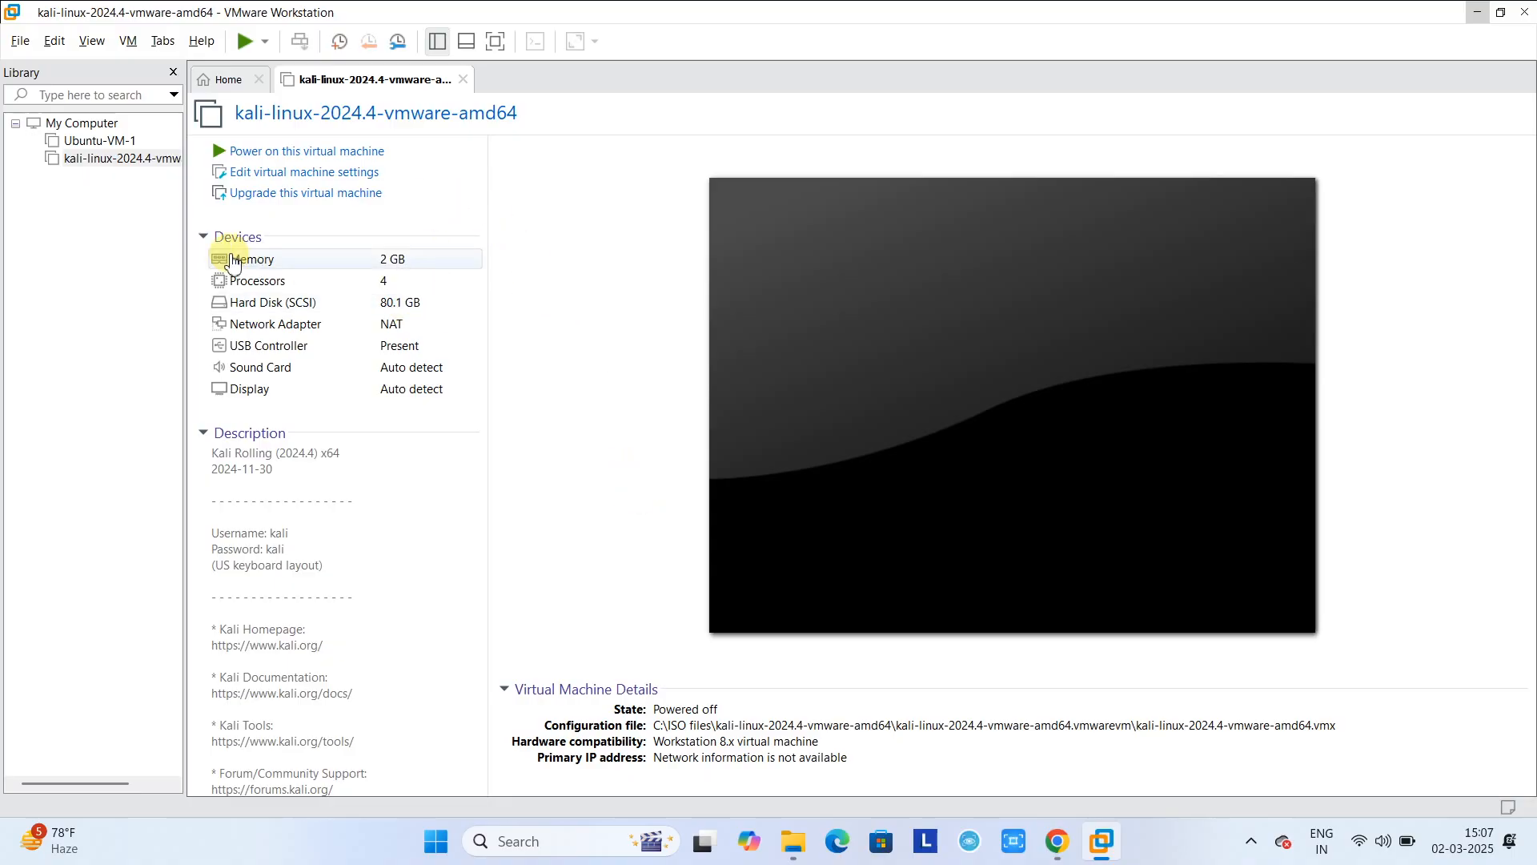
pyautogui.click(258, 280)
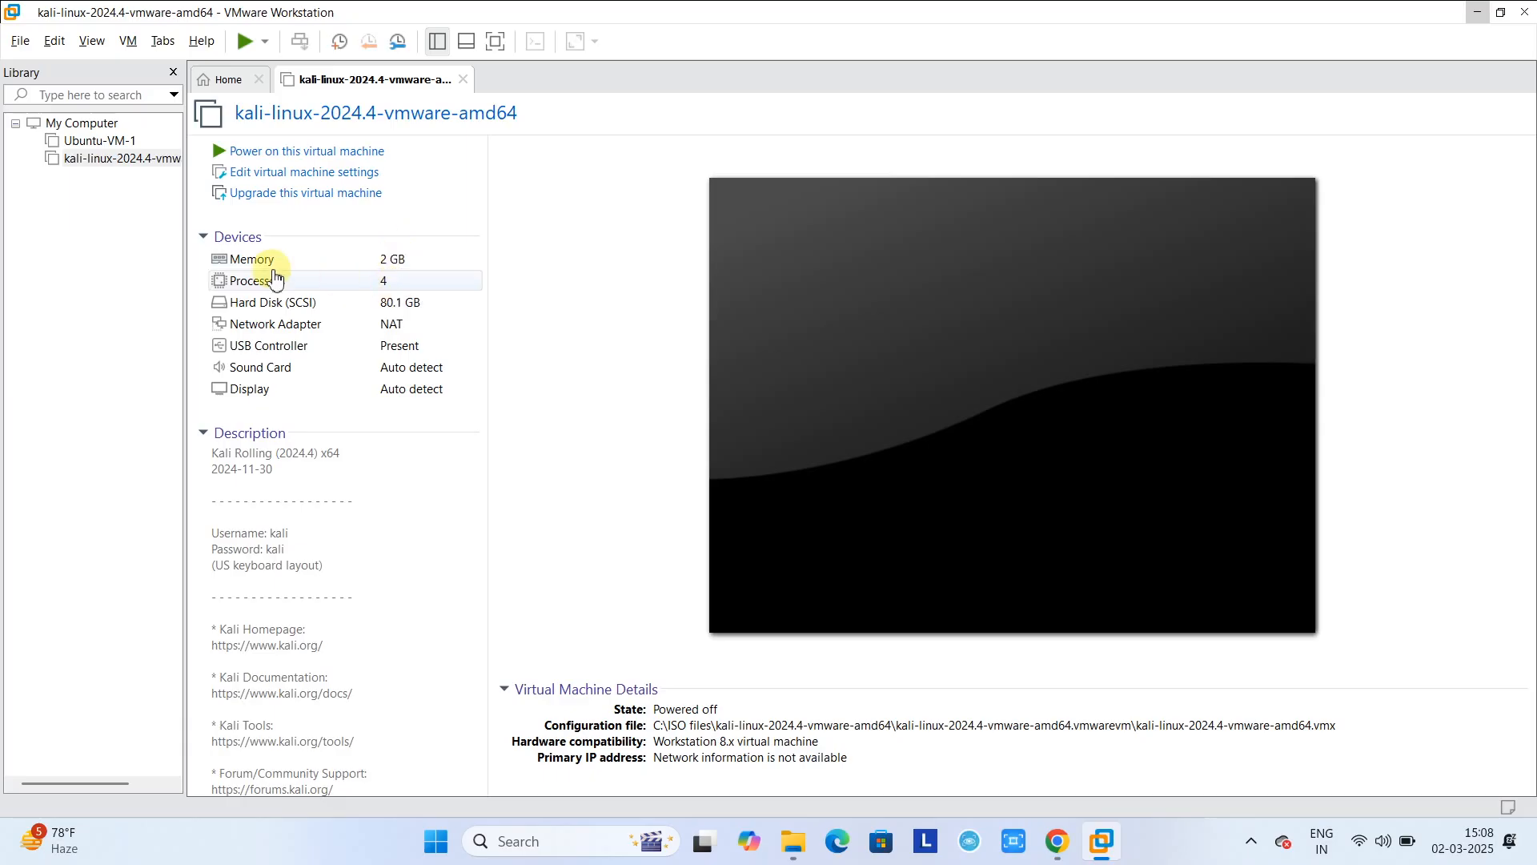
pyautogui.moveTo(287, 264)
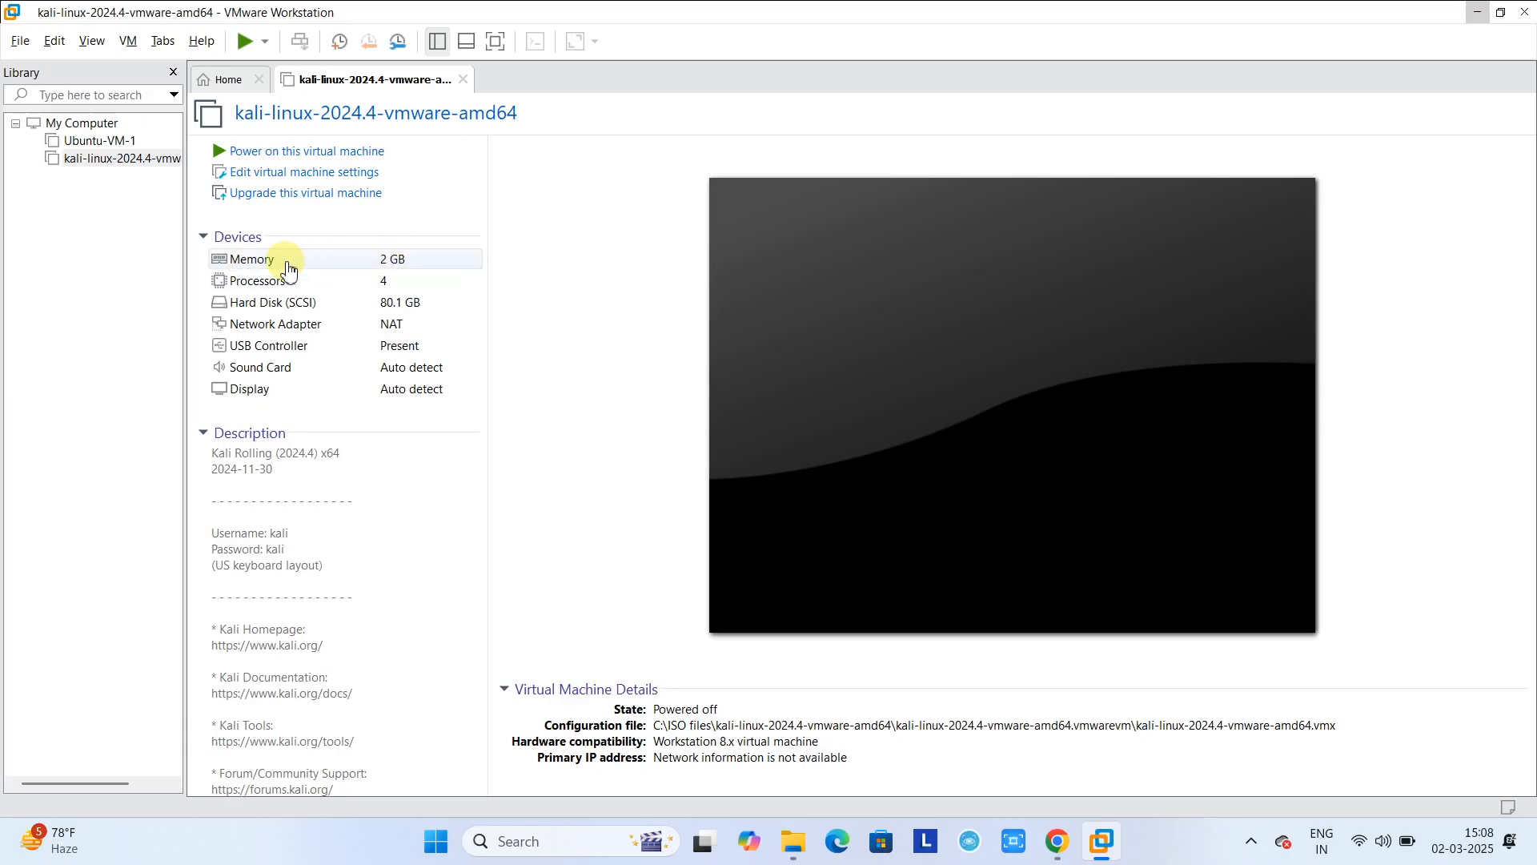
pyautogui.moveTo(405, 272)
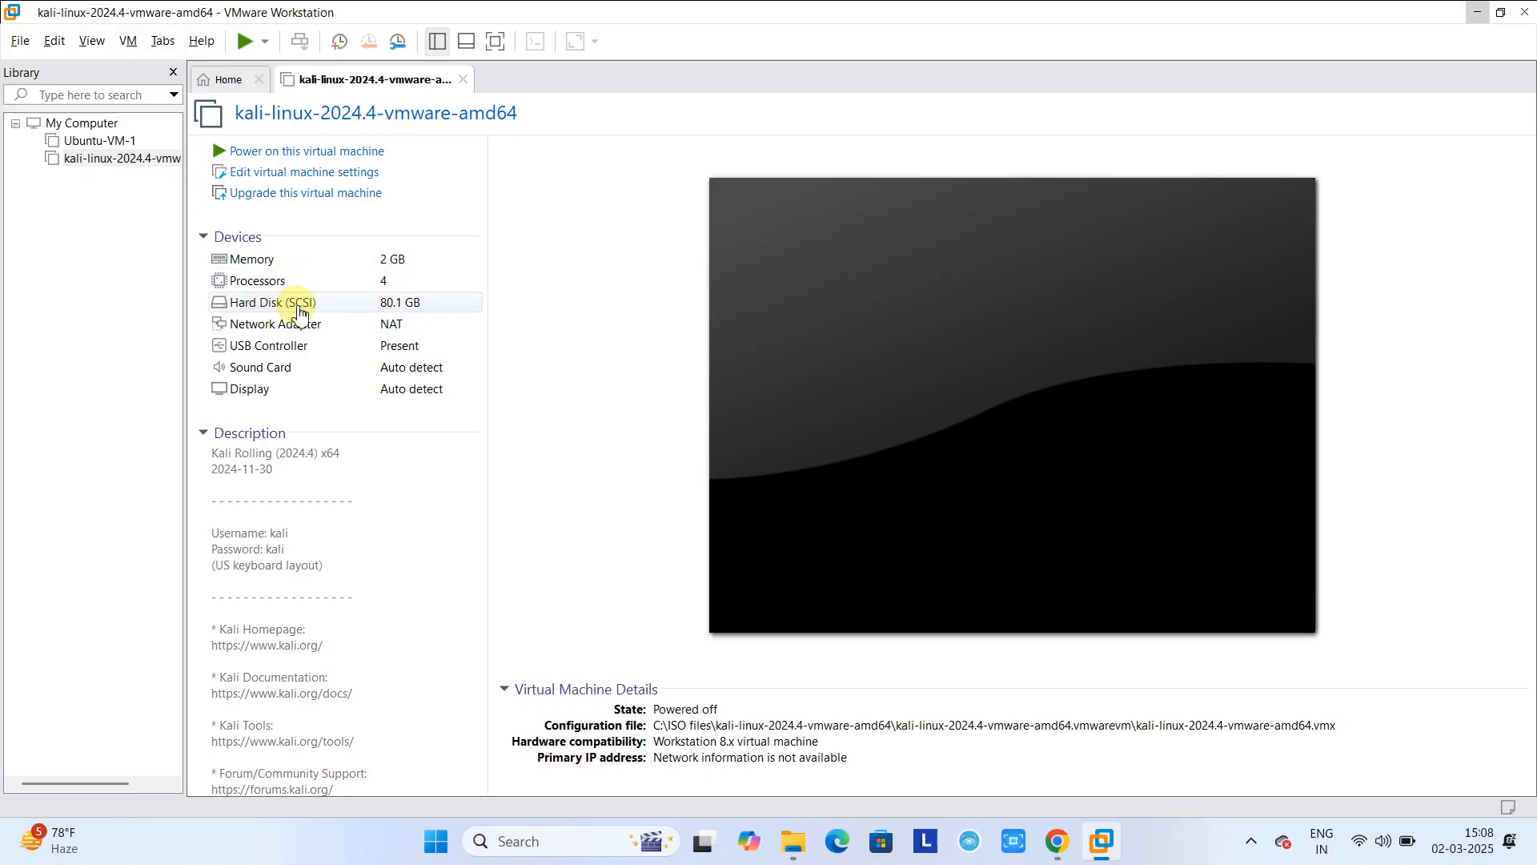
pyautogui.moveTo(439, 307)
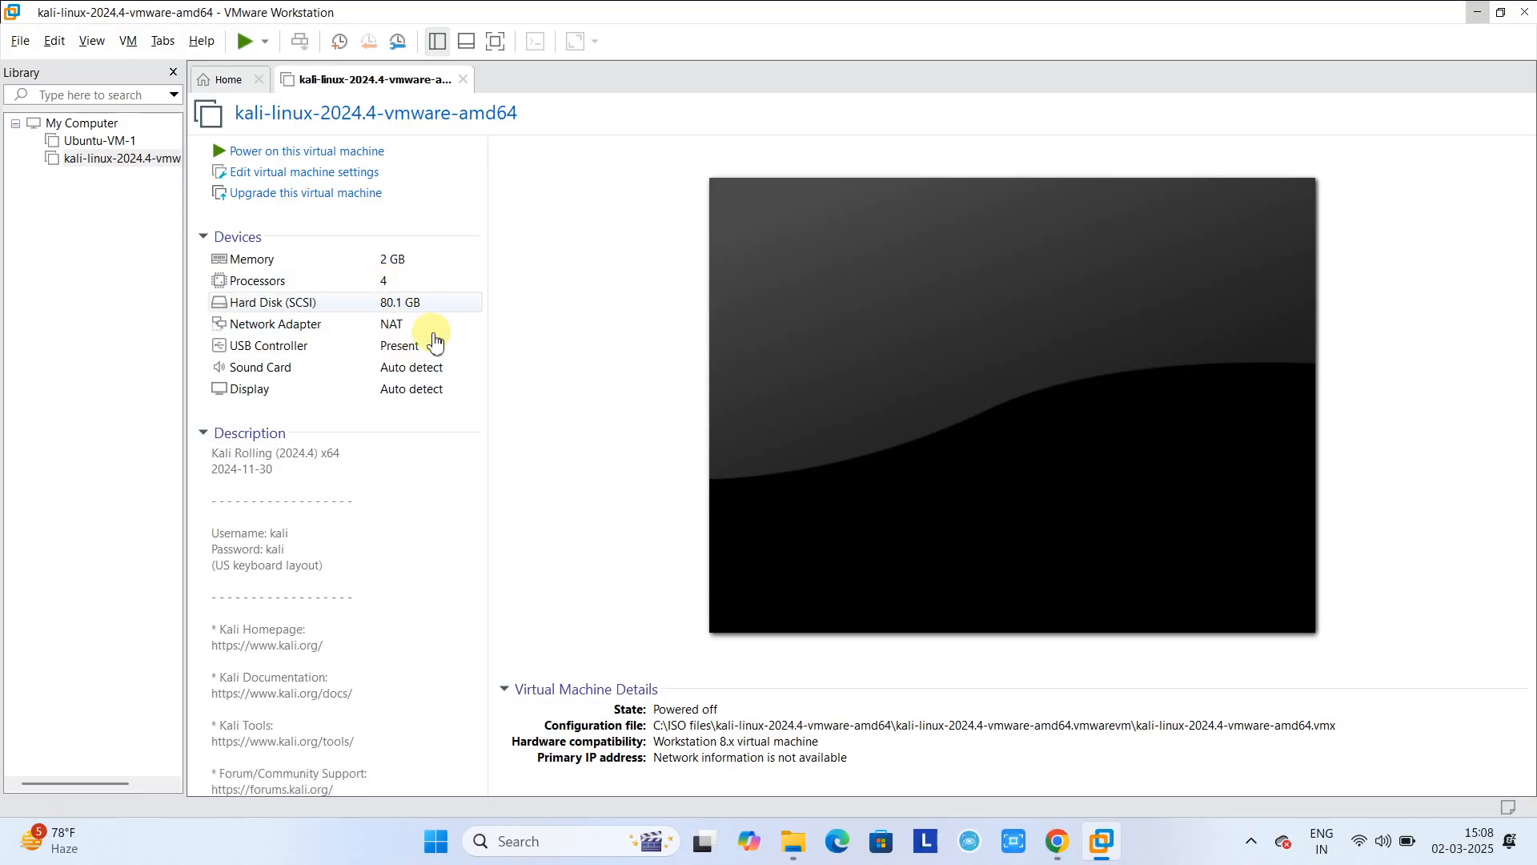
pyautogui.moveTo(459, 637)
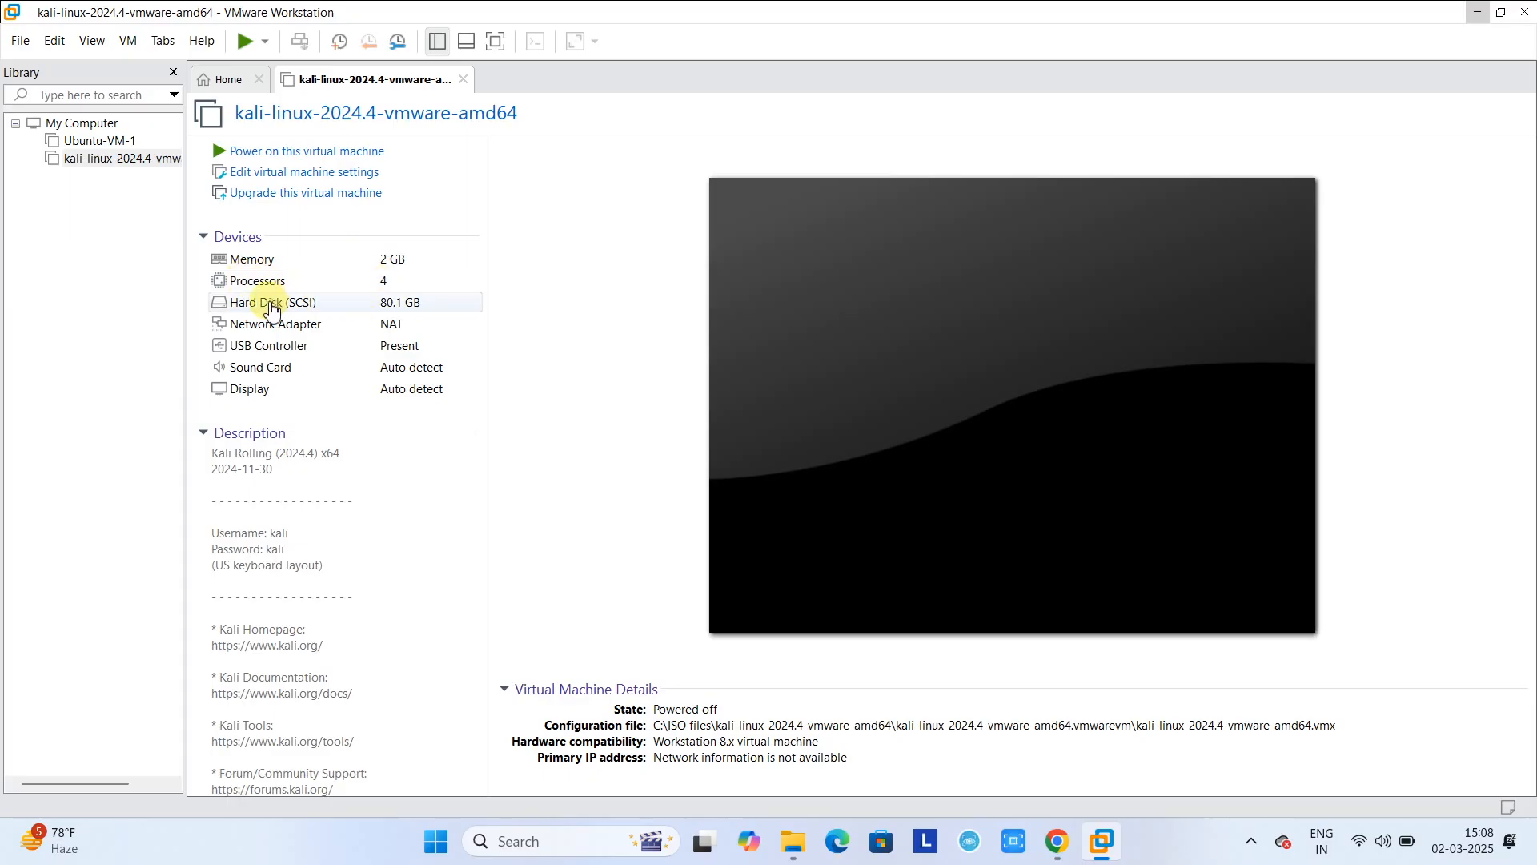
pyautogui.moveTo(363, 176)
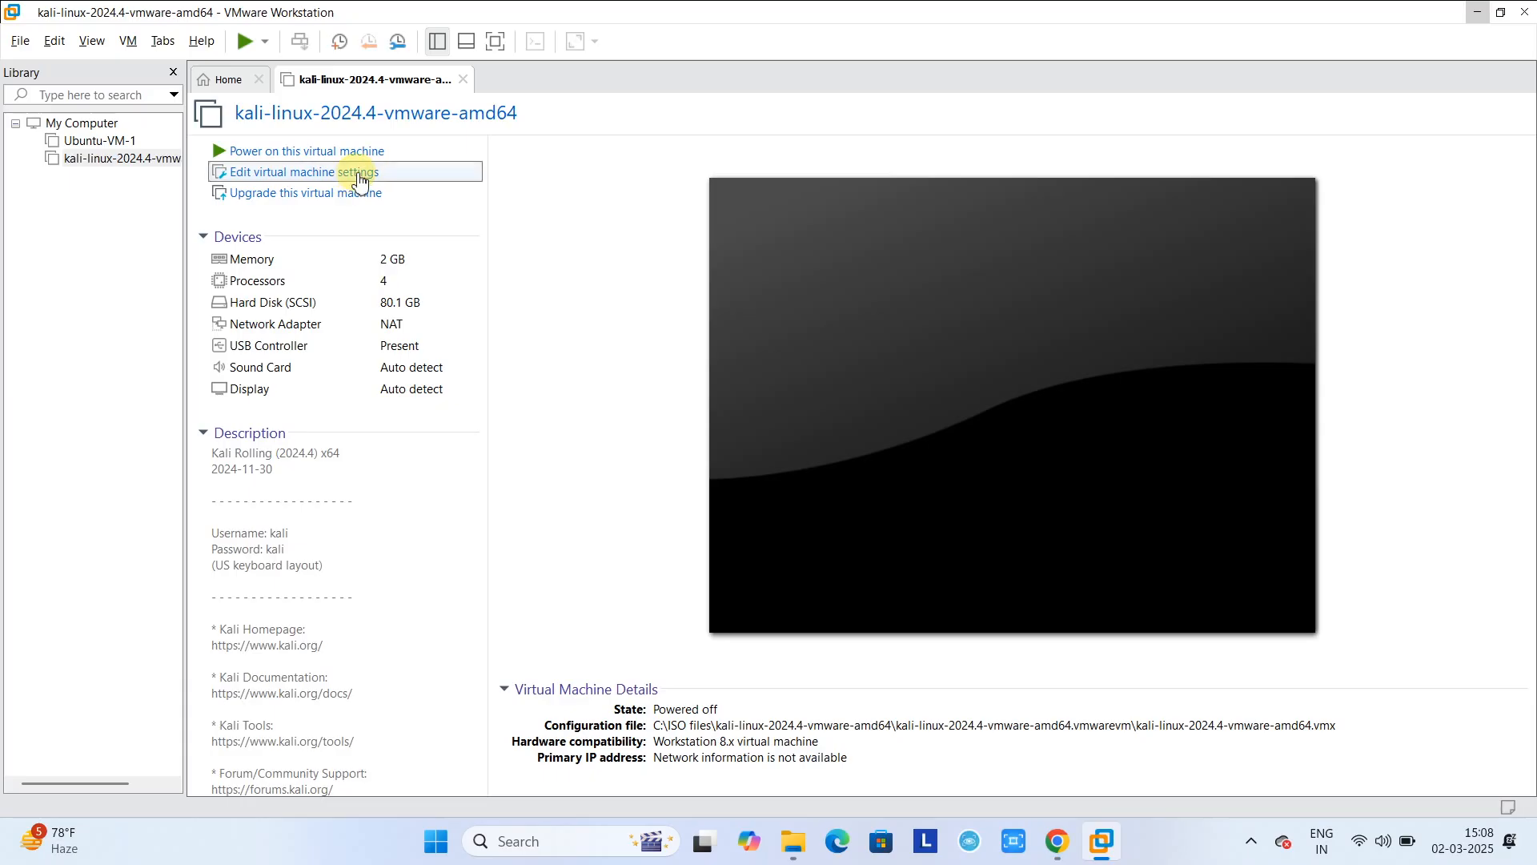
# In the VM settings, raise the Kali VM's memory to 4 GB (4096 MB)
pyautogui.click(304, 171)
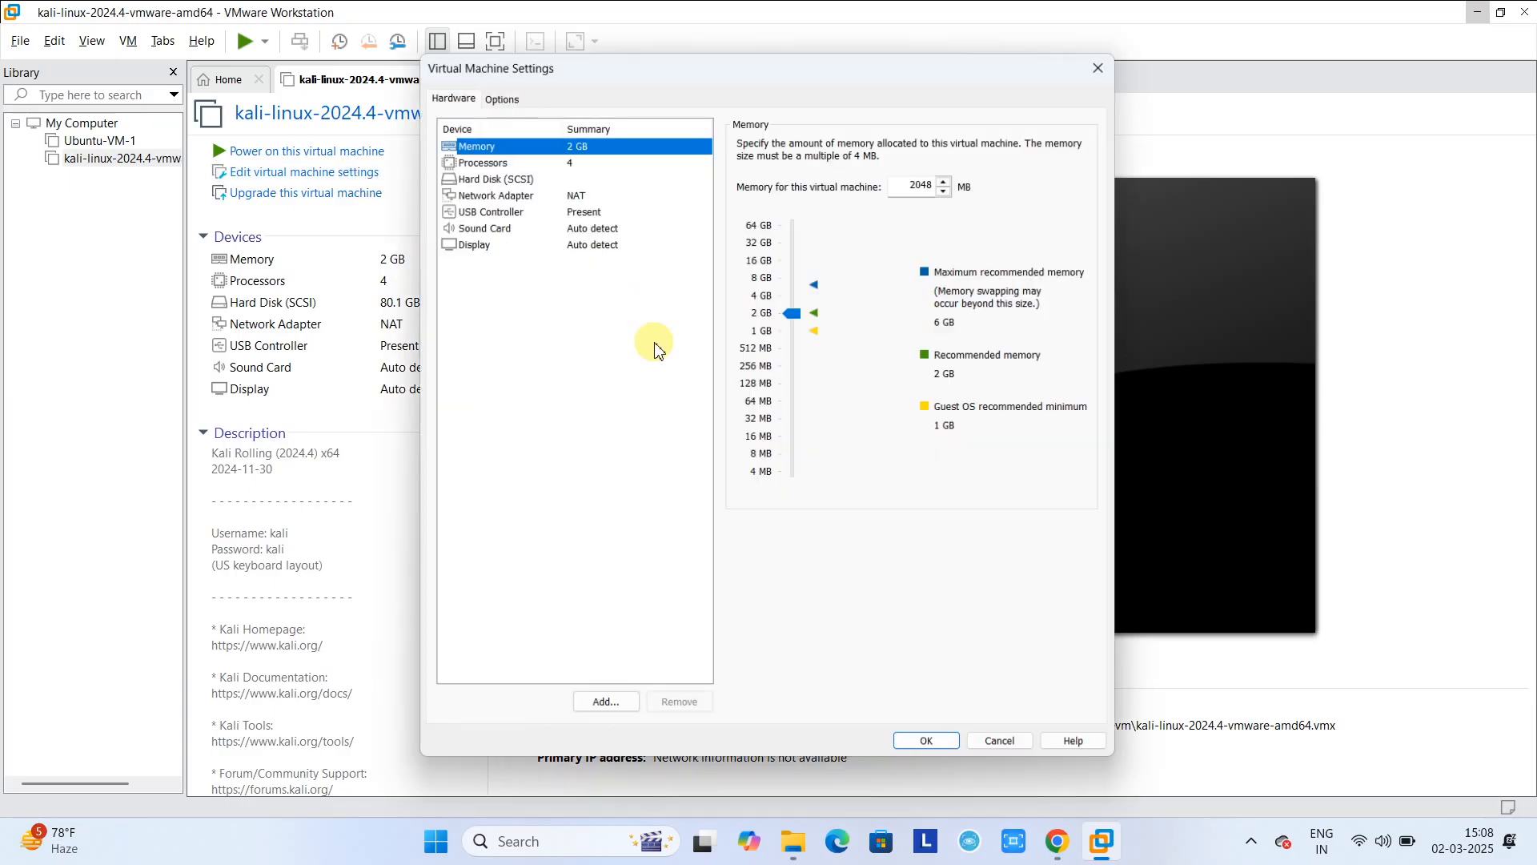
pyautogui.moveTo(654, 350); pyautogui.dragTo(766, 77)
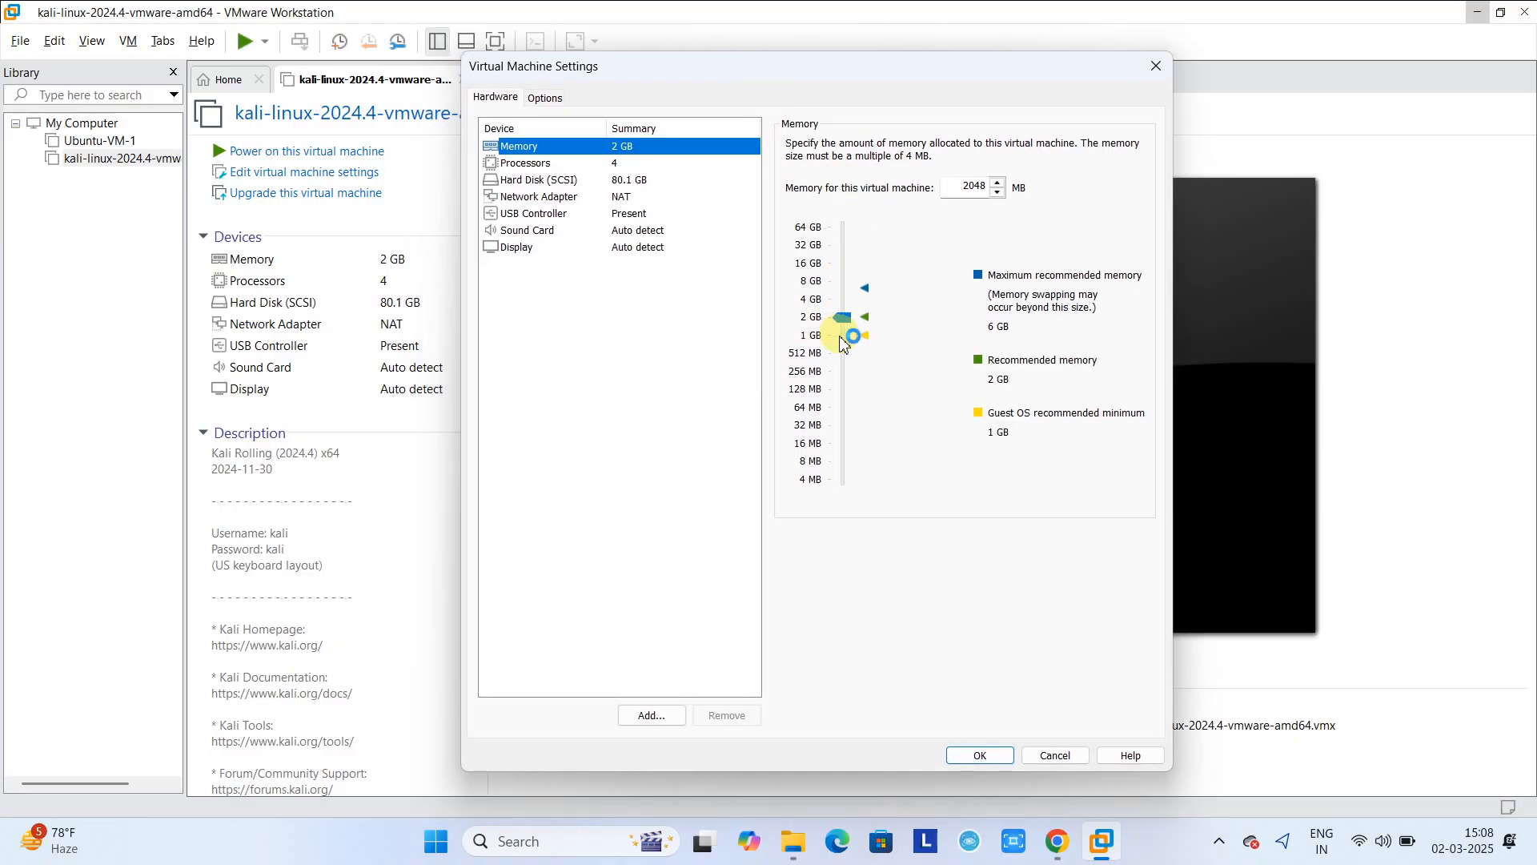
pyautogui.moveTo(853, 335); pyautogui.dragTo(858, 300)
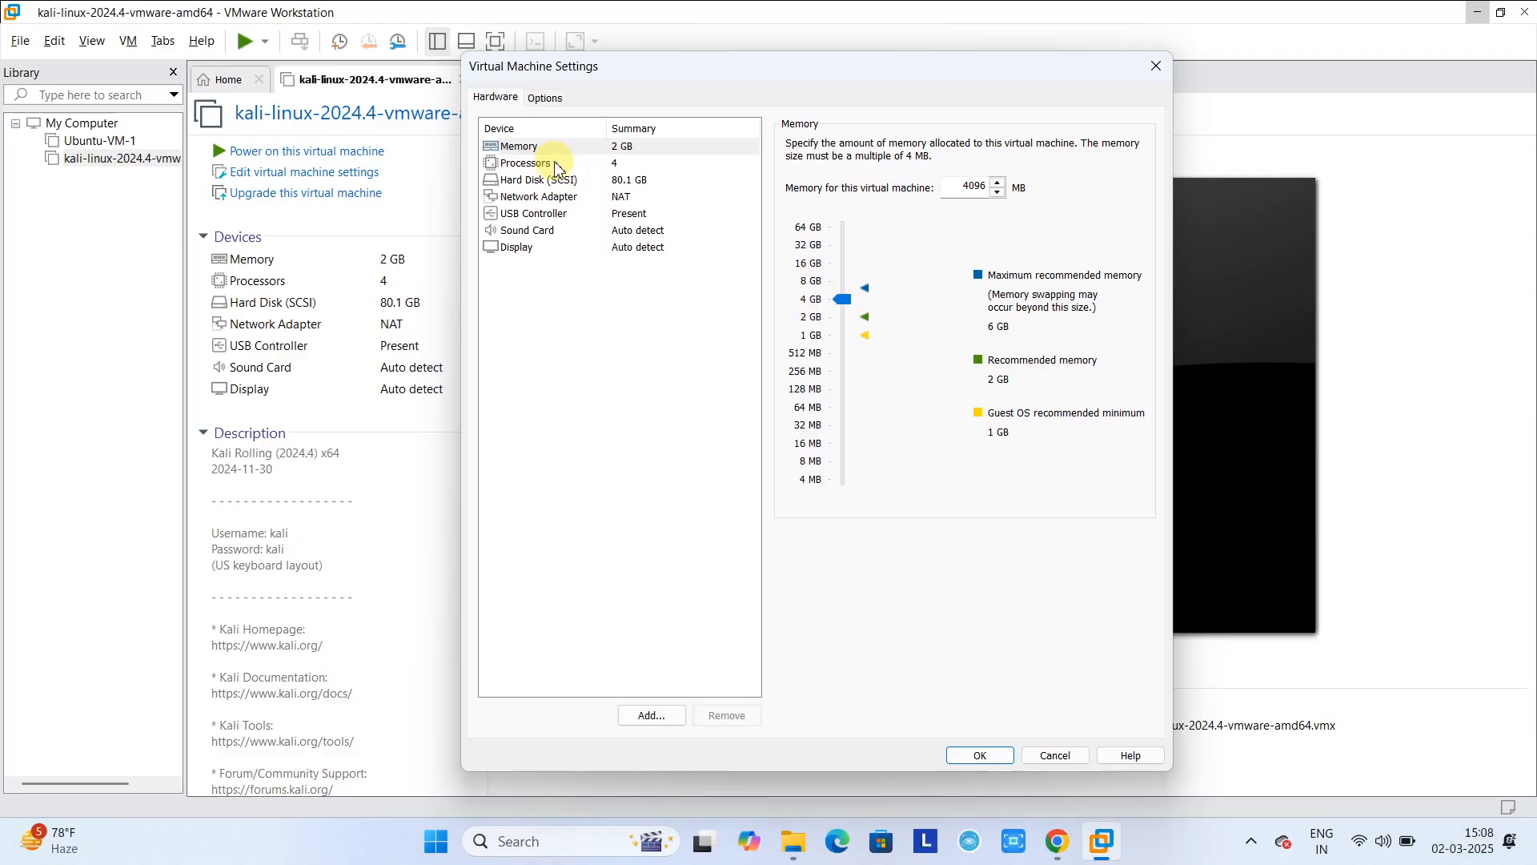
# Review processors (kept at two) and hard disk, recheck memory, and save with OK
pyautogui.click(527, 163)
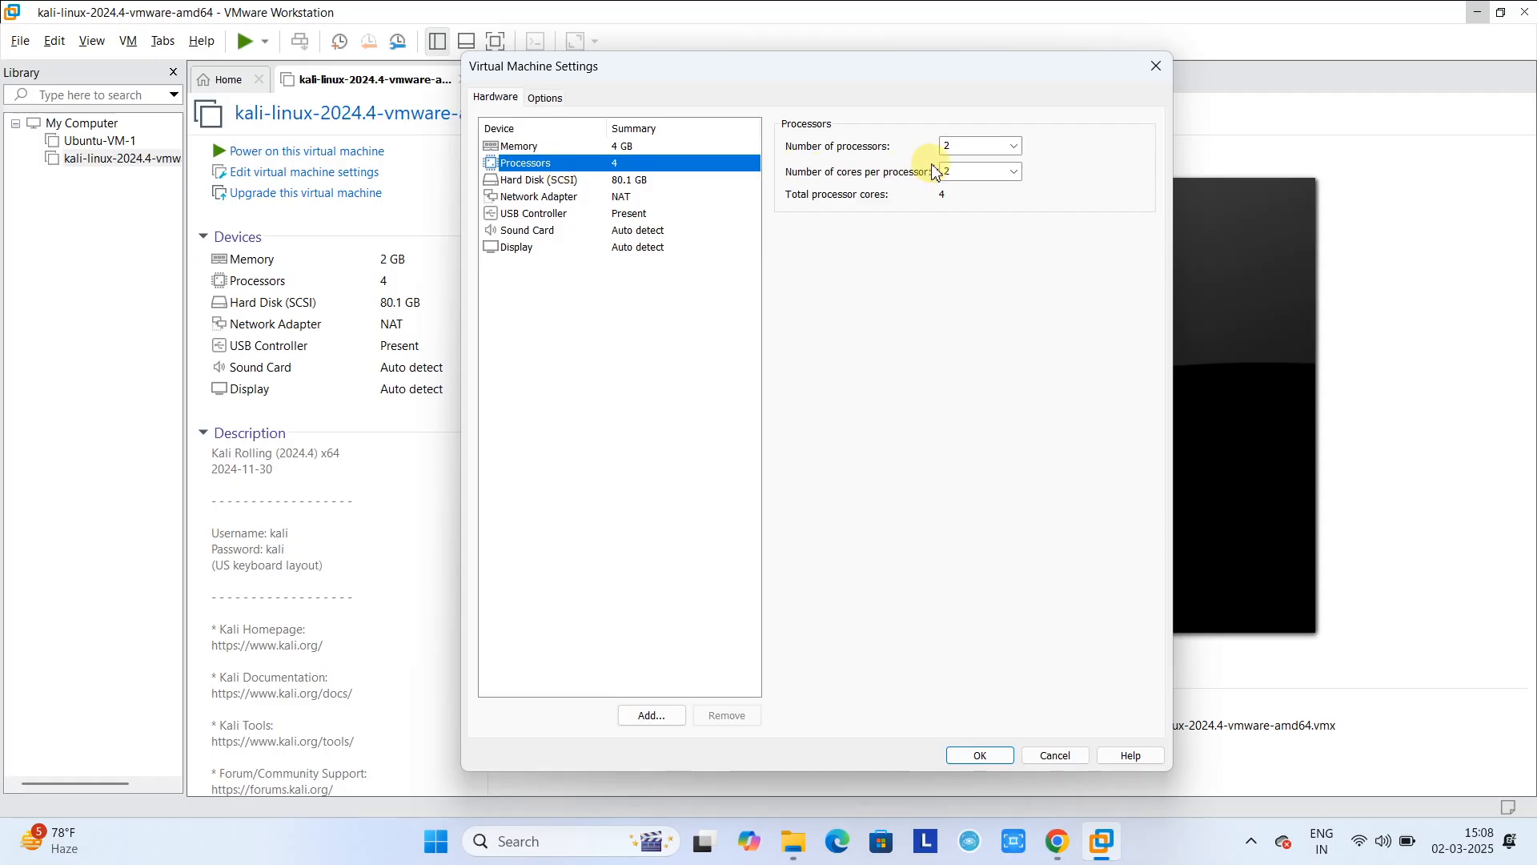
pyautogui.click(1012, 146)
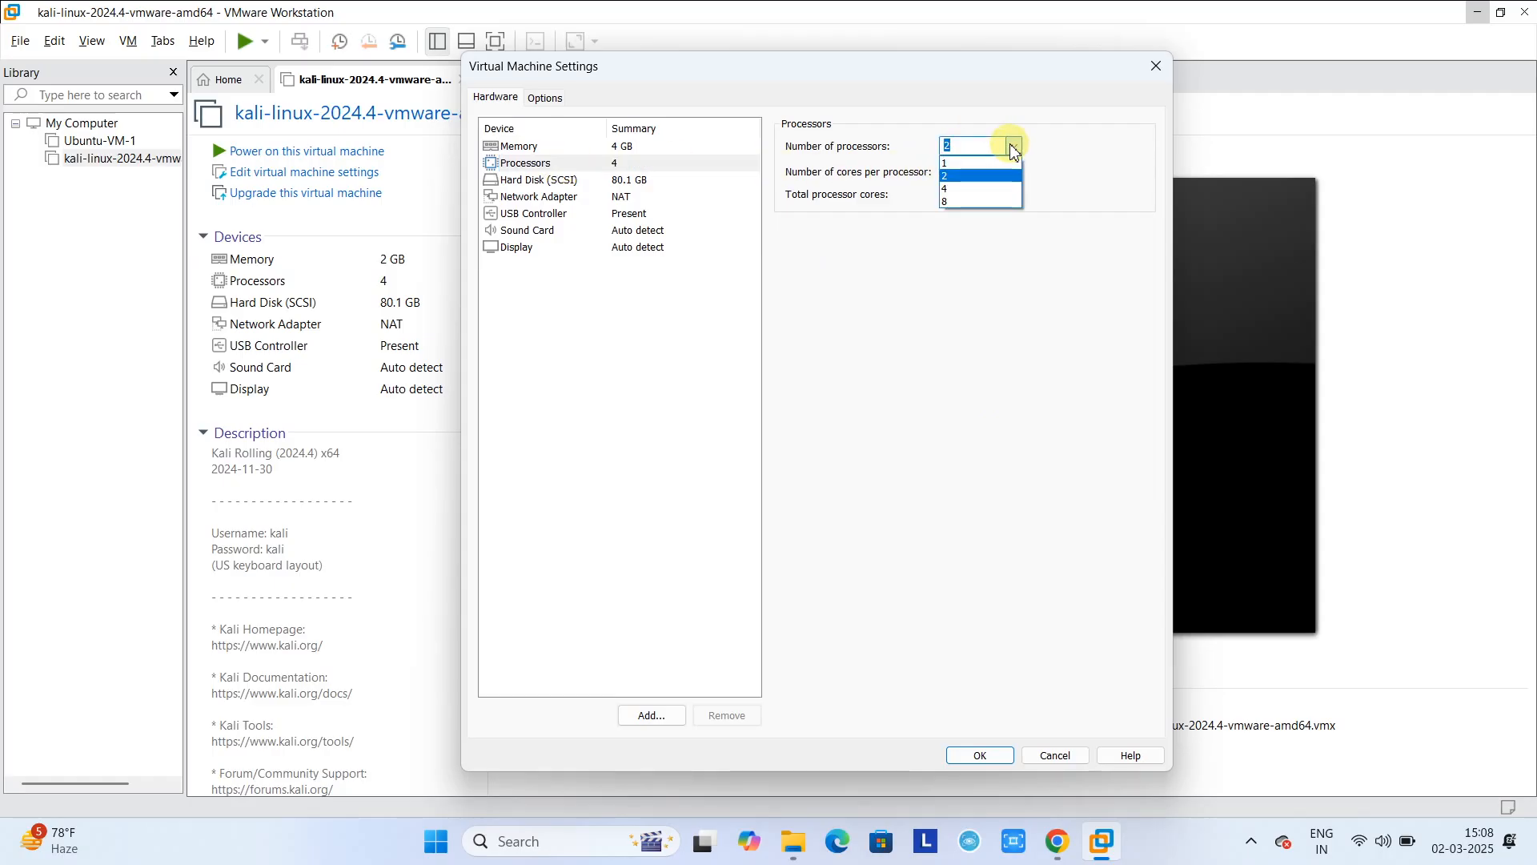
pyautogui.click(945, 176)
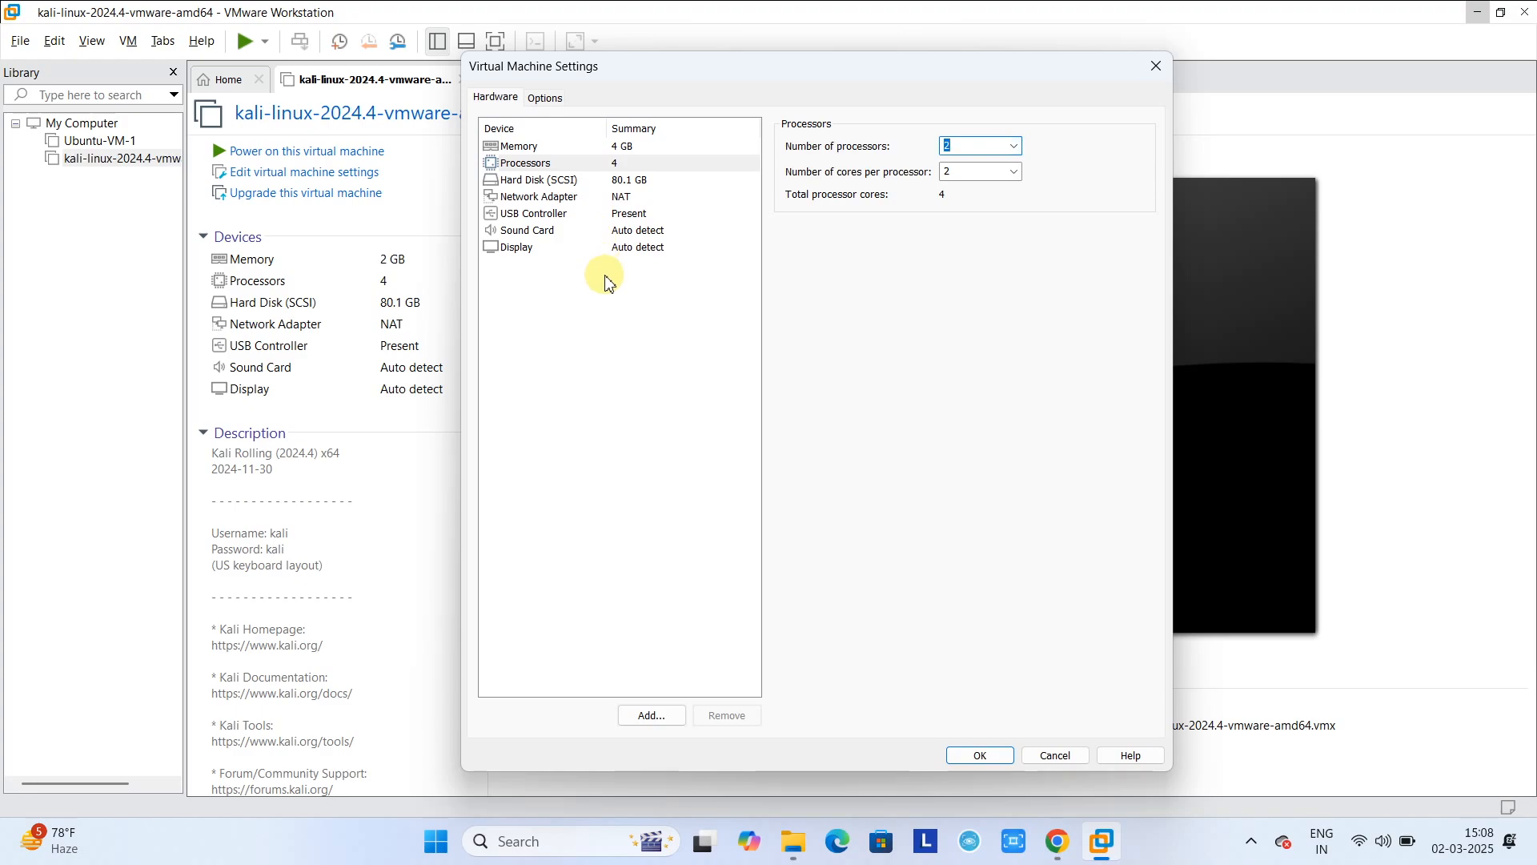
pyautogui.click(538, 179)
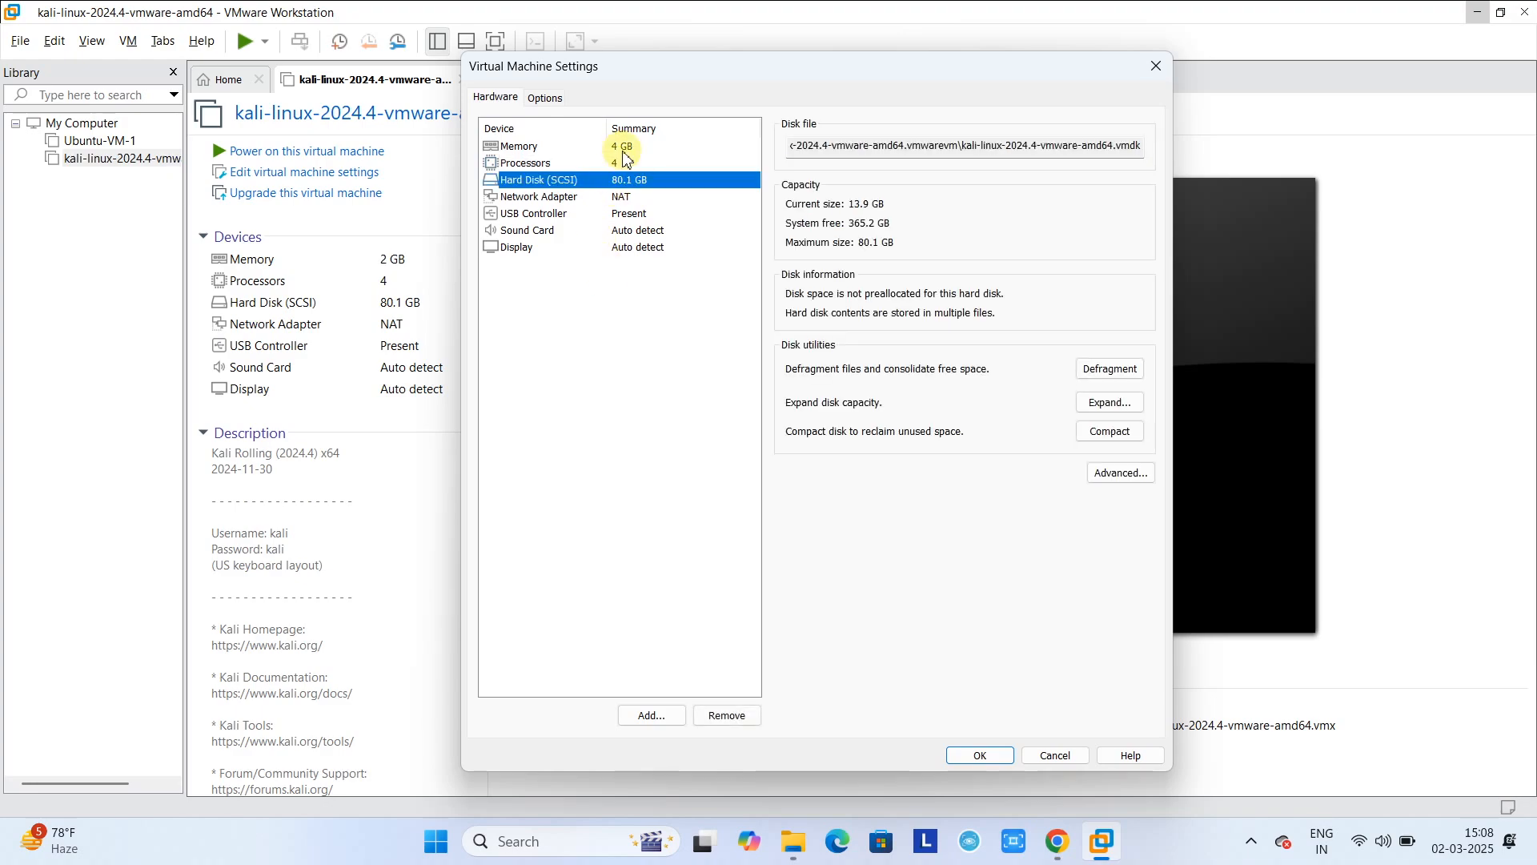
pyautogui.click(527, 163)
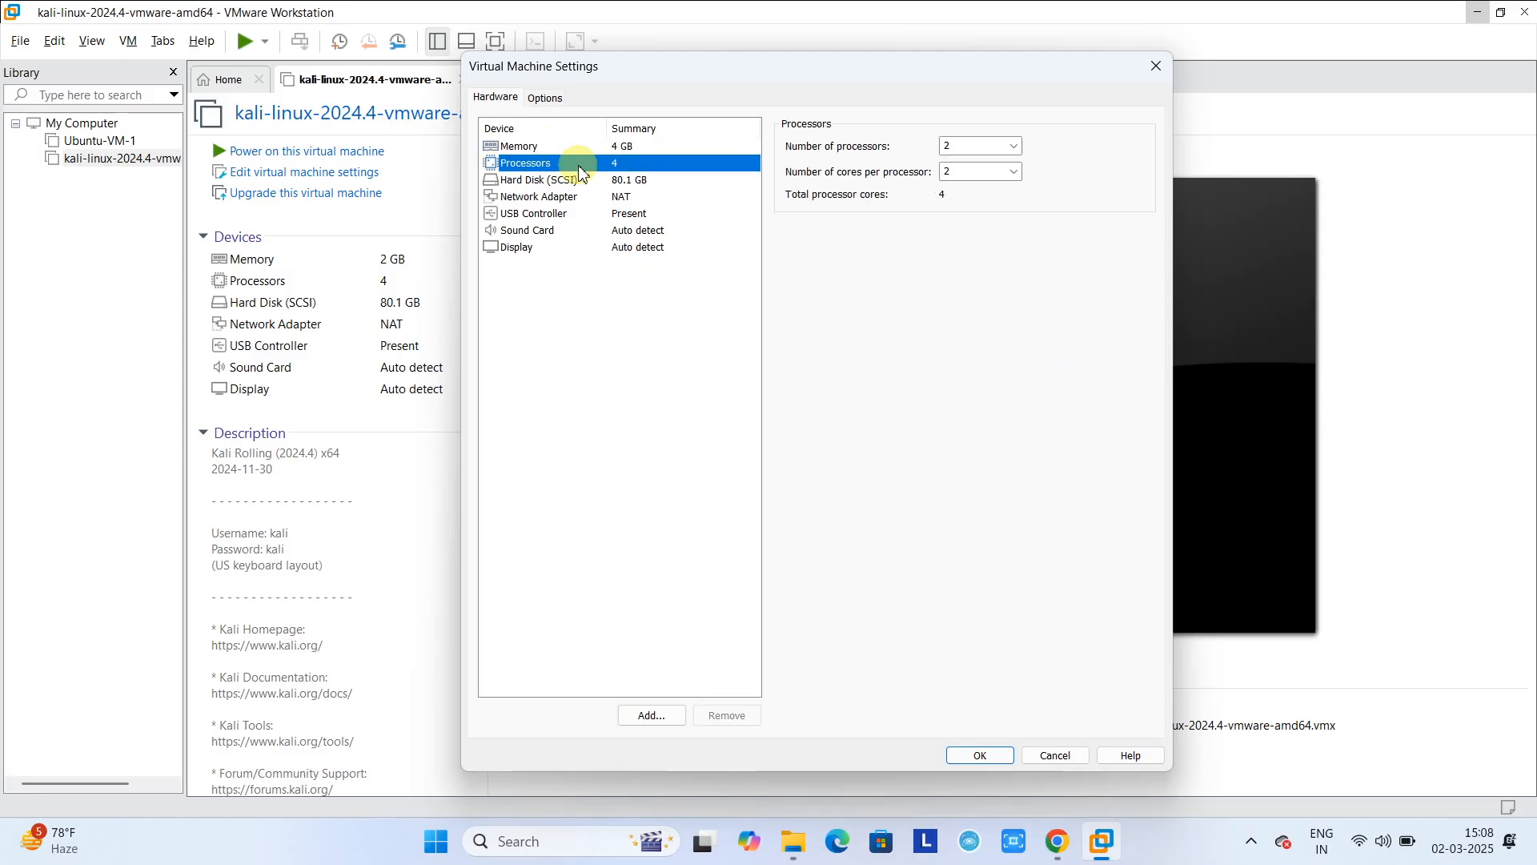
pyautogui.click(538, 179)
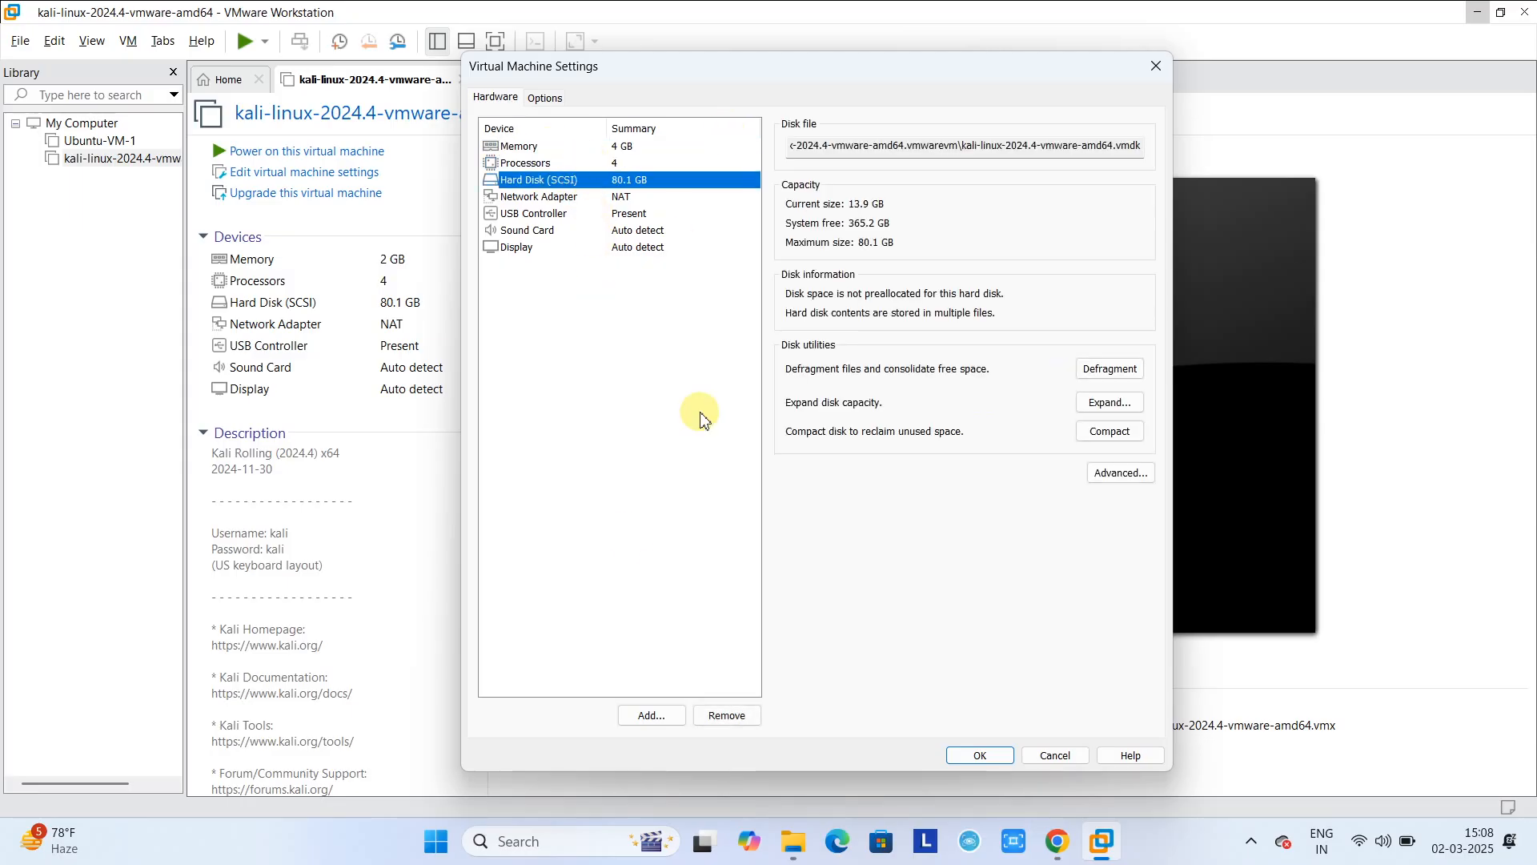
pyautogui.moveTo(797, 77)
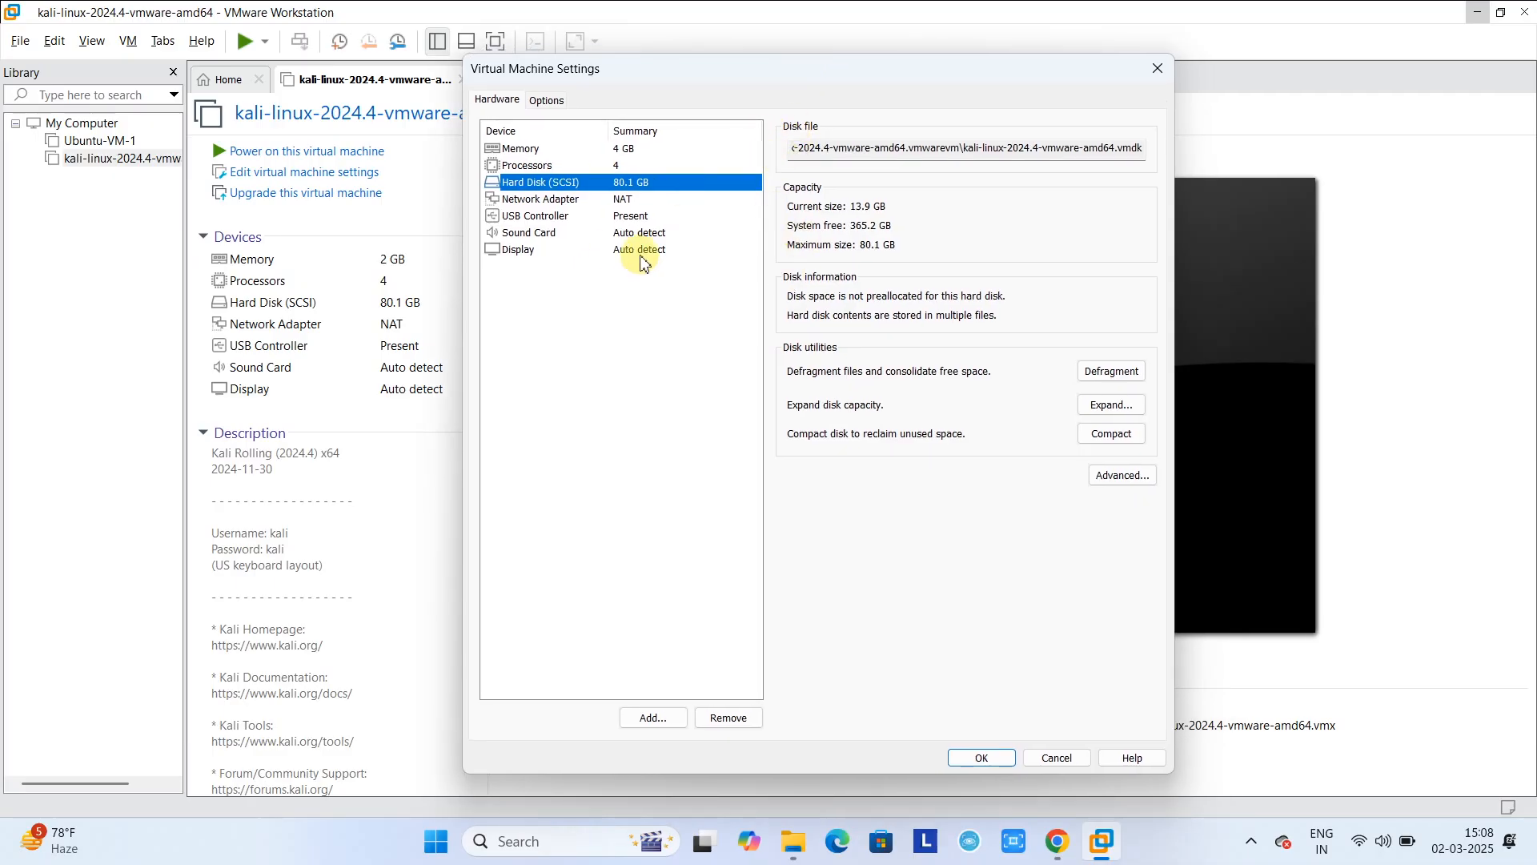
pyautogui.click(522, 147)
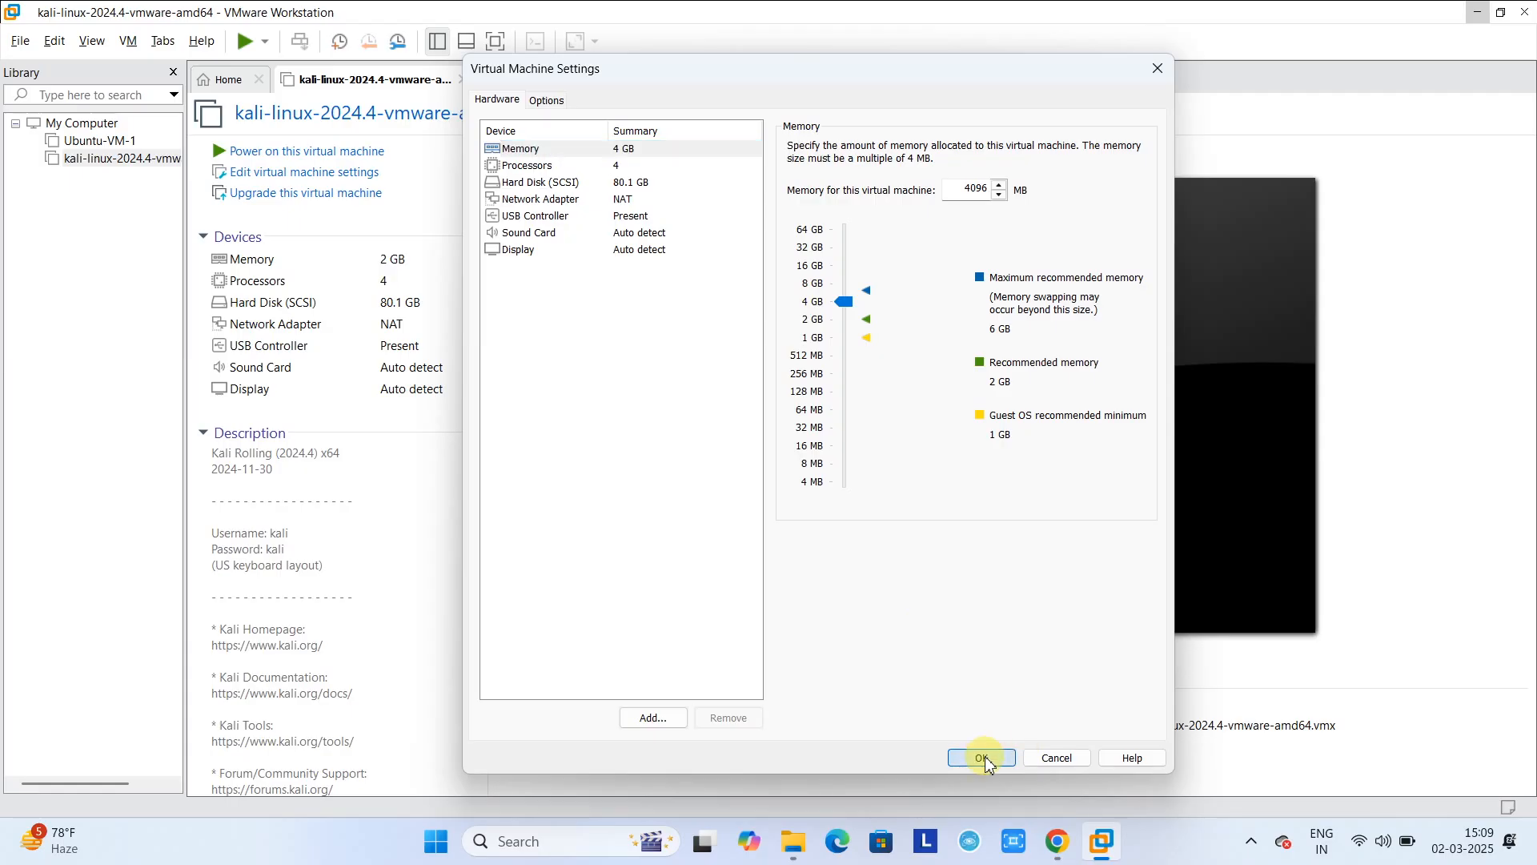
pyautogui.click(980, 757)
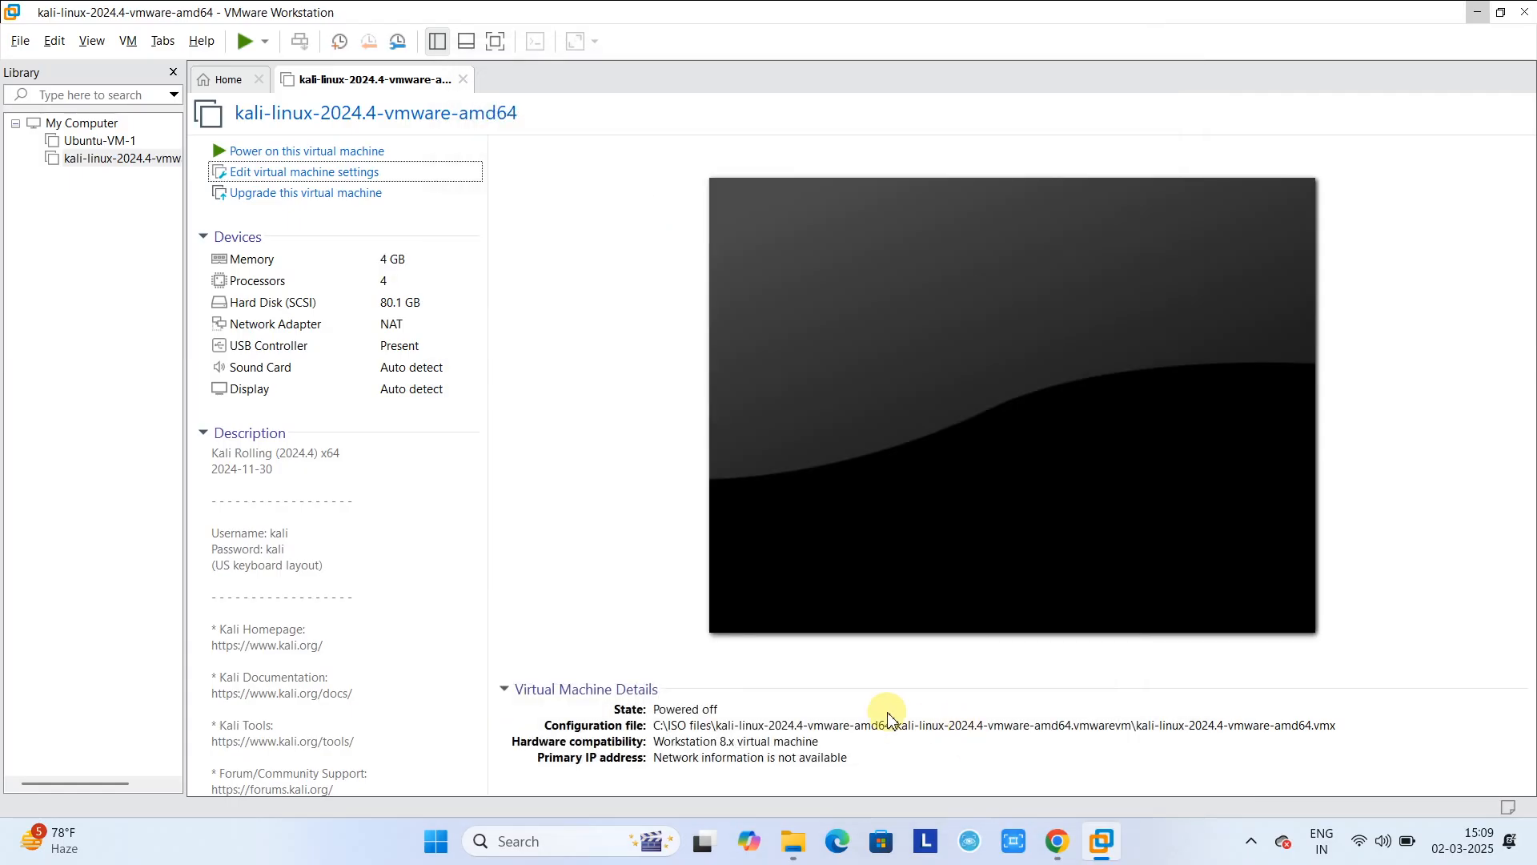
pyautogui.moveTo(508, 381)
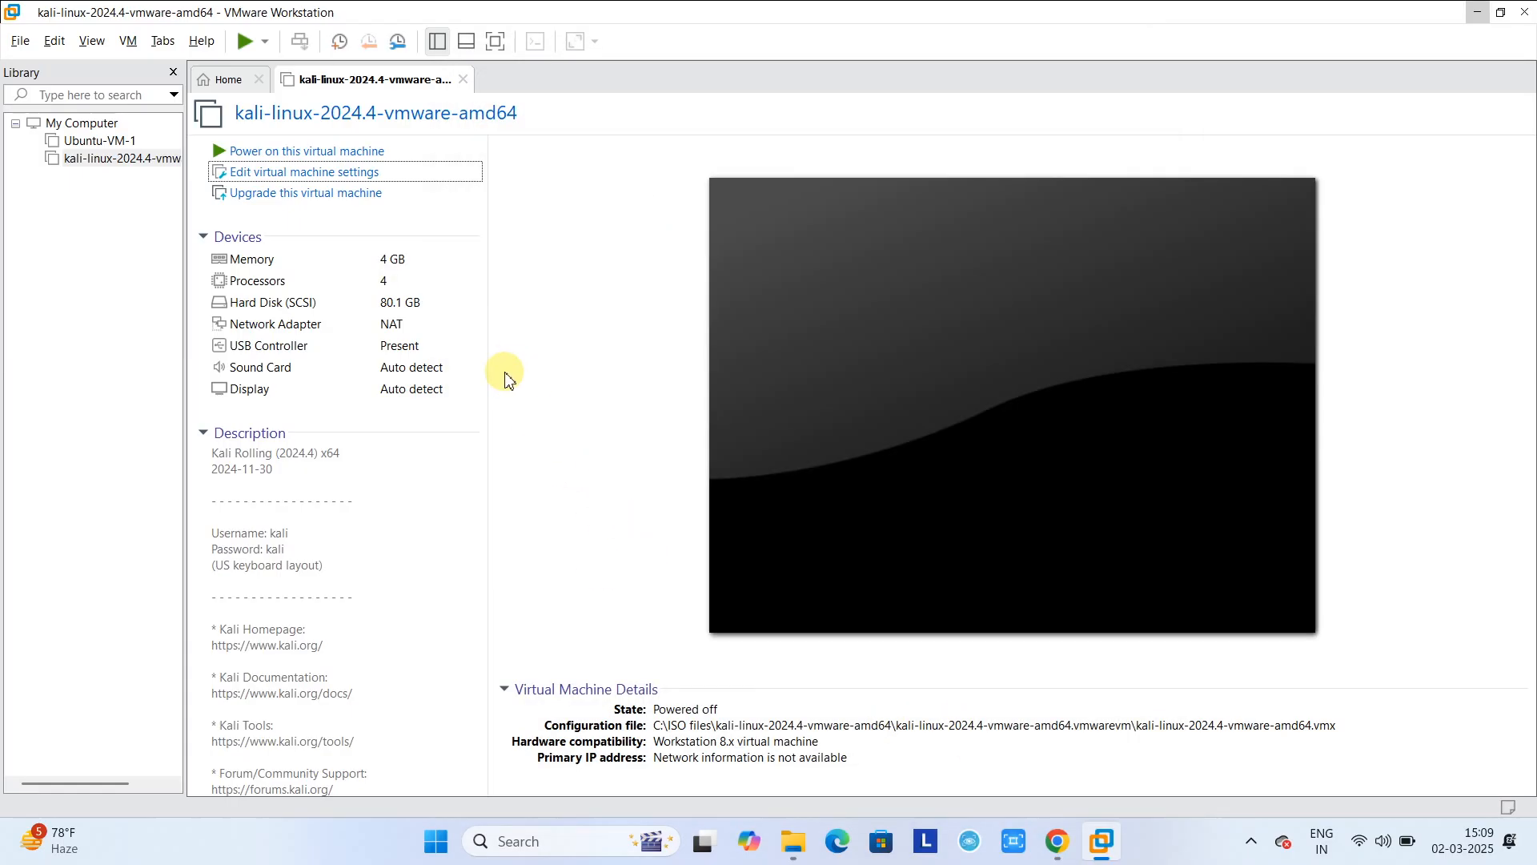
pyautogui.moveTo(619, 717)
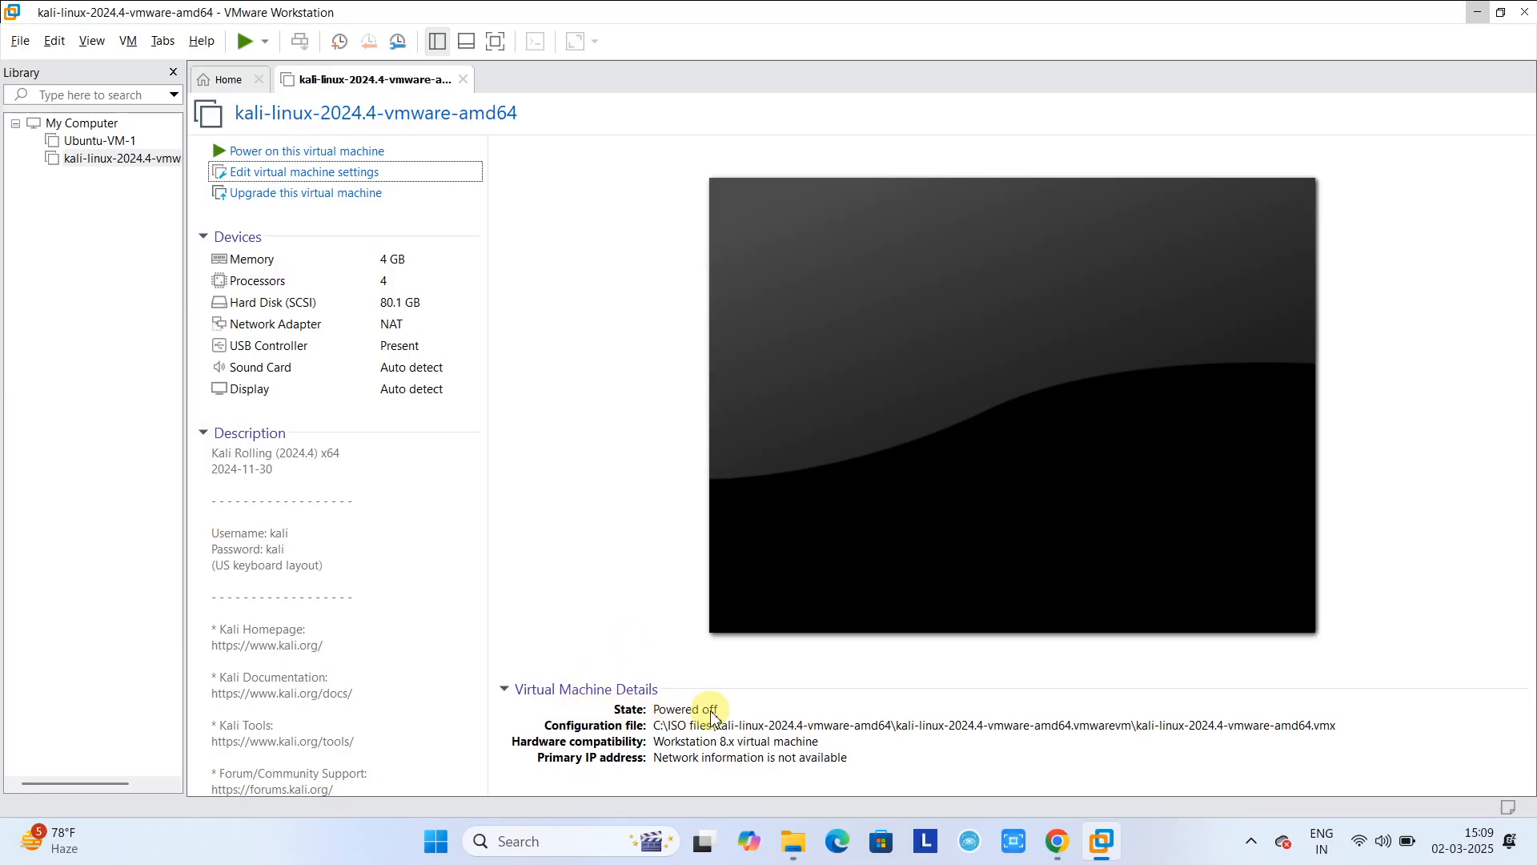
pyautogui.moveTo(549, 274)
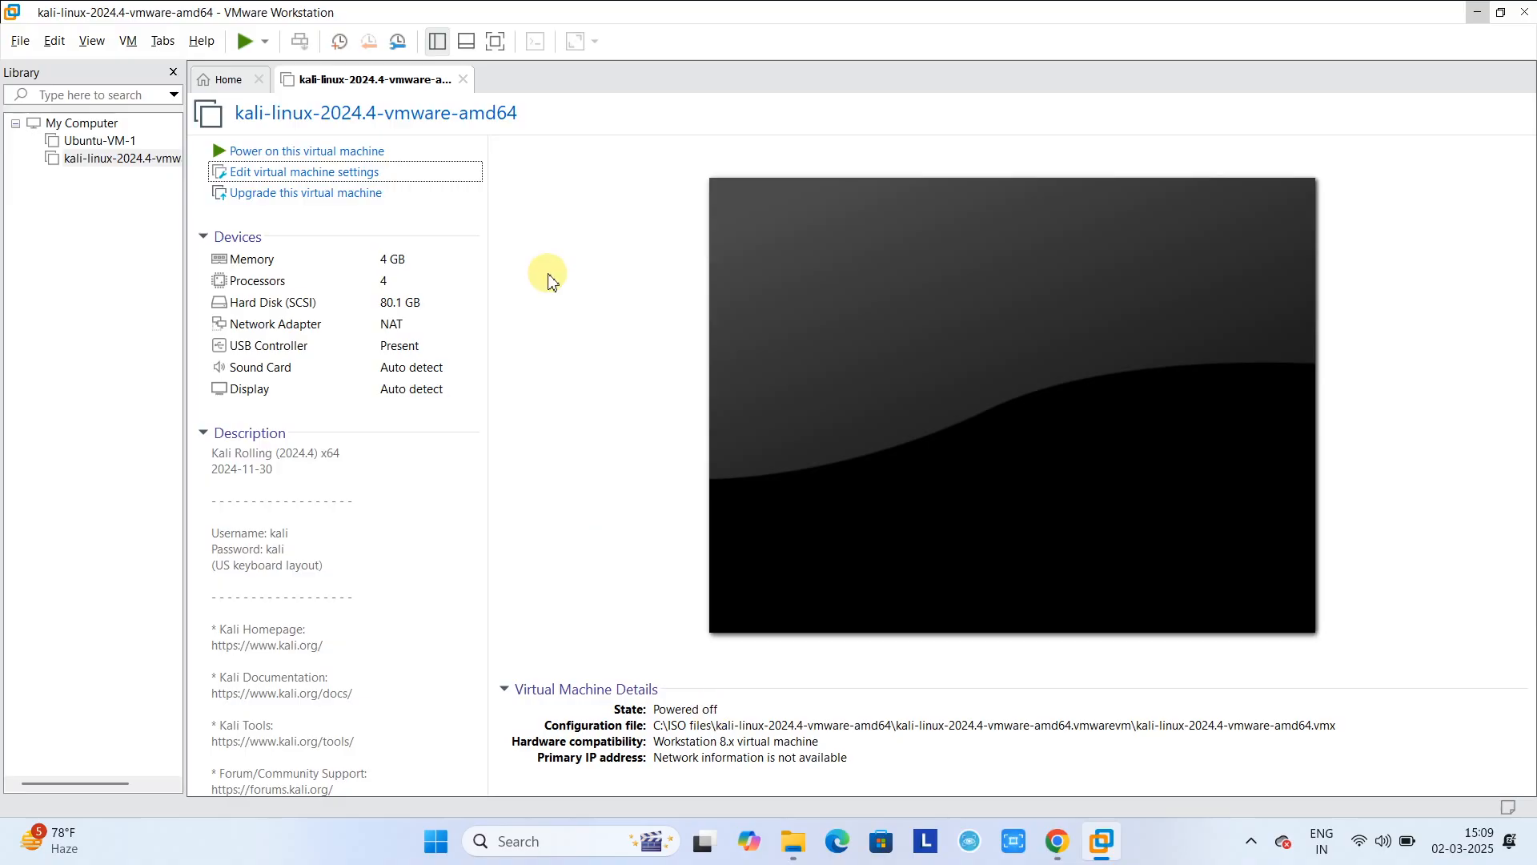
pyautogui.moveTo(511, 259)
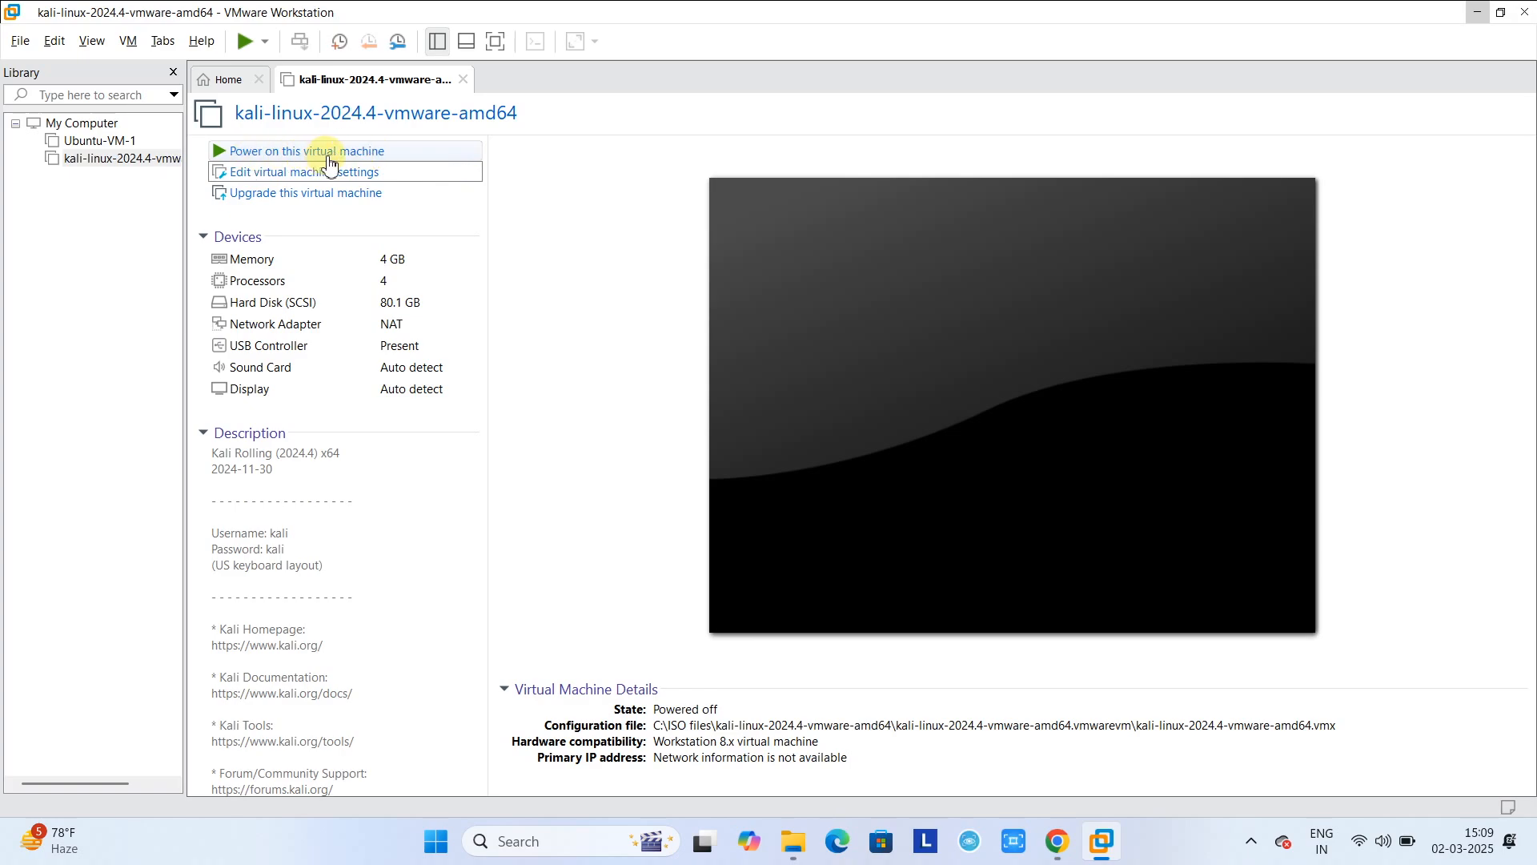
pyautogui.moveTo(338, 159)
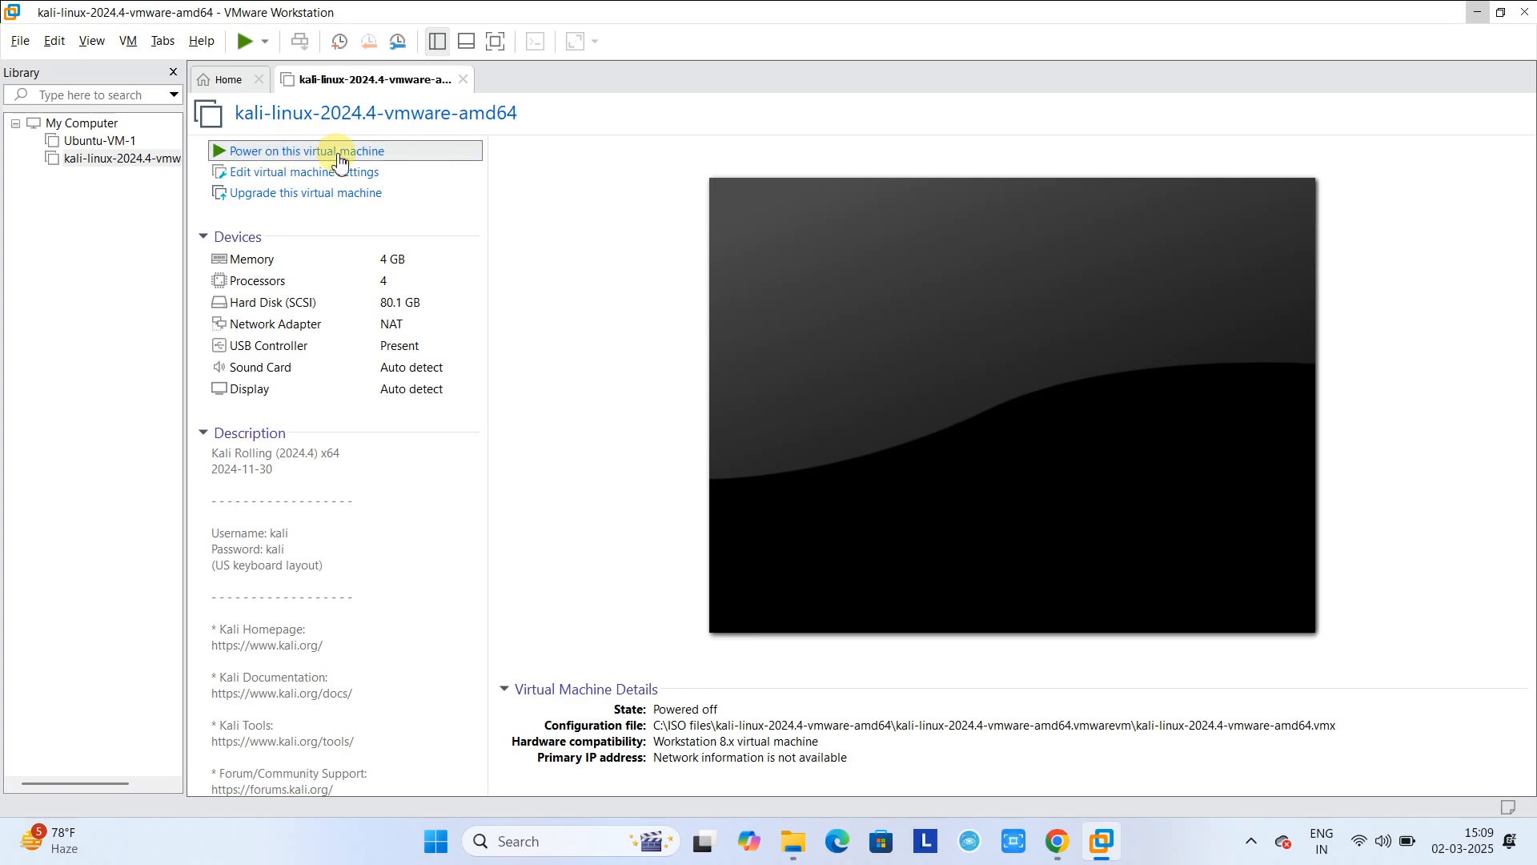
# Dismiss the side channel mitigations notice so the Kali VM continues booting
pyautogui.click(306, 150)
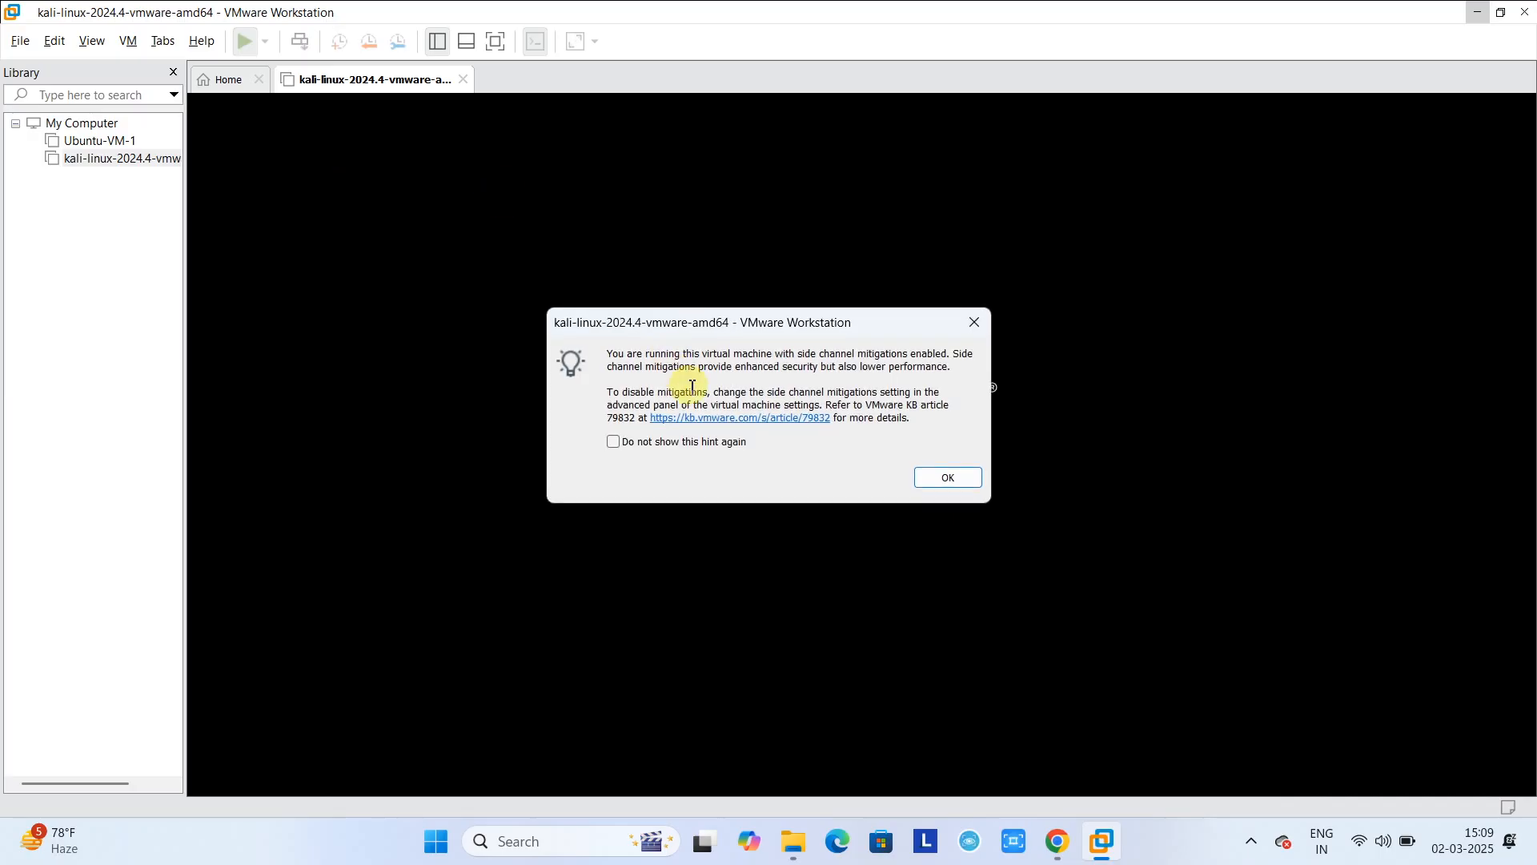
pyautogui.click(944, 477)
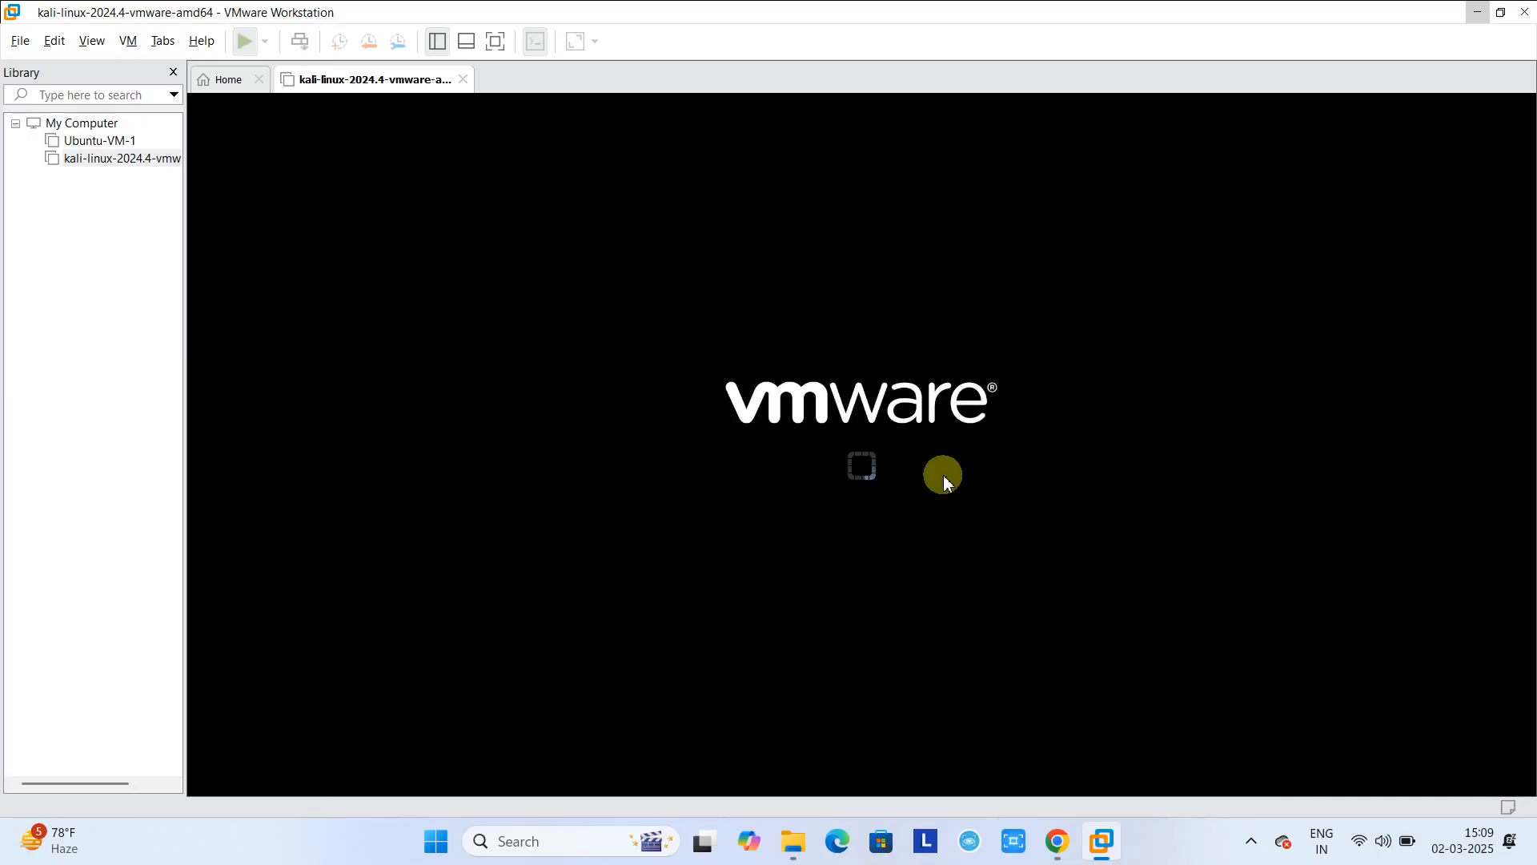
pyautogui.moveTo(861, 243)
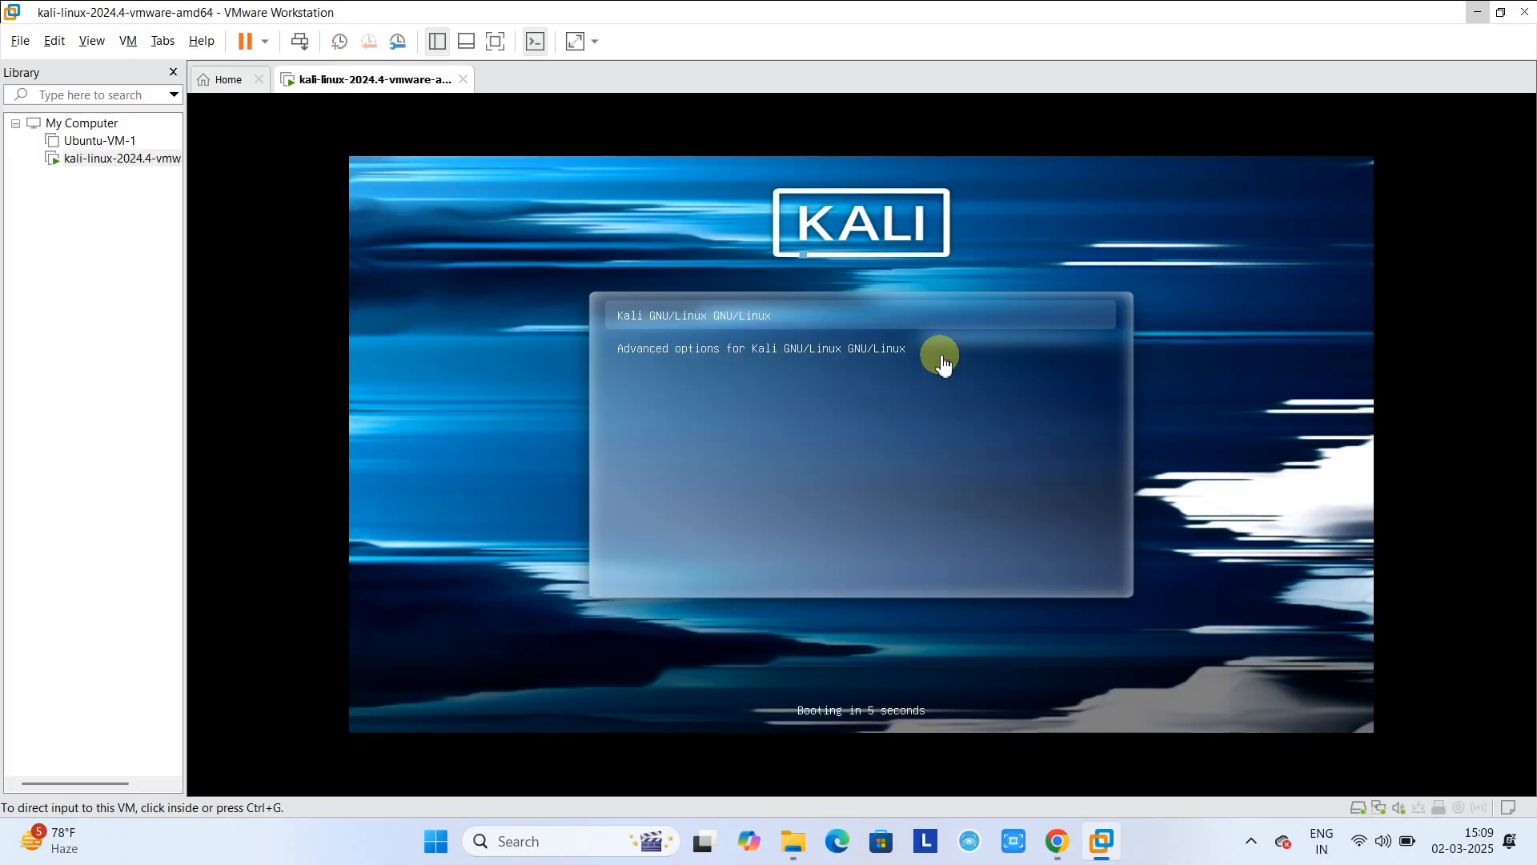
pyautogui.moveTo(803, 333)
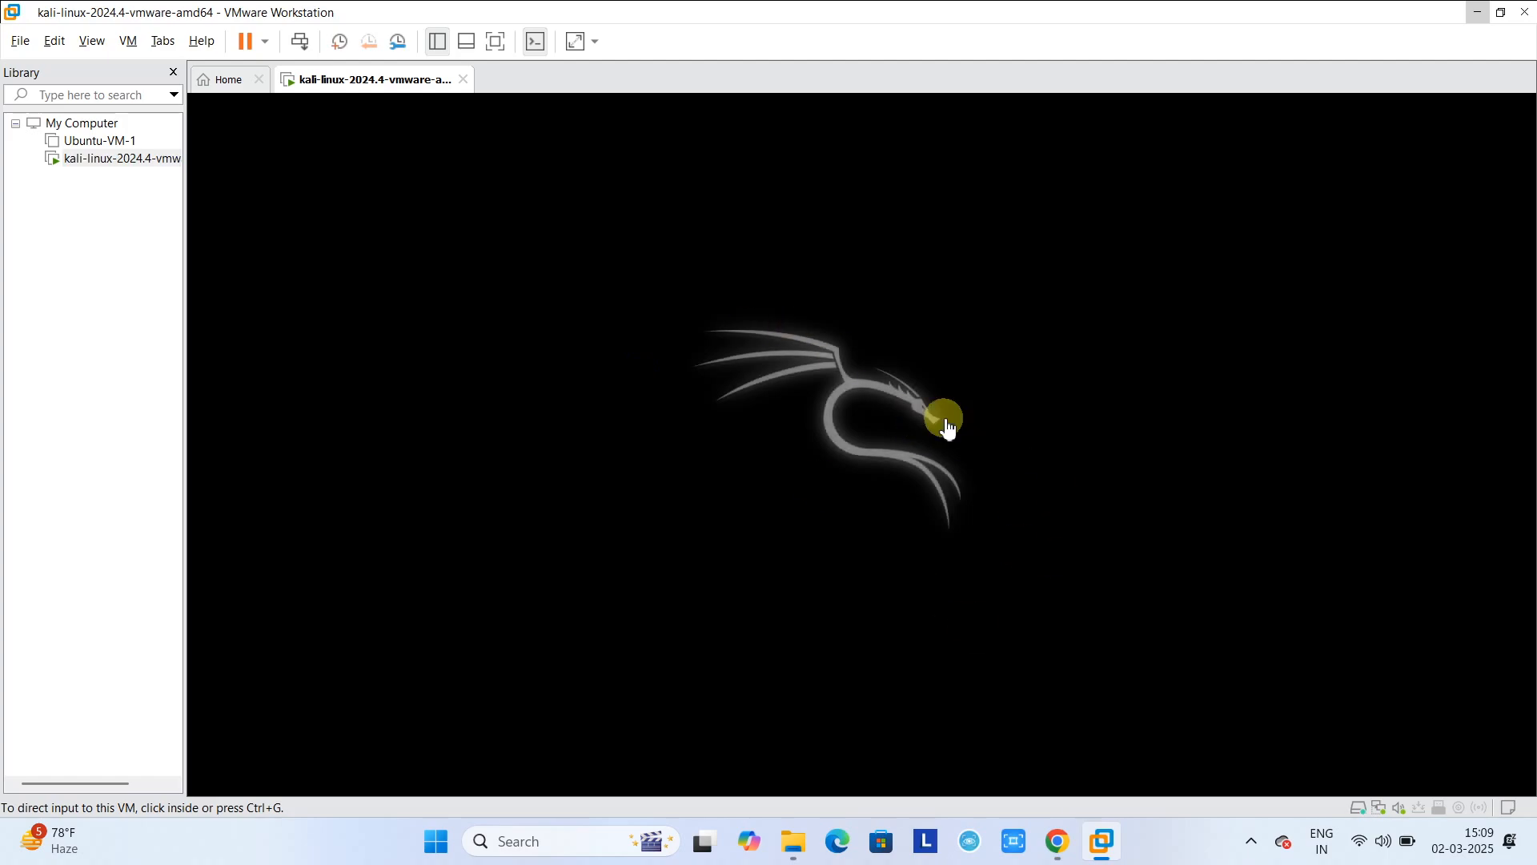
pyautogui.moveTo(874, 421)
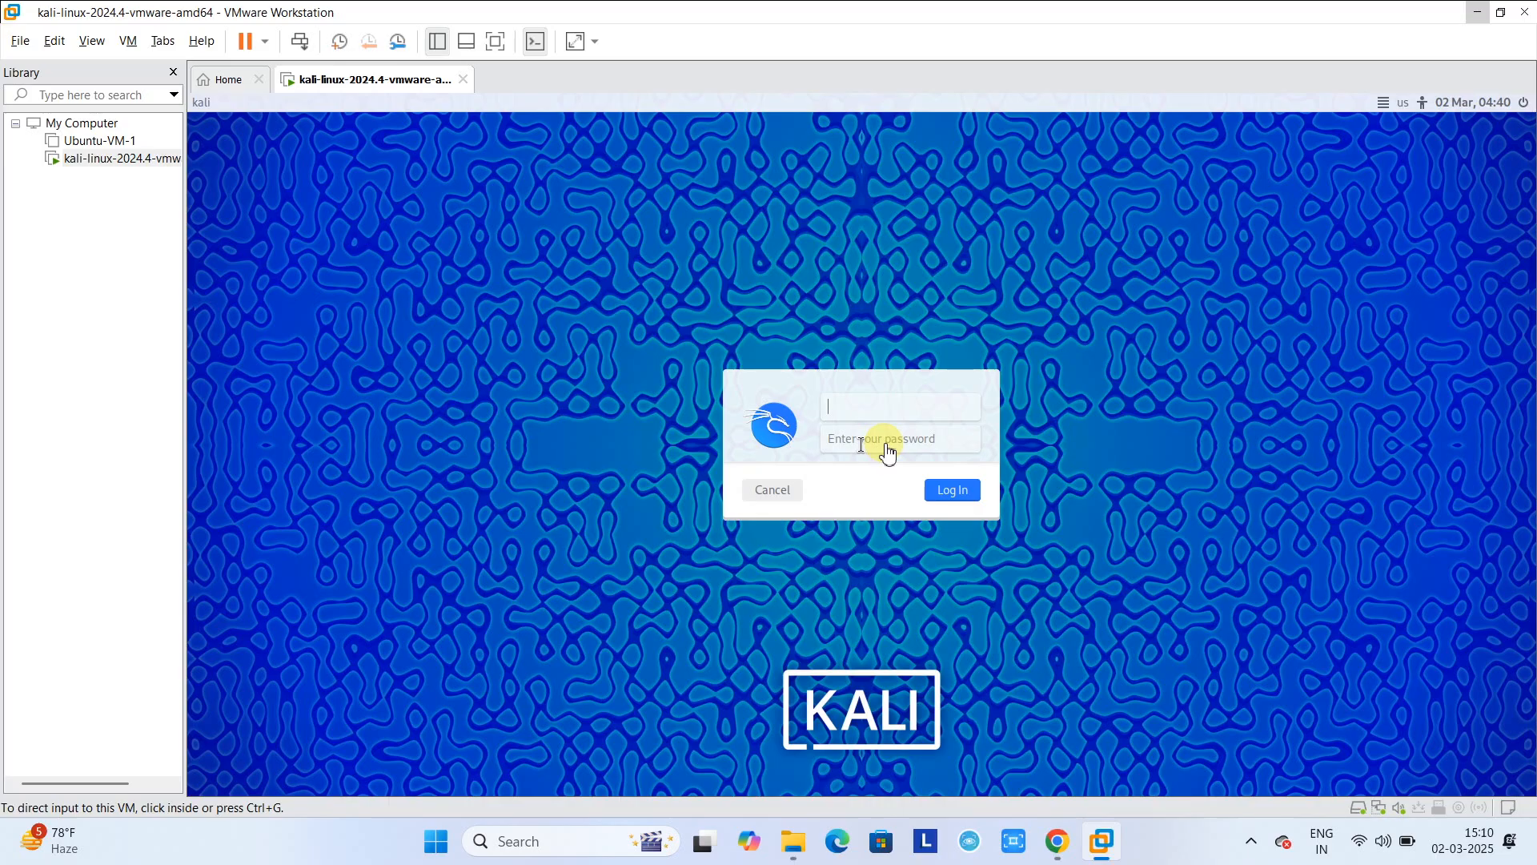
# Log in to Kali with username kali and its password
pyautogui.write('kali')
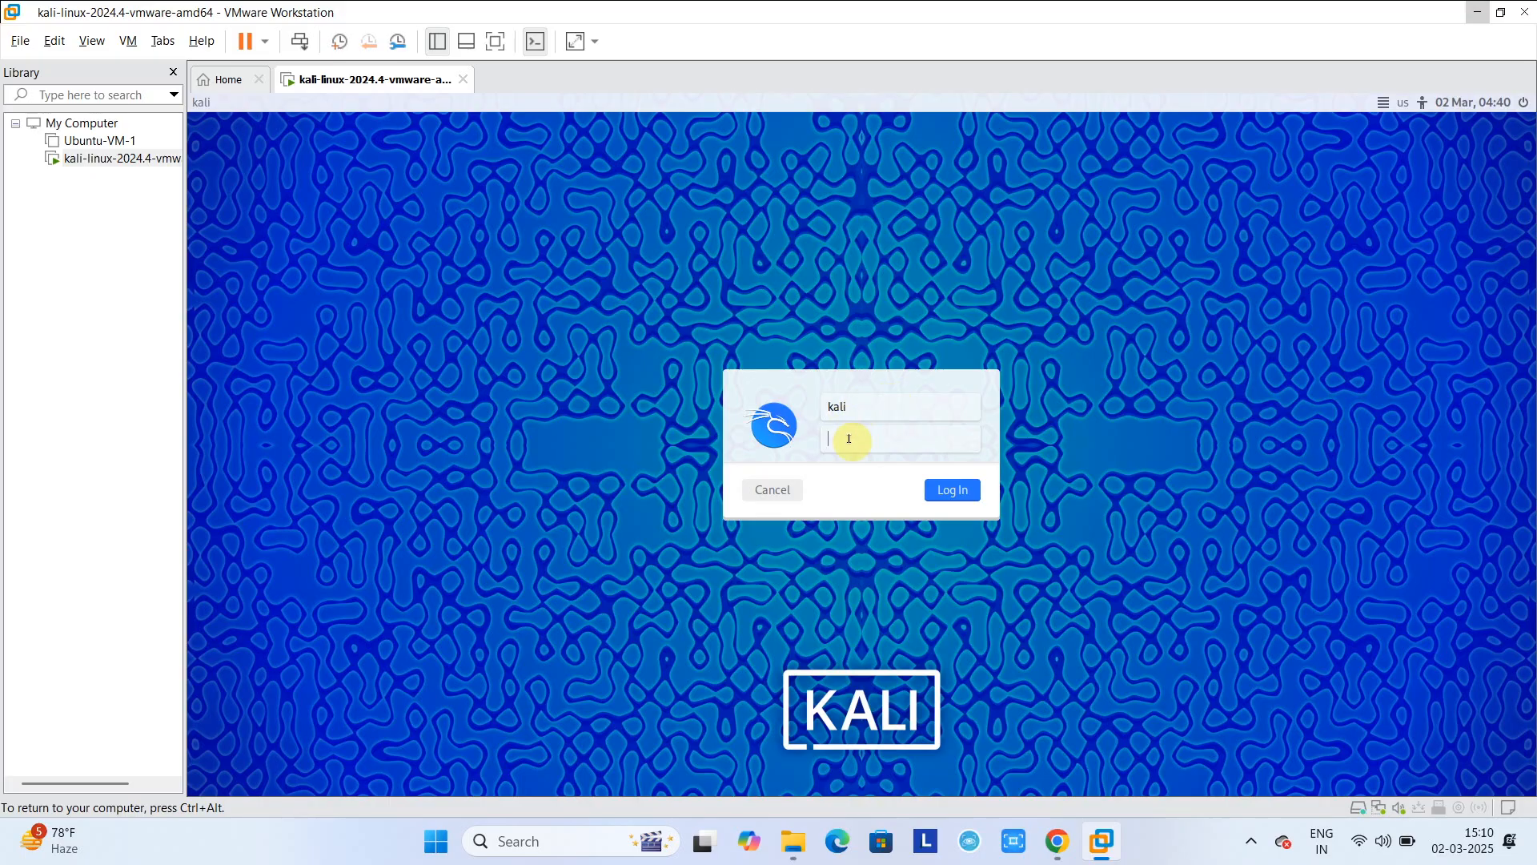
pyautogui.write('password')
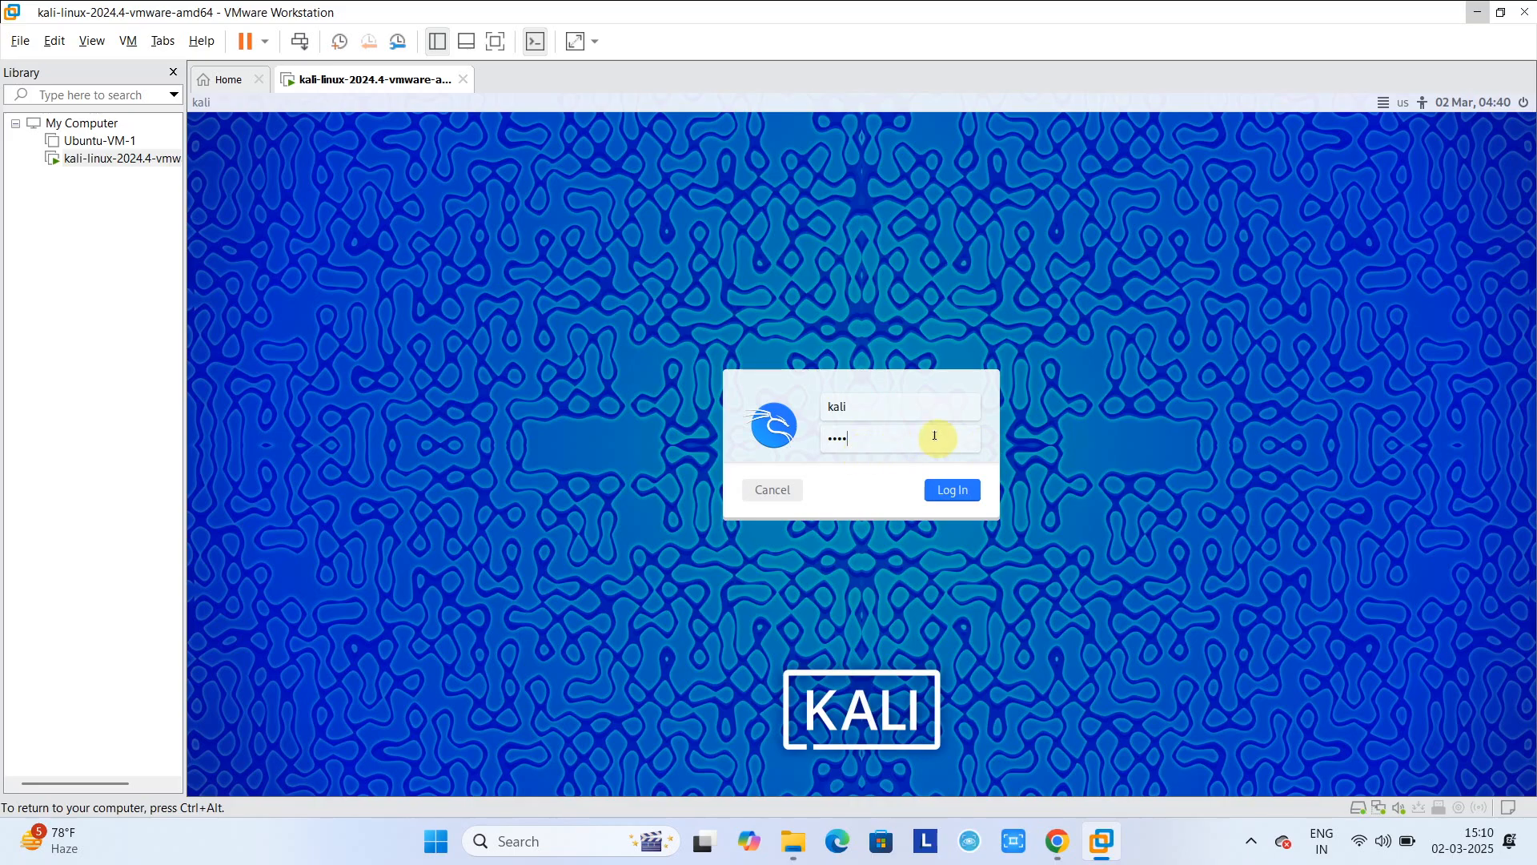
pyautogui.click(949, 490)
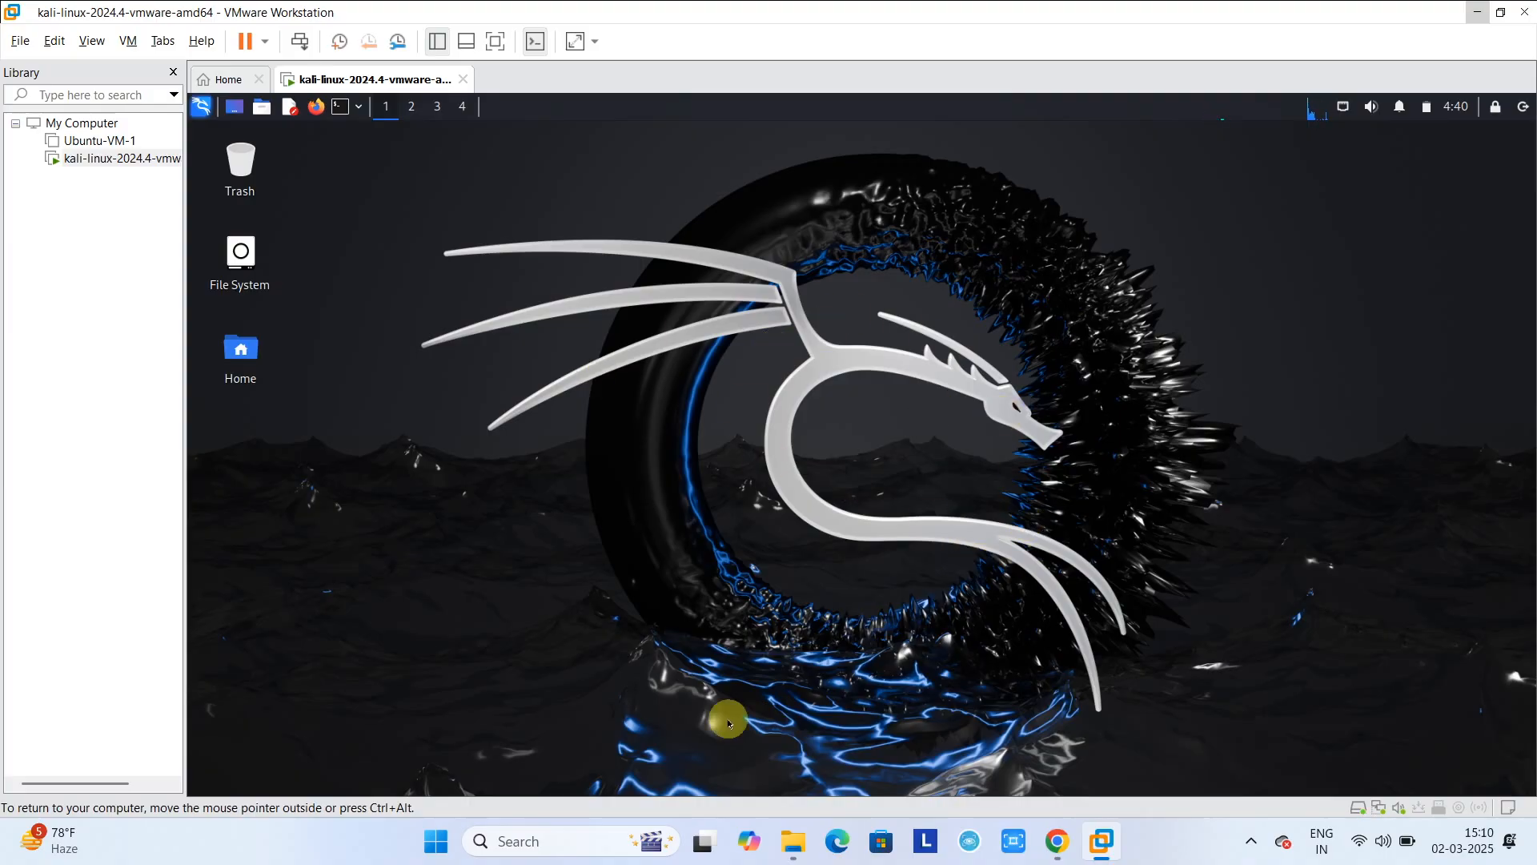
pyautogui.moveTo(819, 207)
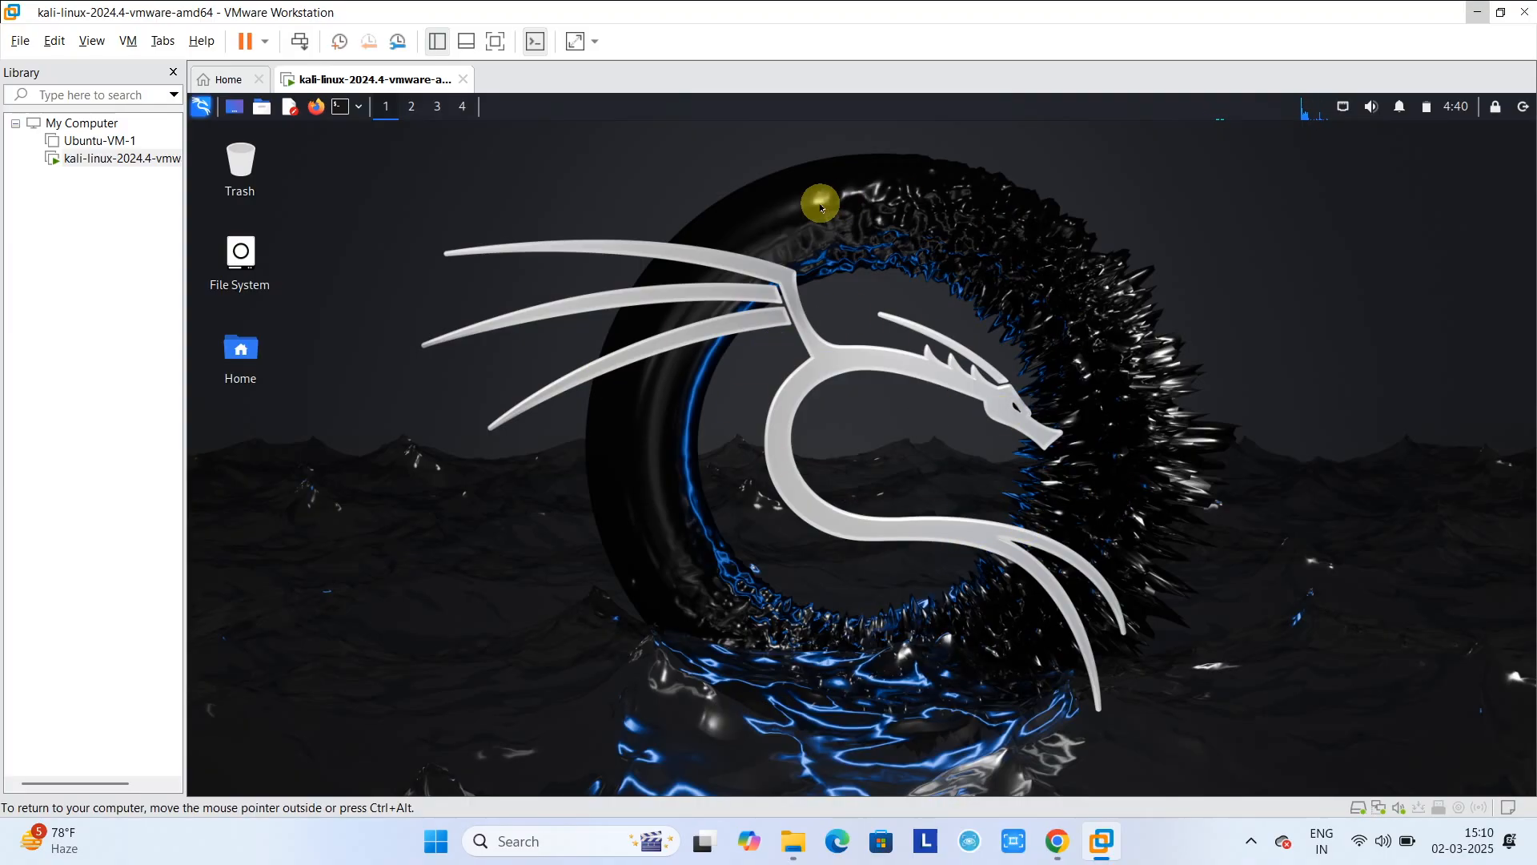
pyautogui.moveTo(804, 330)
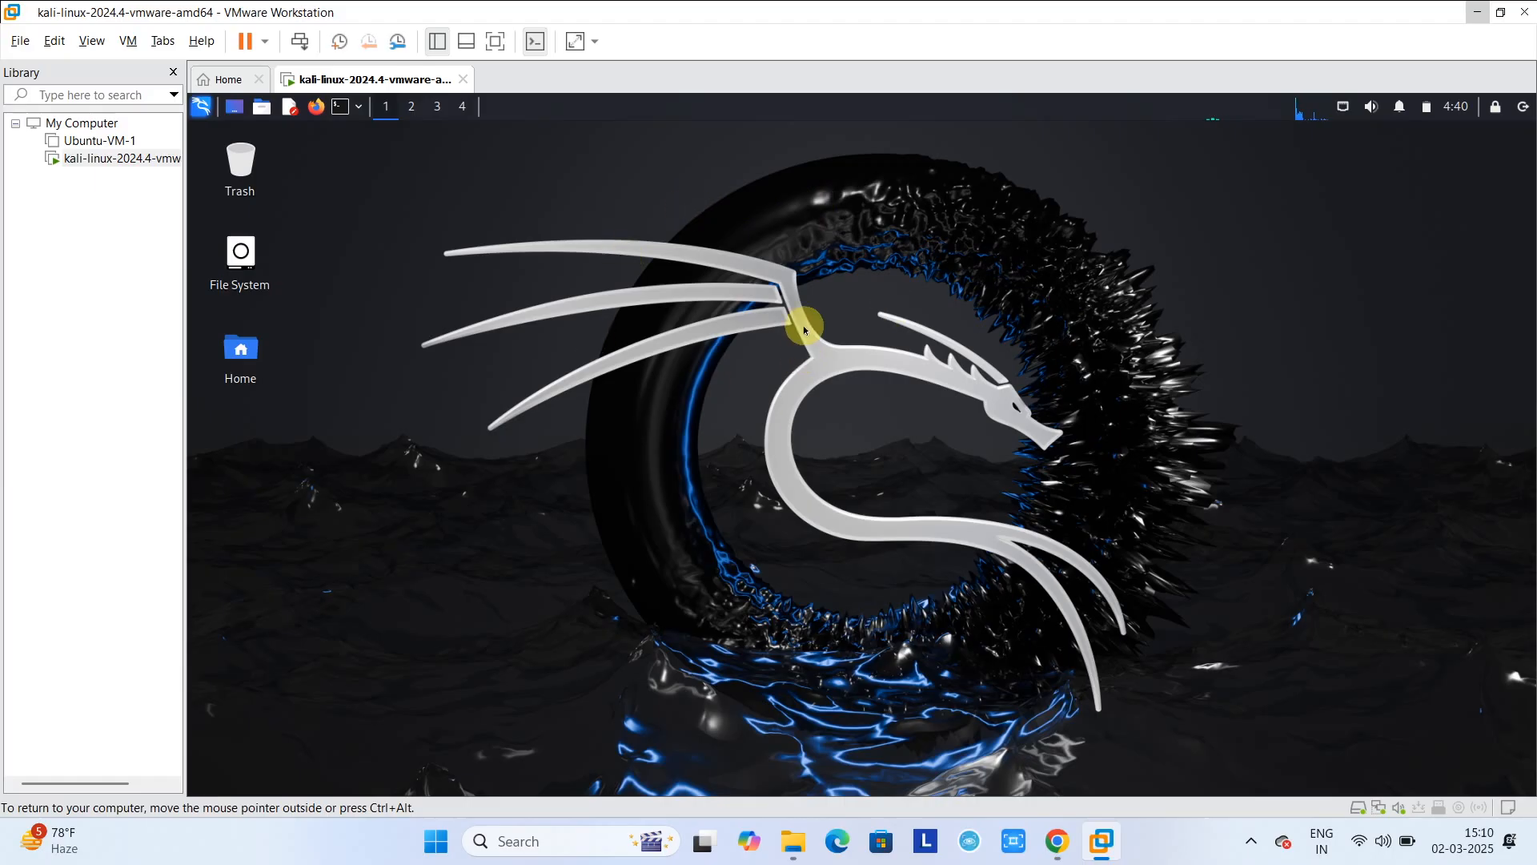
pyautogui.moveTo(369, 201)
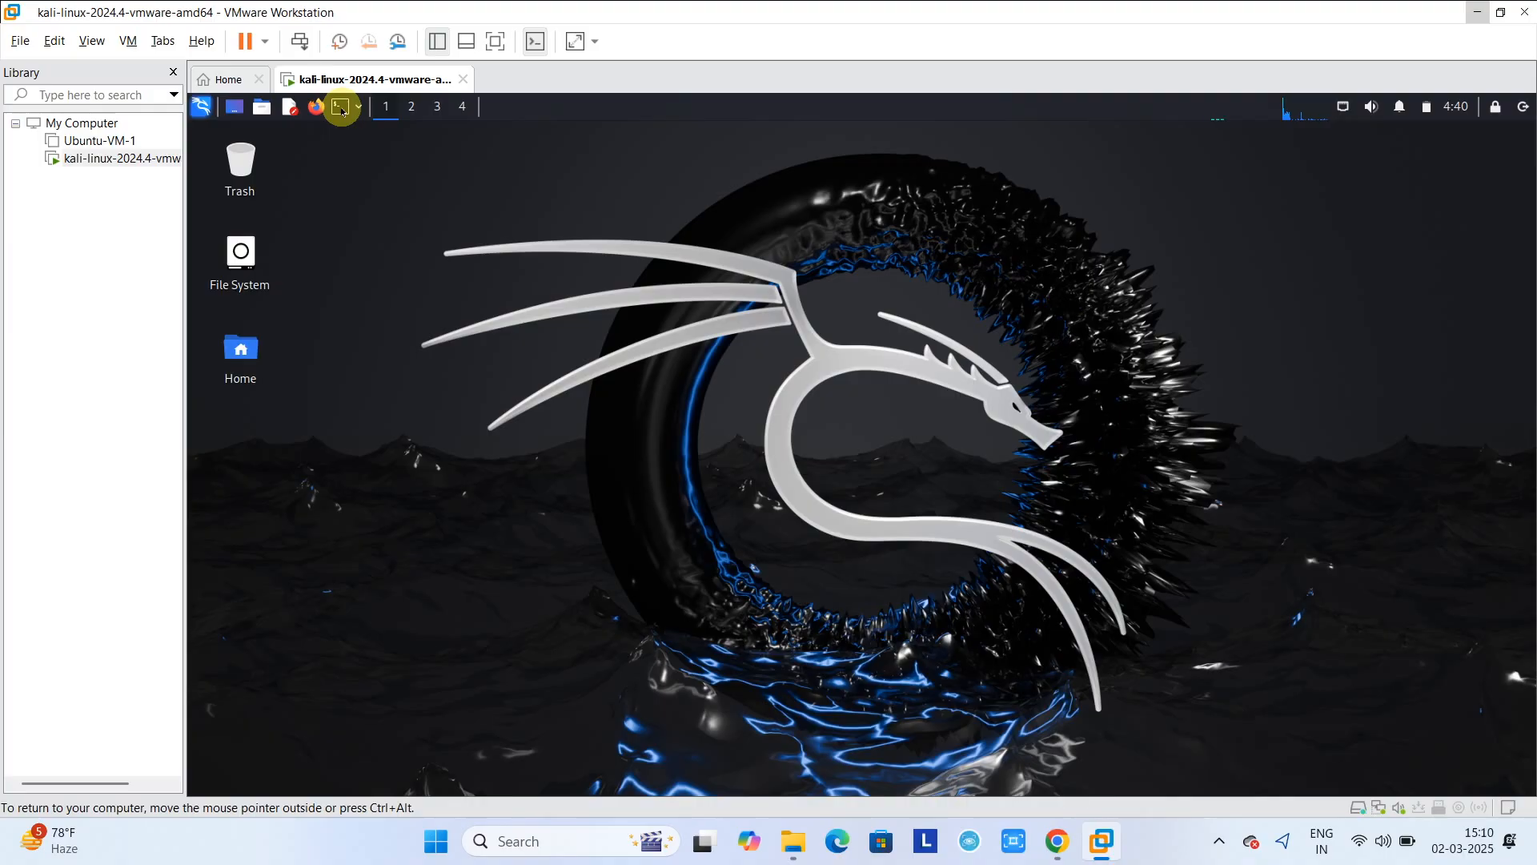
pyautogui.click(339, 106)
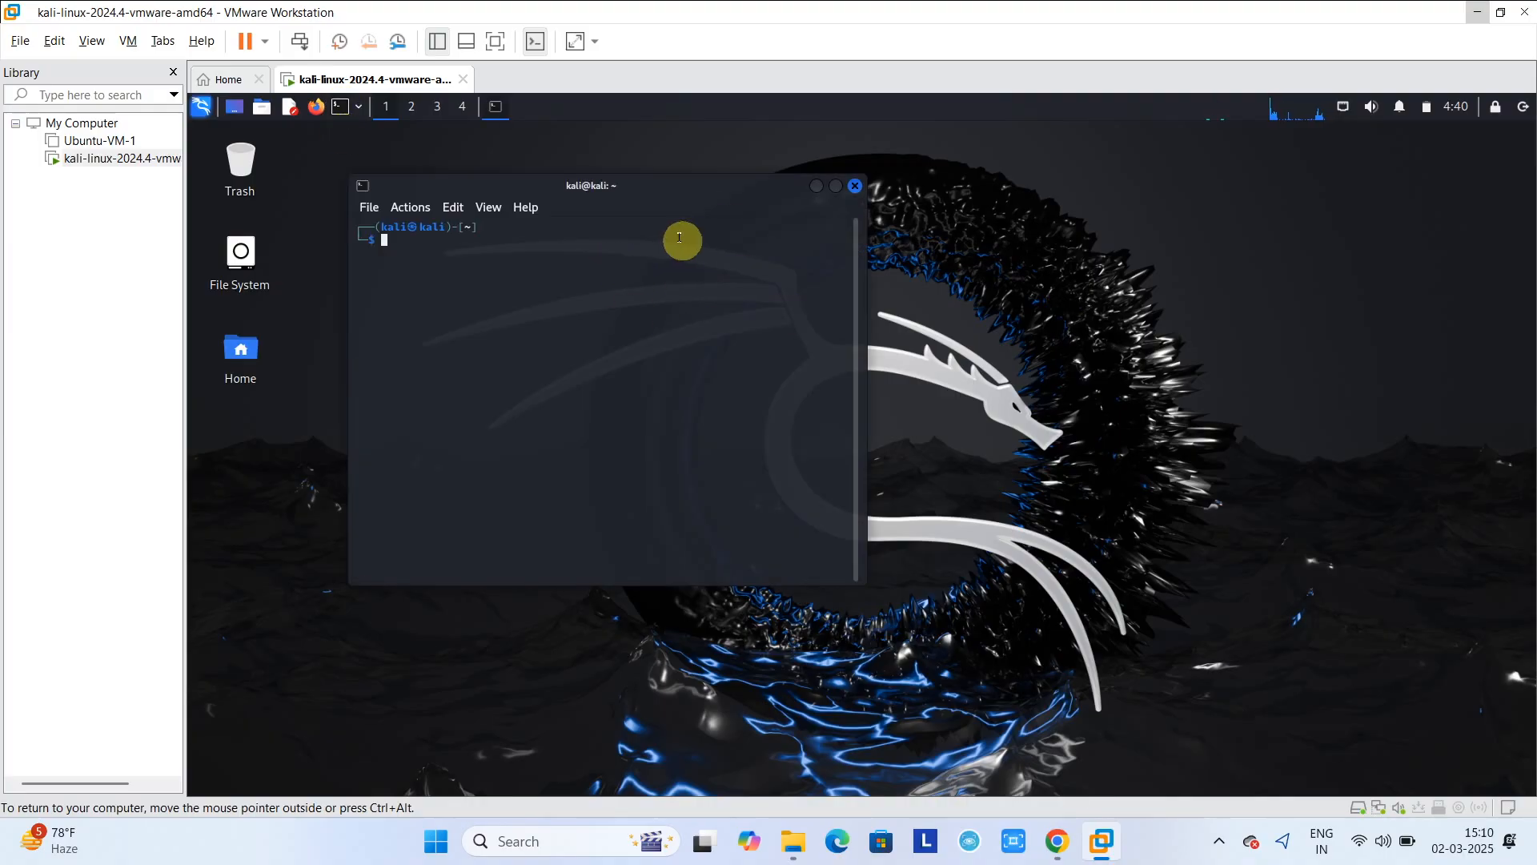
pyautogui.moveTo(587, 185); pyautogui.dragTo(674, 260)
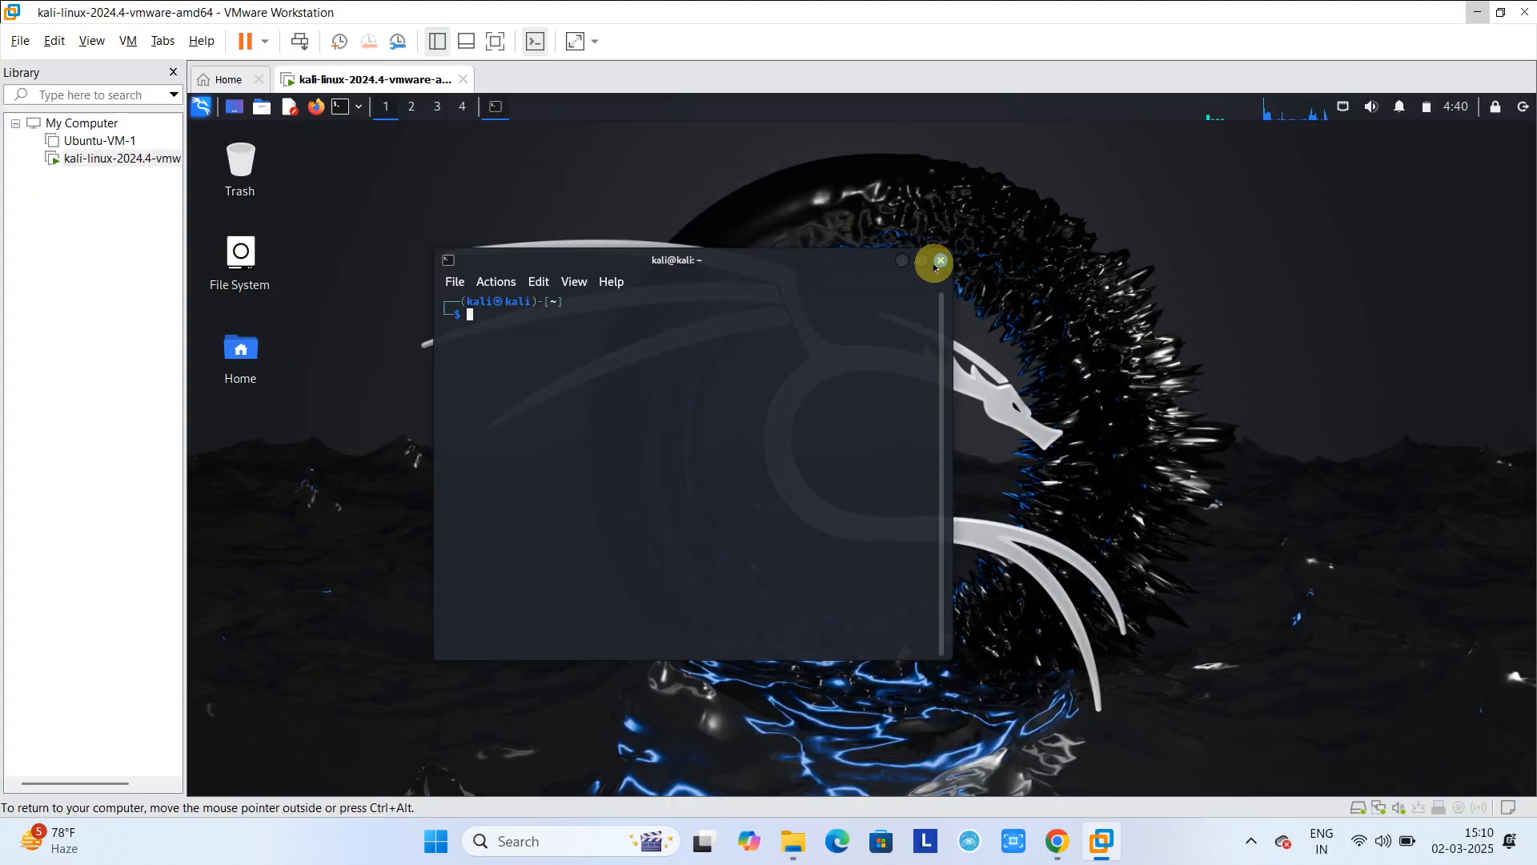
pyautogui.click(935, 261)
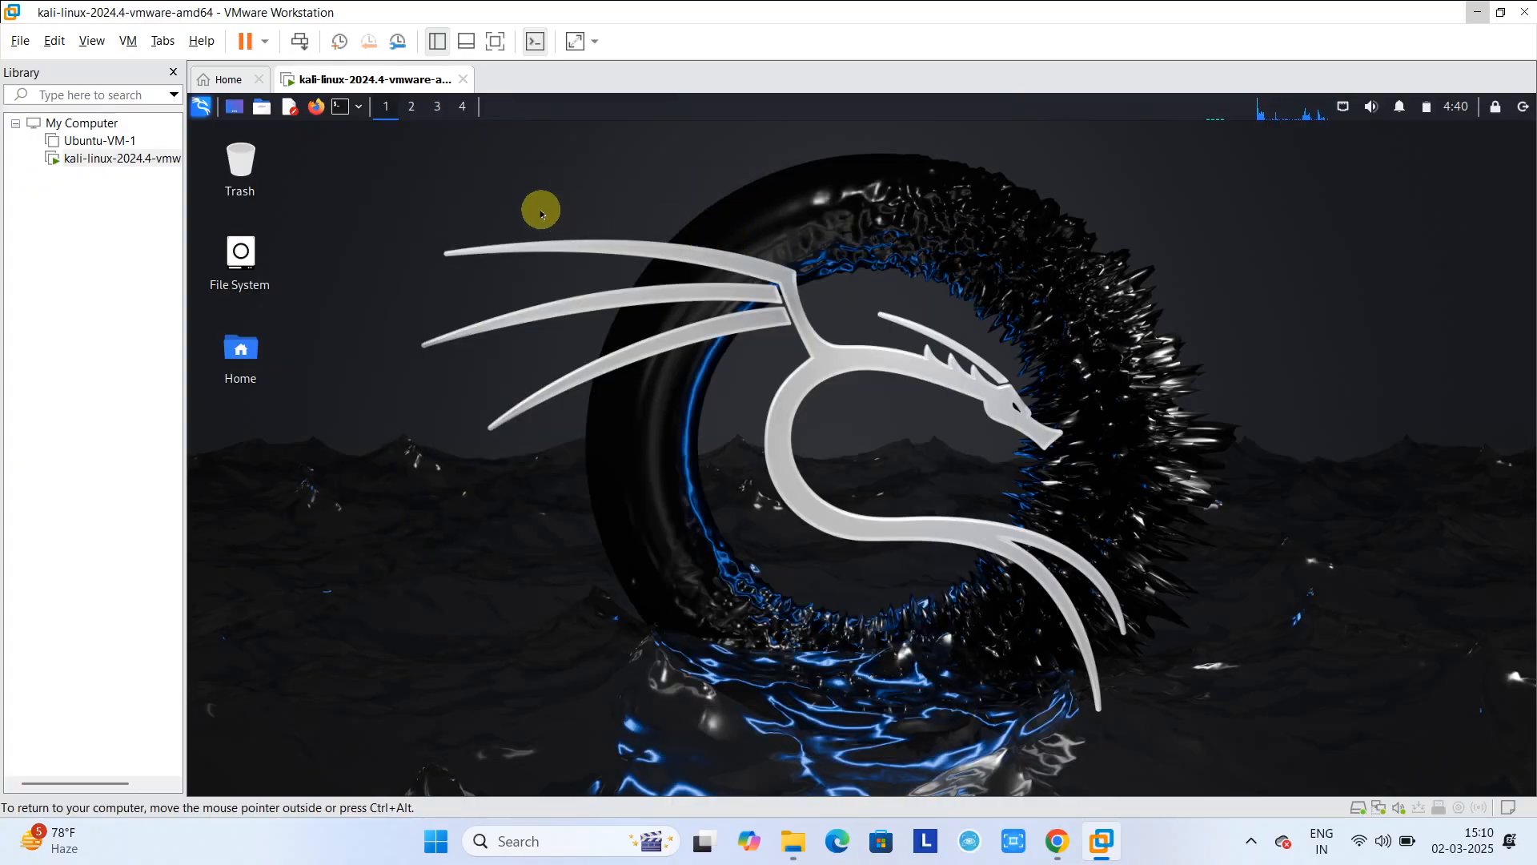
pyautogui.moveTo(447, 134)
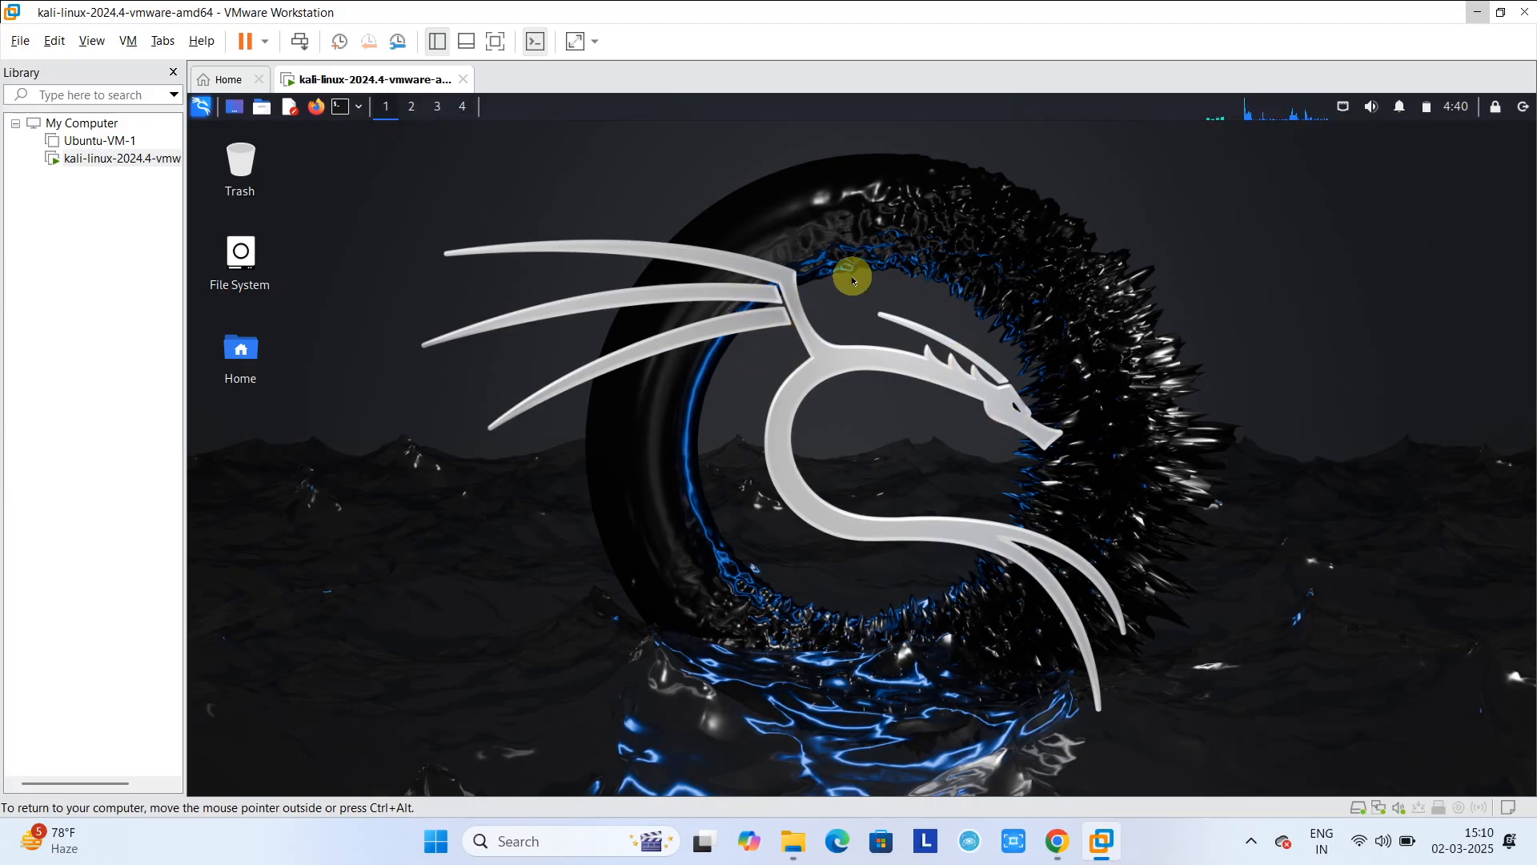
pyautogui.moveTo(534, 128)
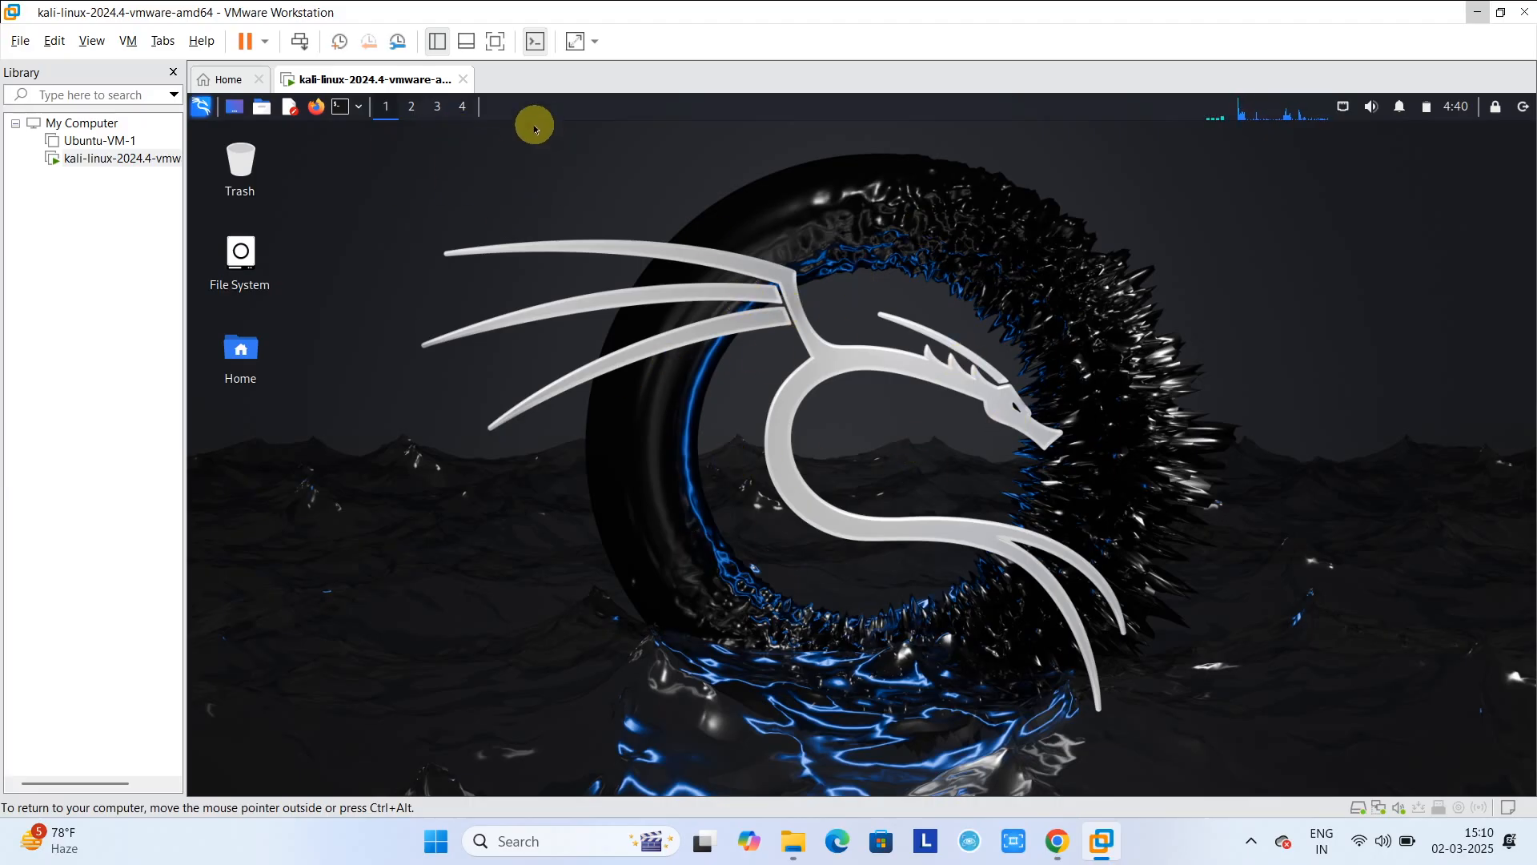
pyautogui.moveTo(496, 42)
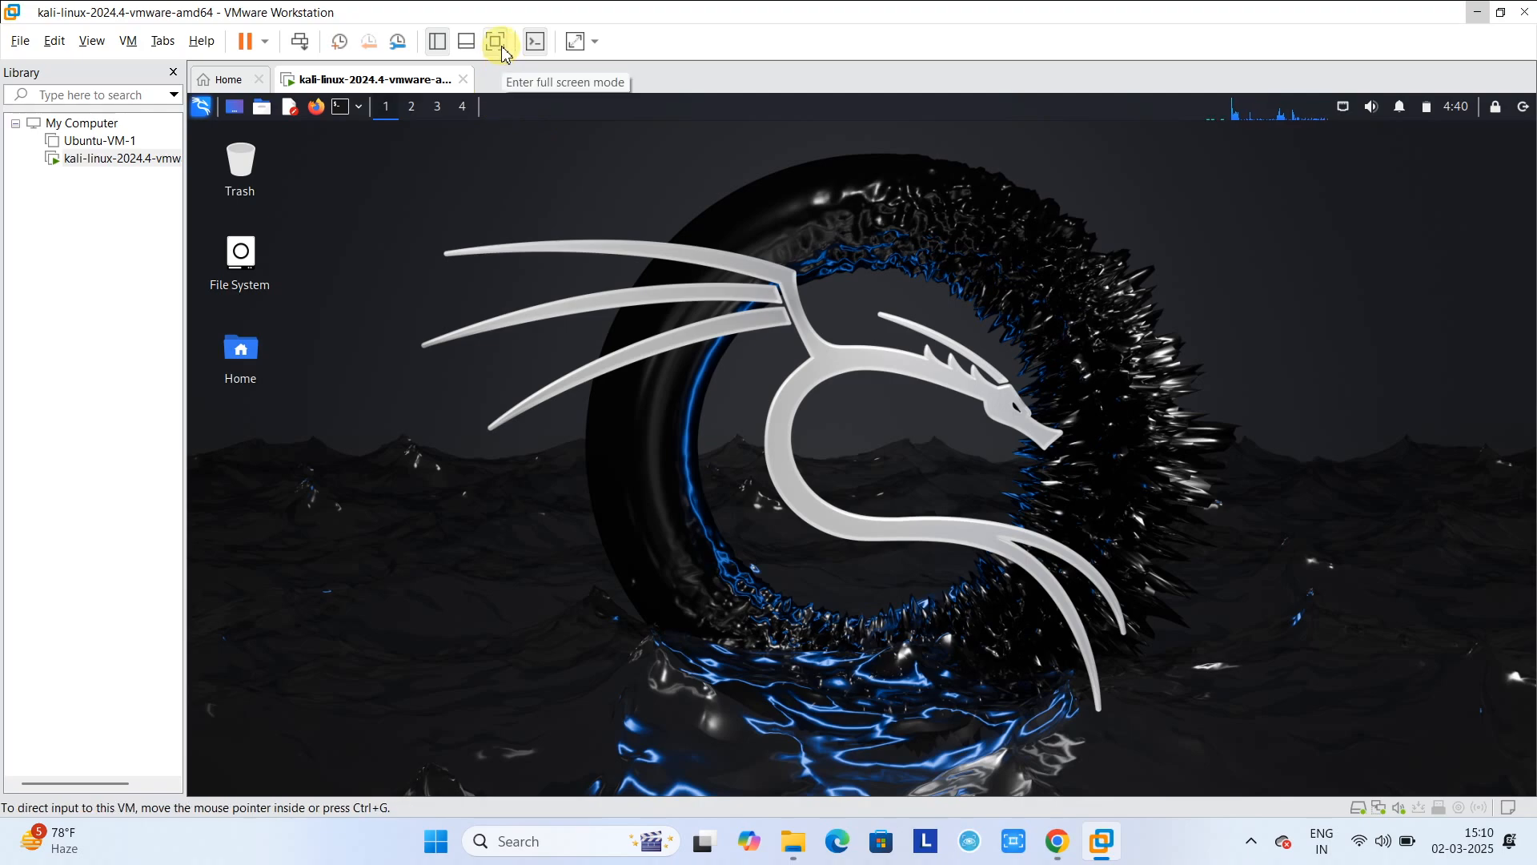
# Put the Kali VM in full screen and browse All Applications in the Kali menu
pyautogui.click(497, 42)
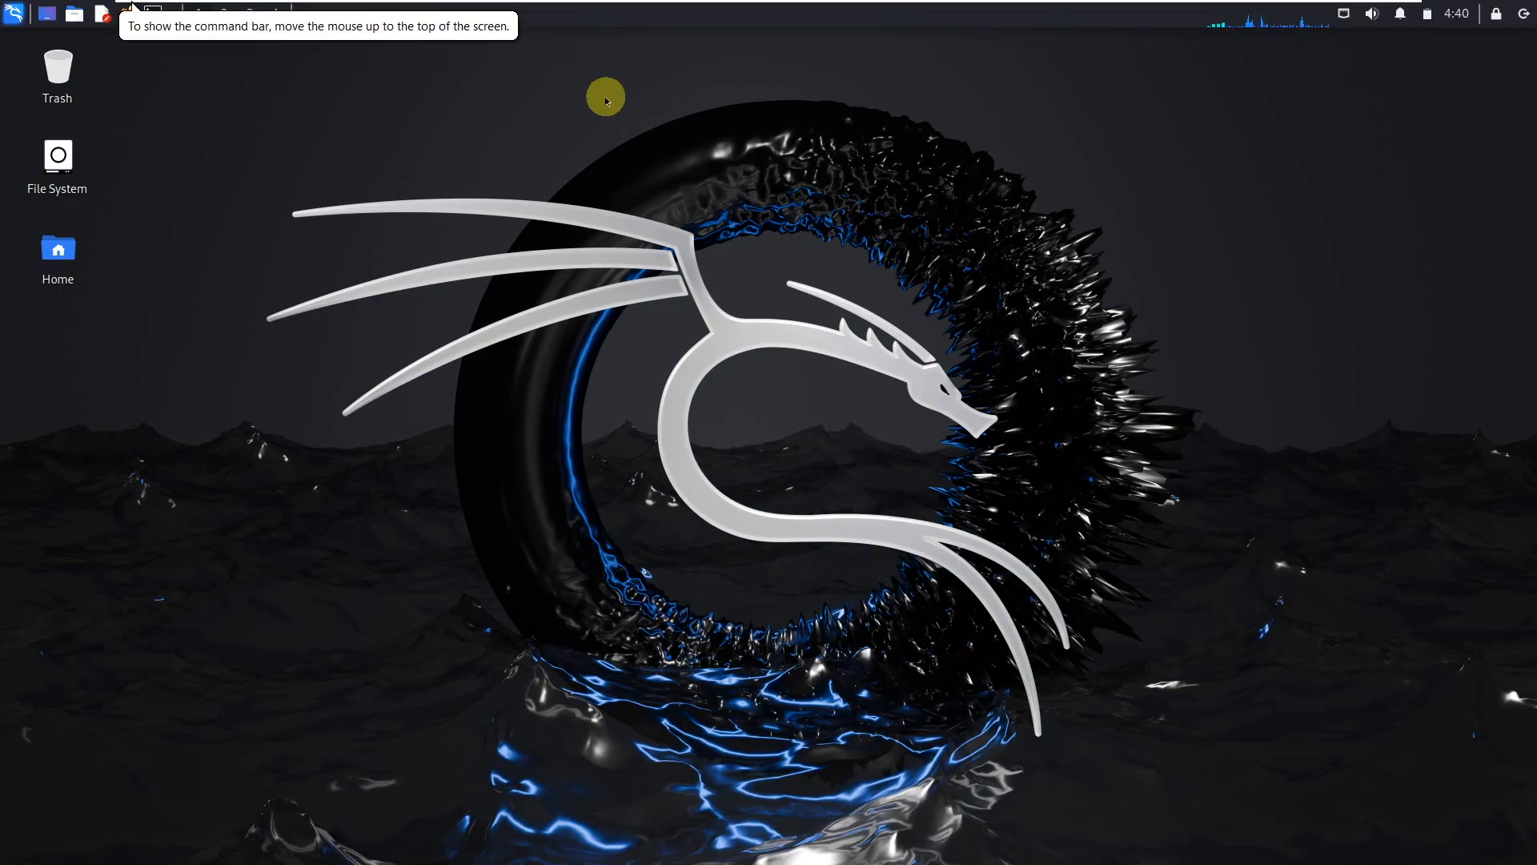
pyautogui.moveTo(1360, 237)
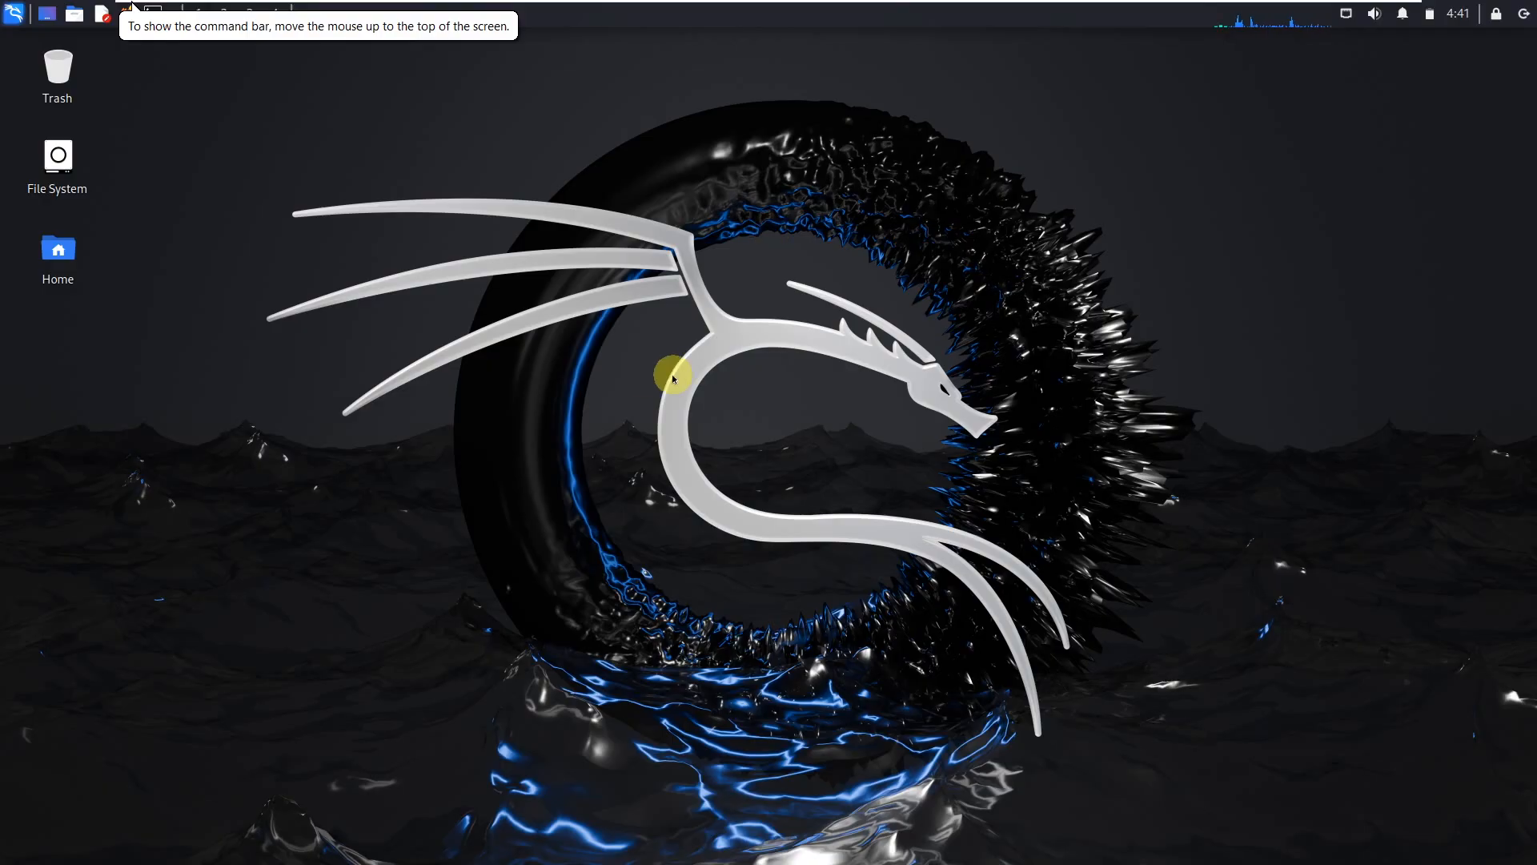
pyautogui.moveTo(386, 233)
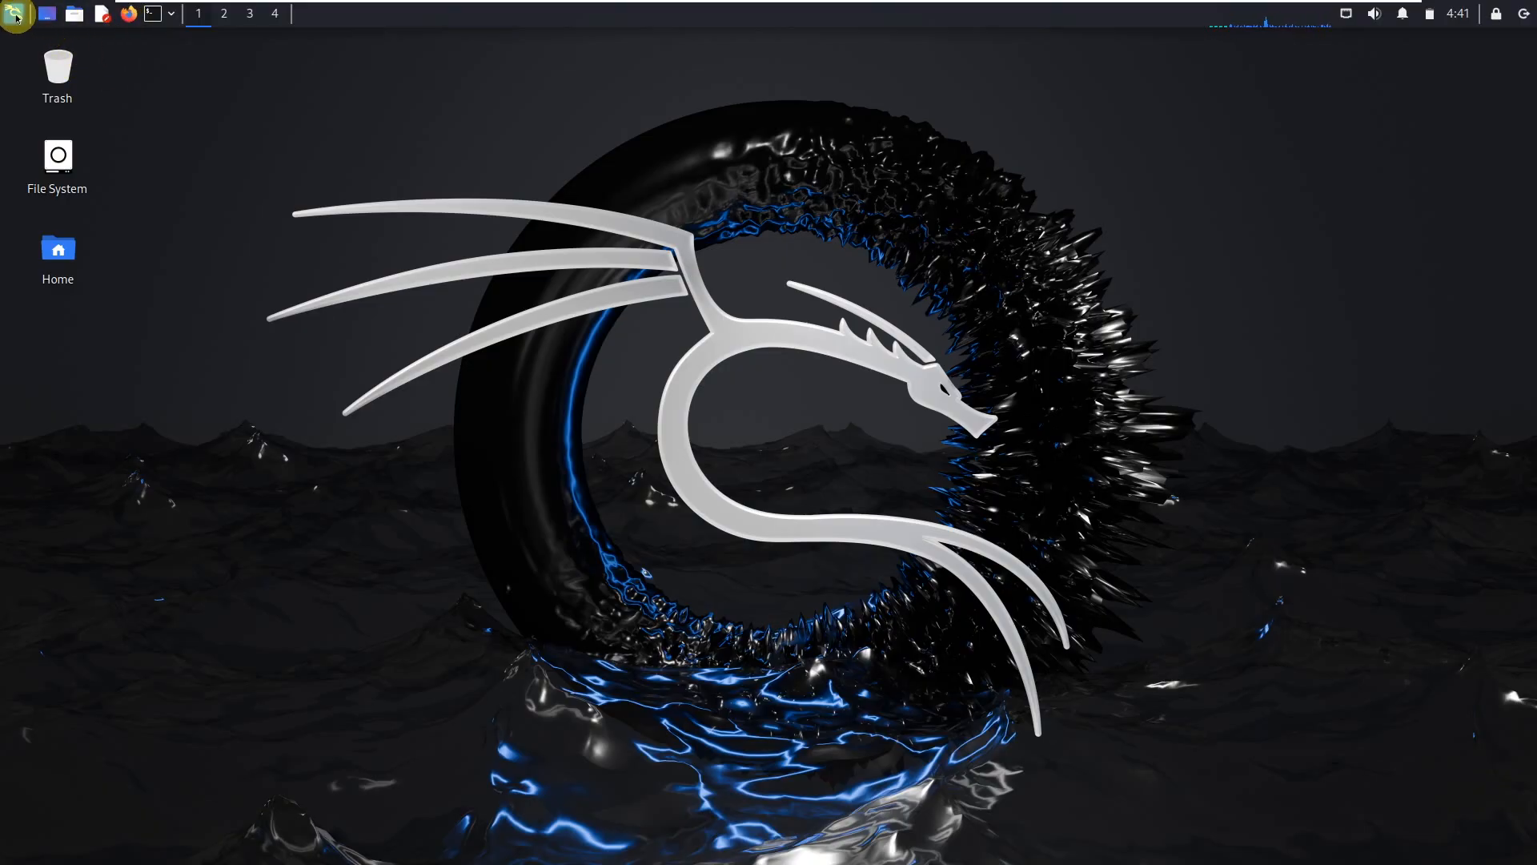
pyautogui.click(16, 13)
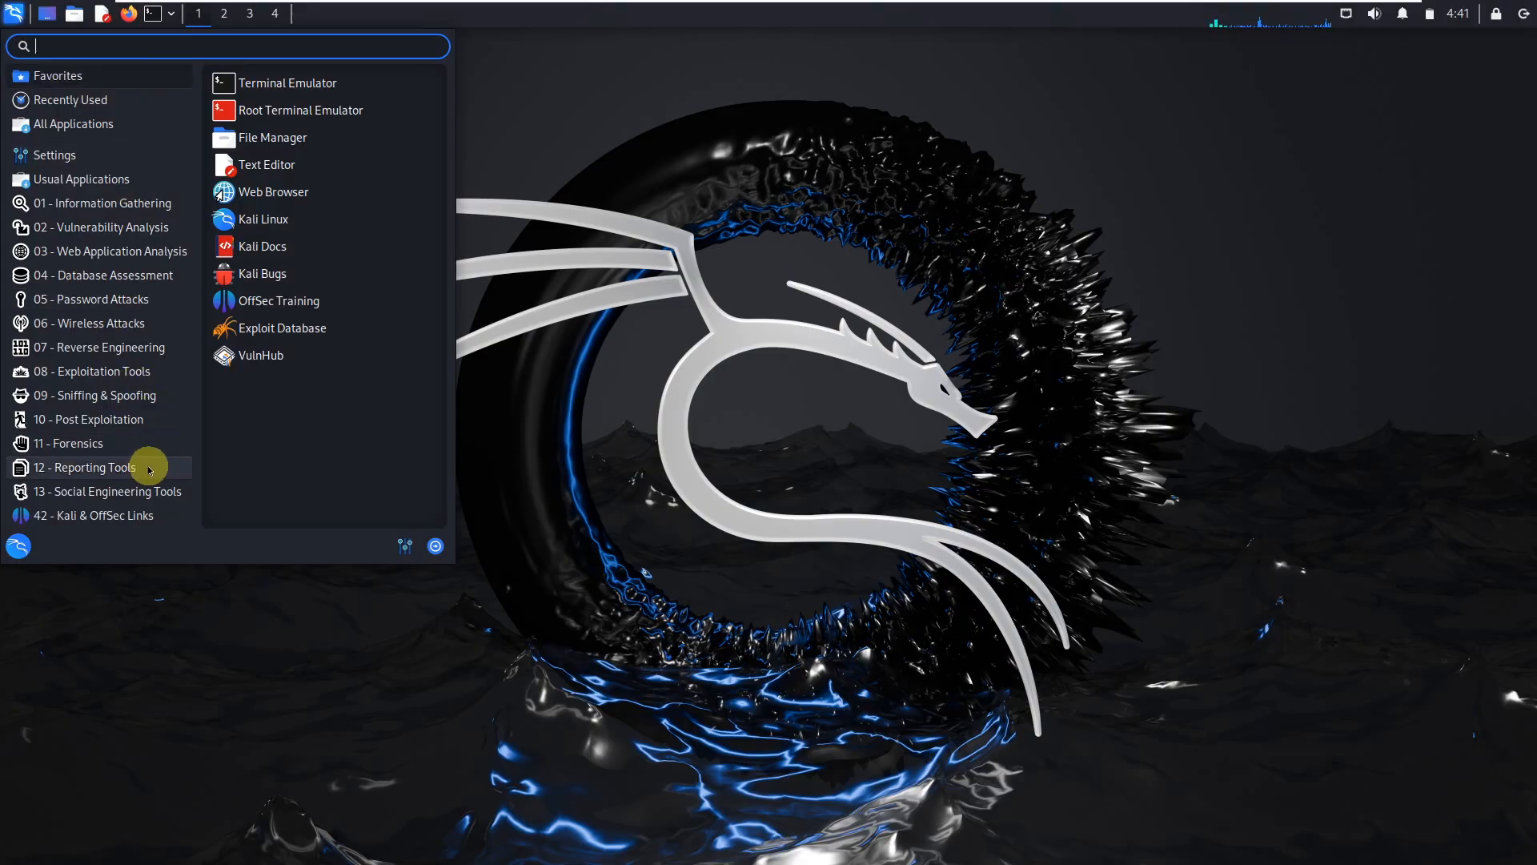
pyautogui.click(72, 123)
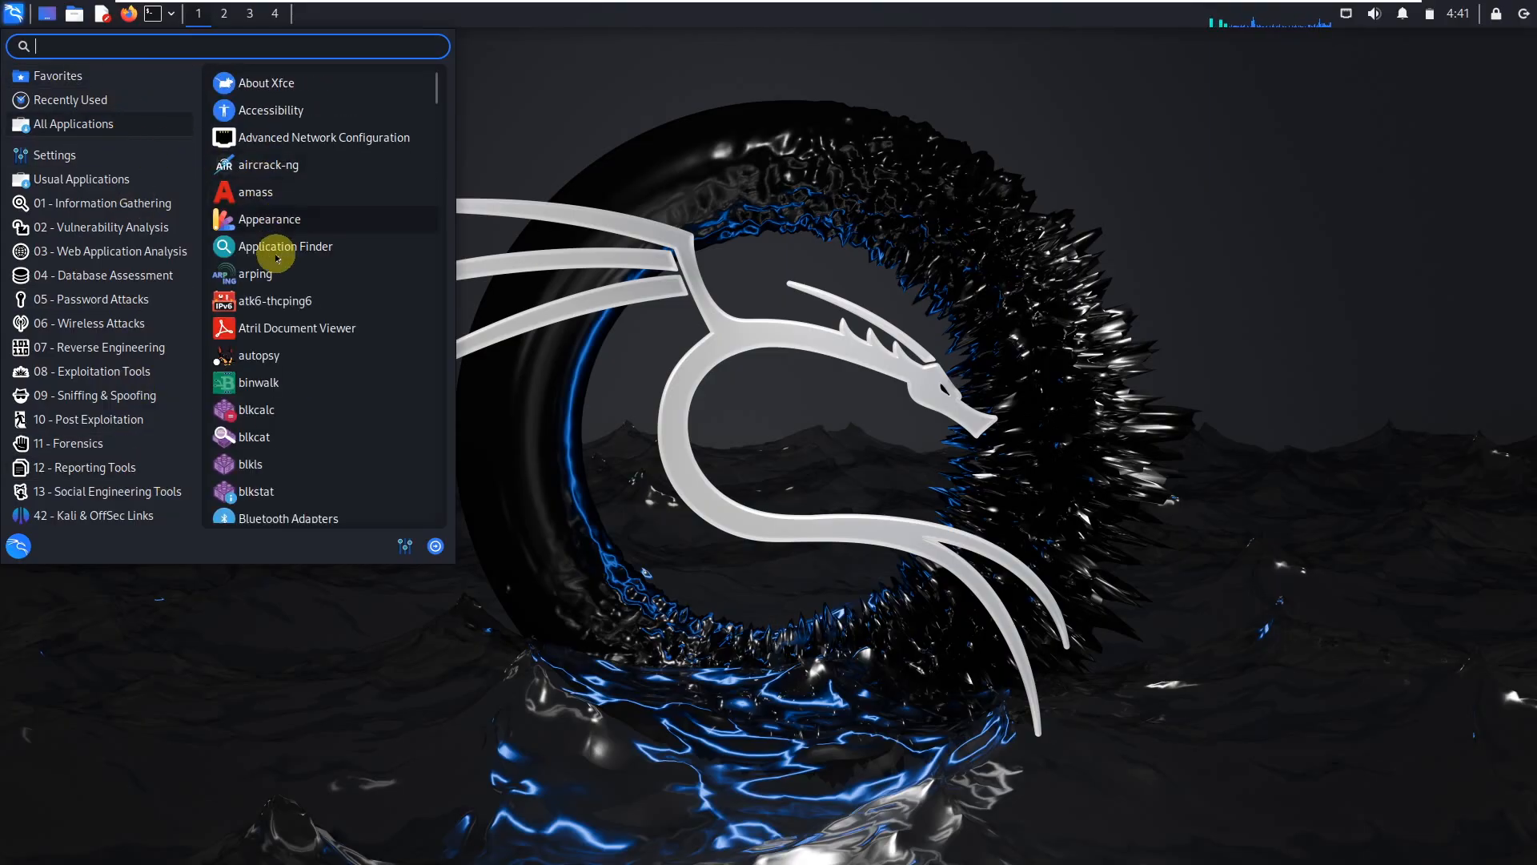
pyautogui.moveTo(444, 125)
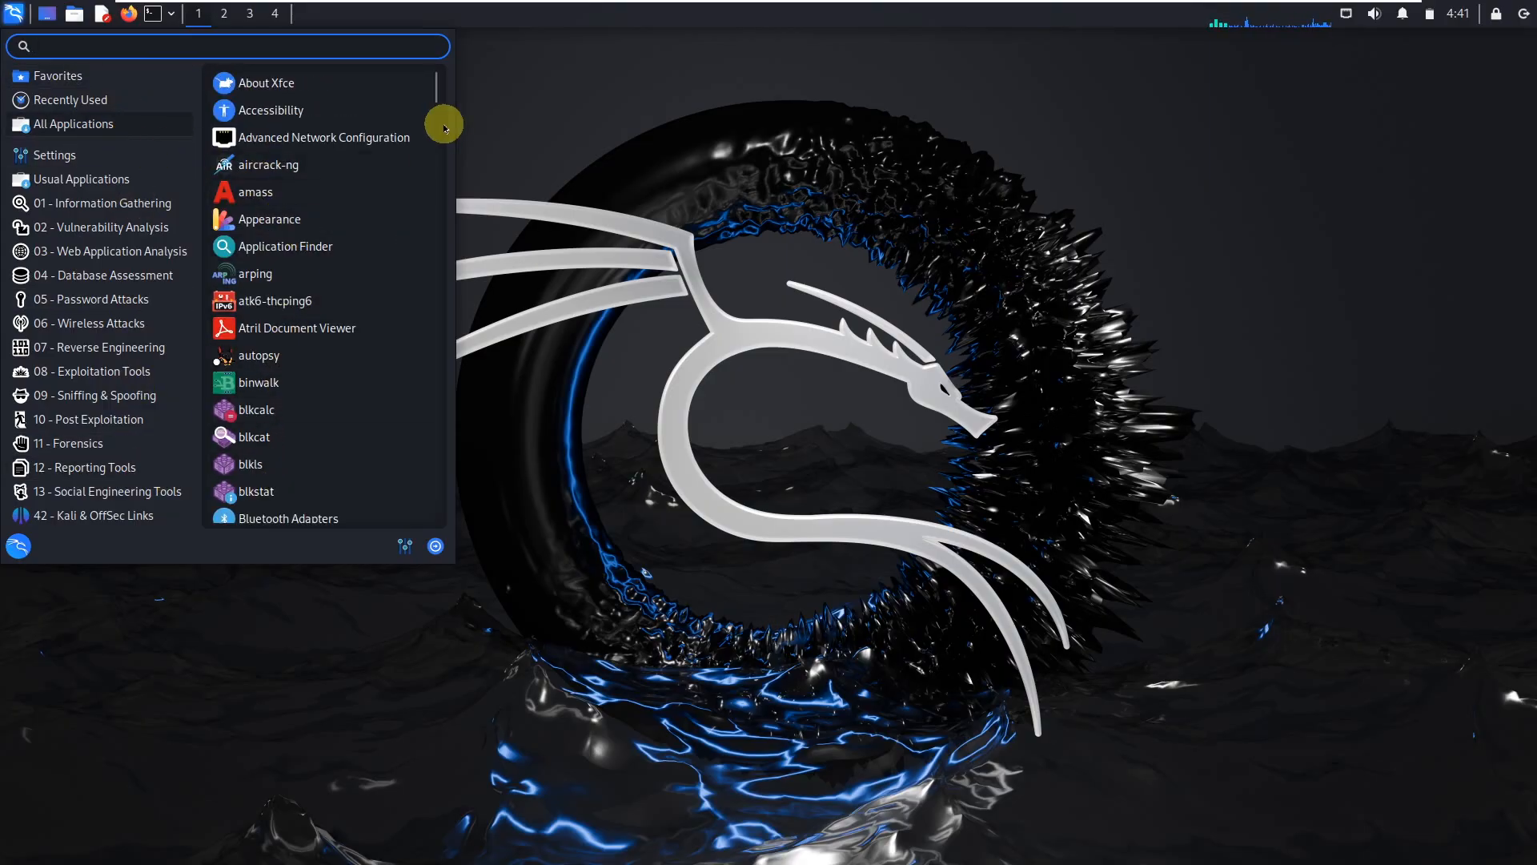
pyautogui.scroll(-3)
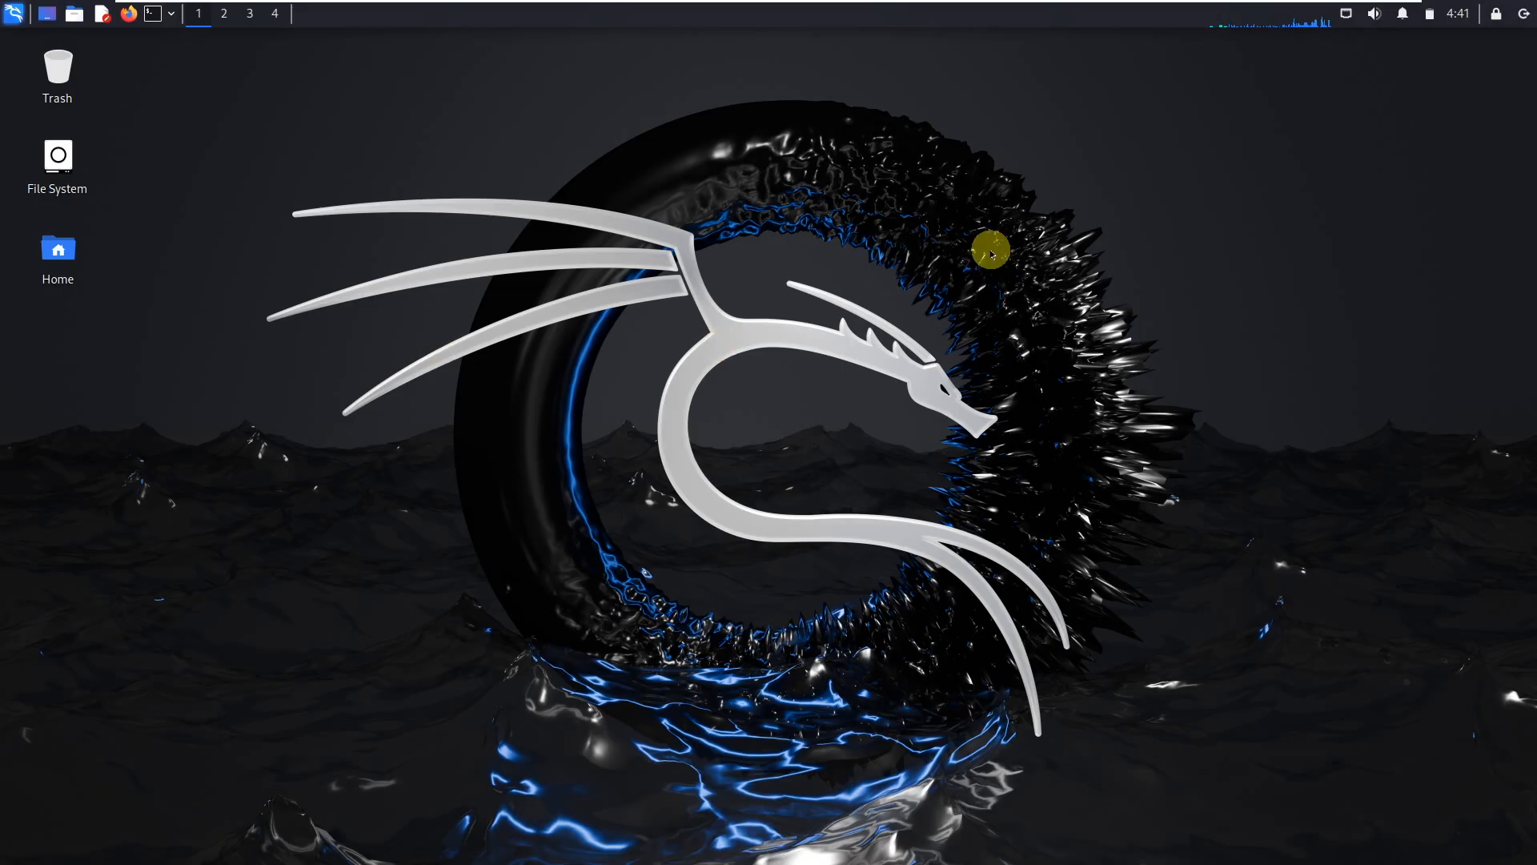
pyautogui.moveTo(1180, 217)
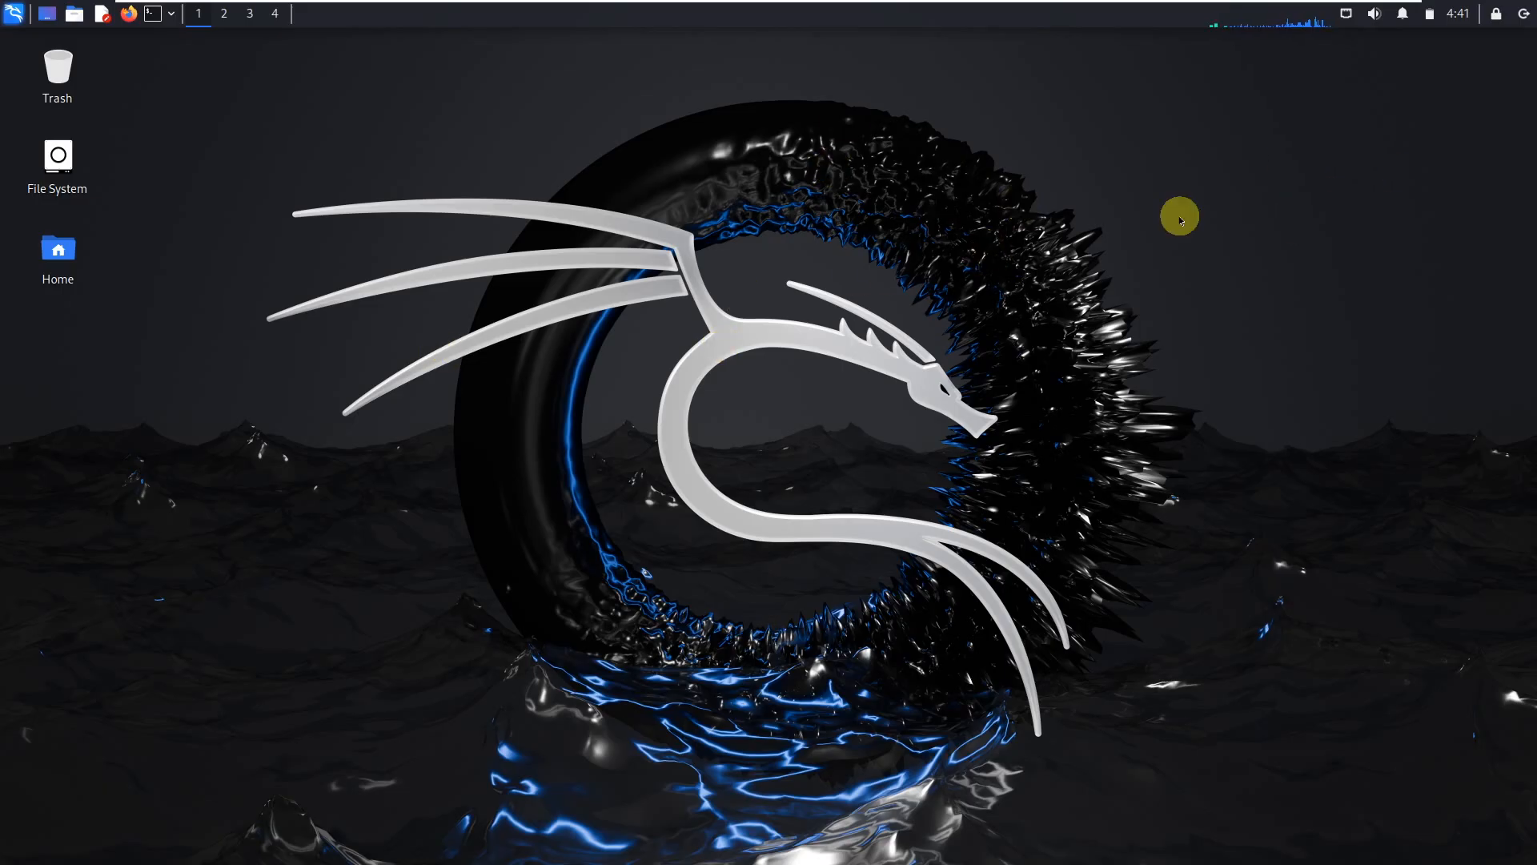
pyautogui.moveTo(353, 186)
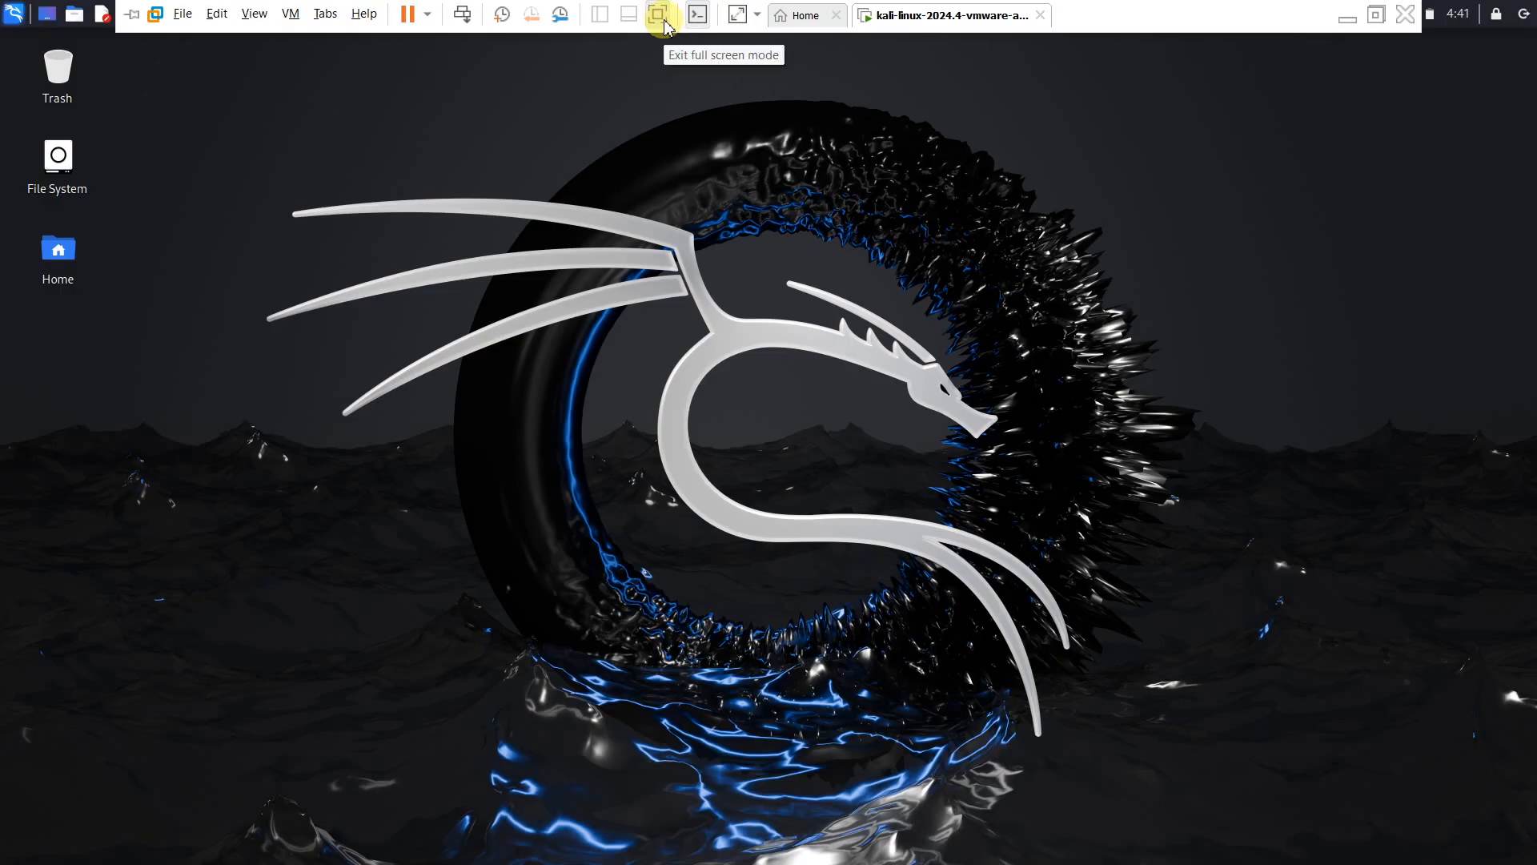
# Exit full screen so the Kali desktop returns to the windowed VM tab
pyautogui.click(660, 14)
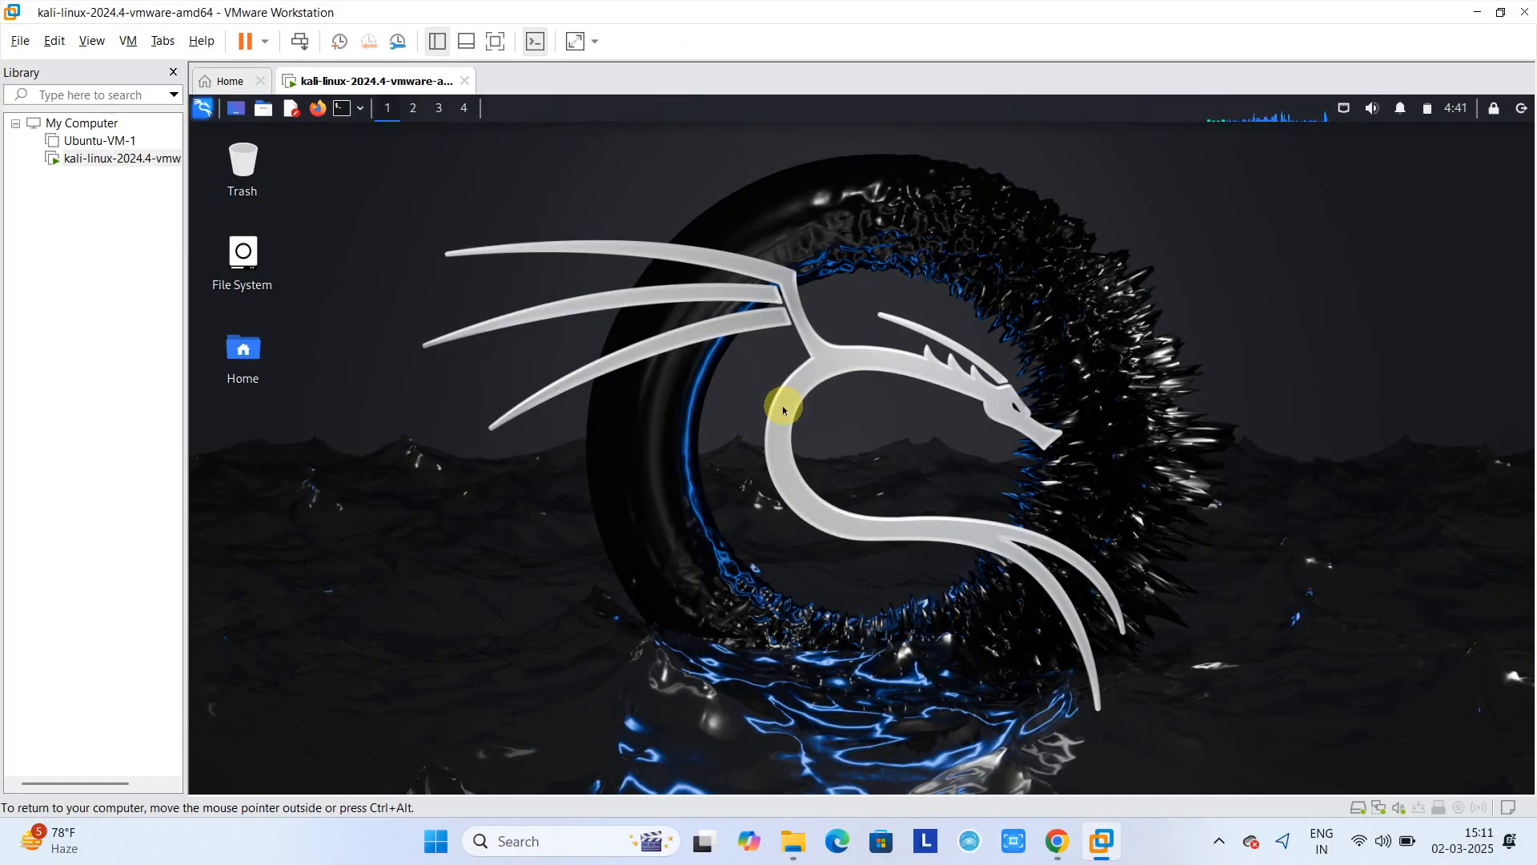
pyautogui.moveTo(1060, 54)
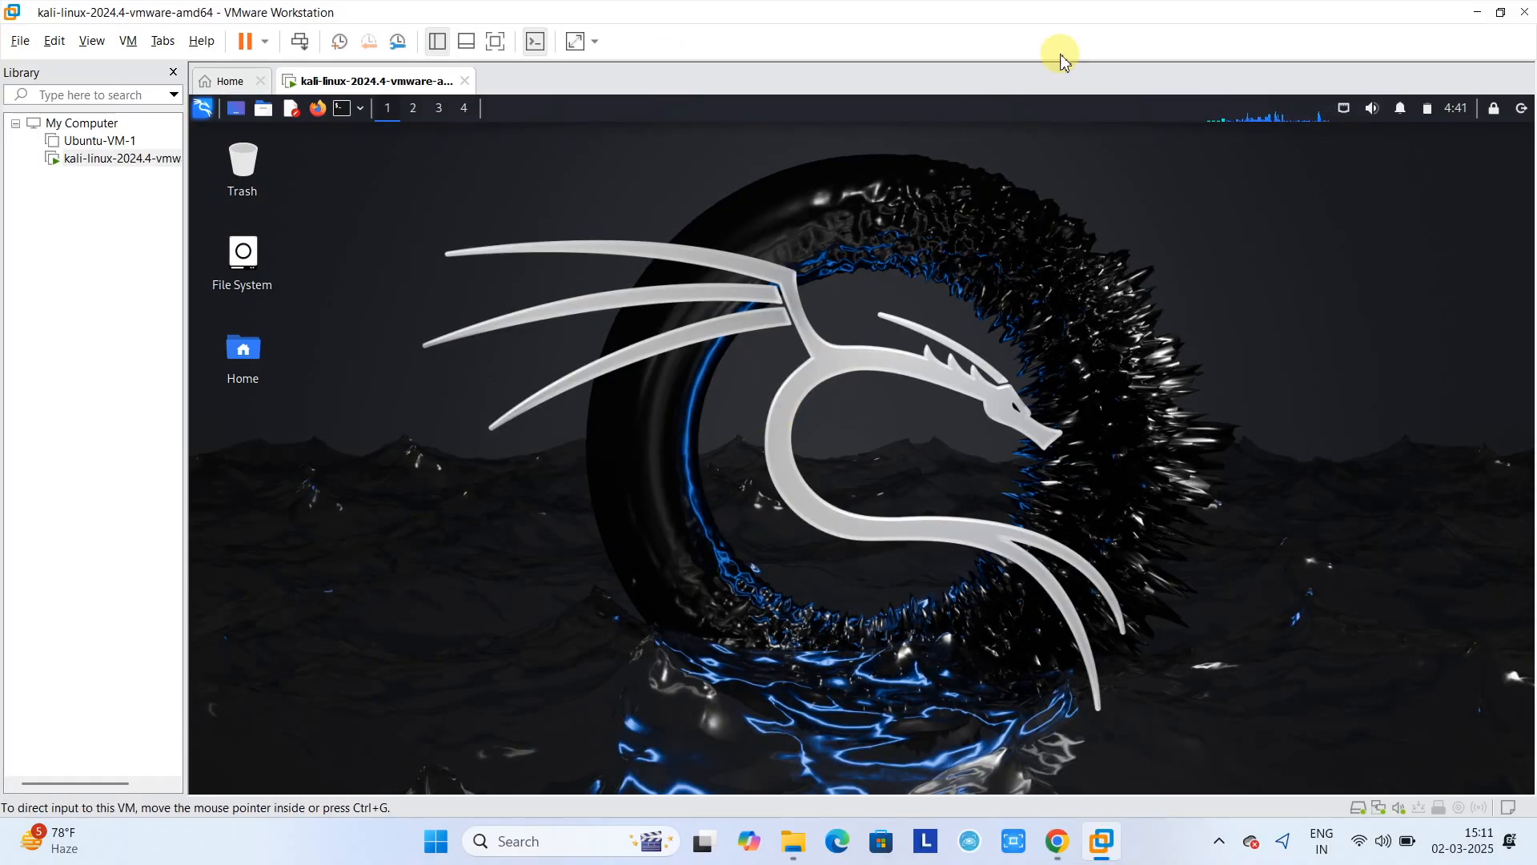
pyautogui.moveTo(1127, 346)
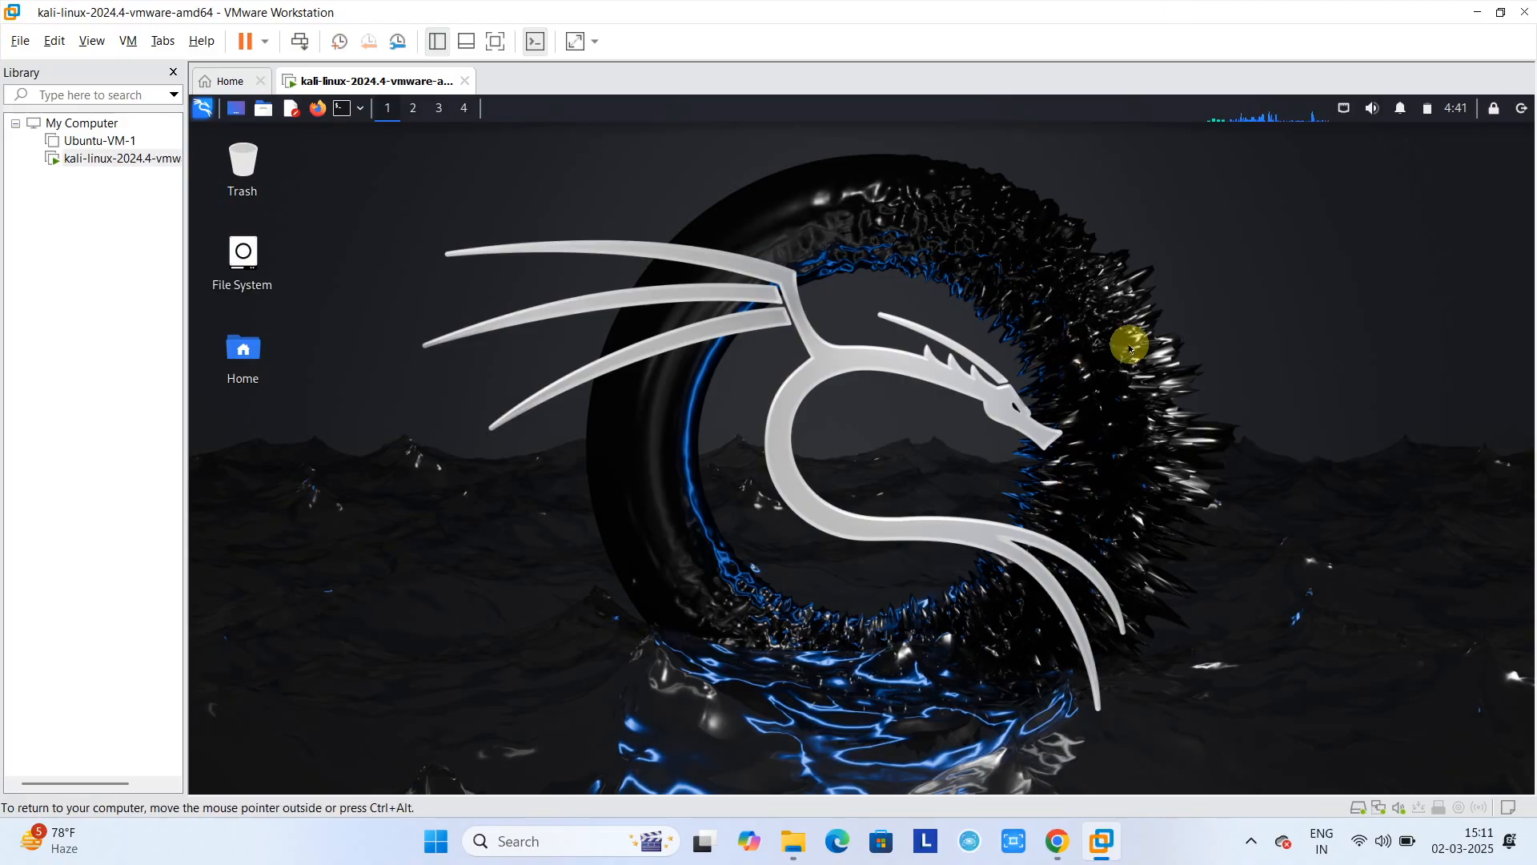
pyautogui.moveTo(586, 198)
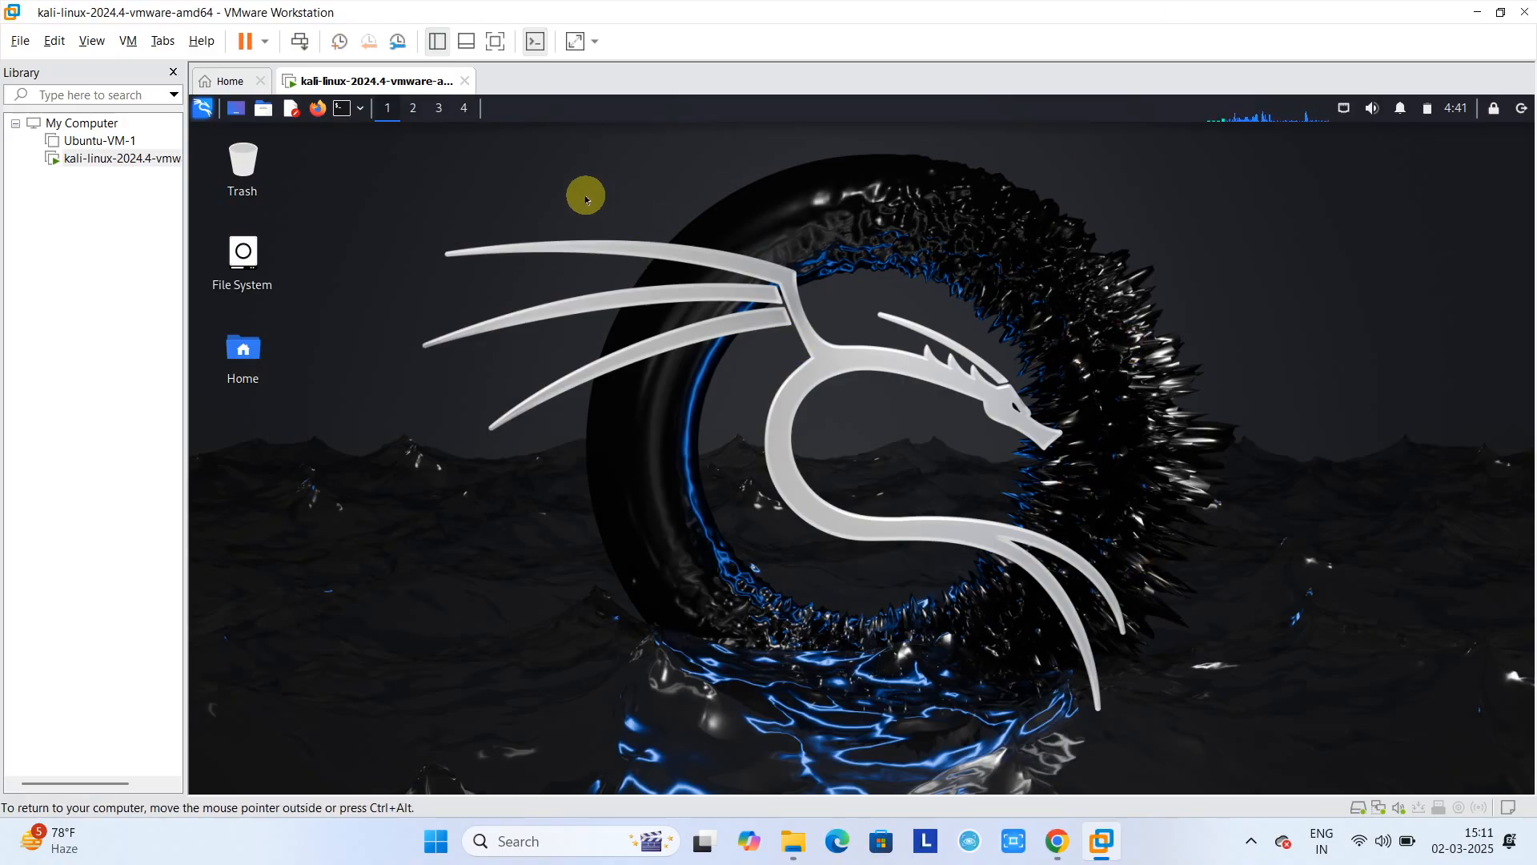
pyautogui.moveTo(583, 213)
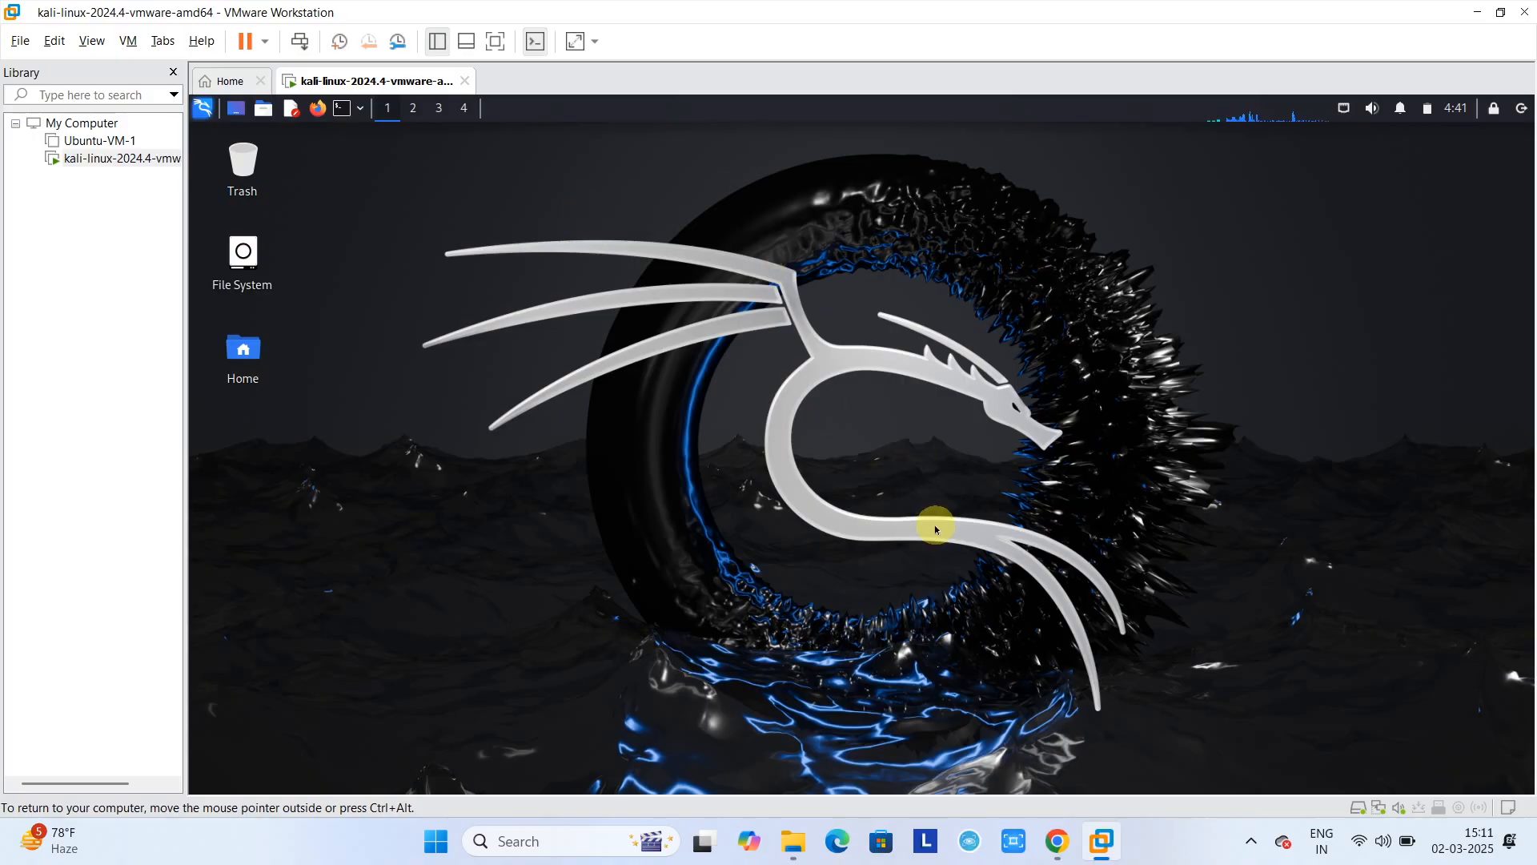
pyautogui.moveTo(999, 543)
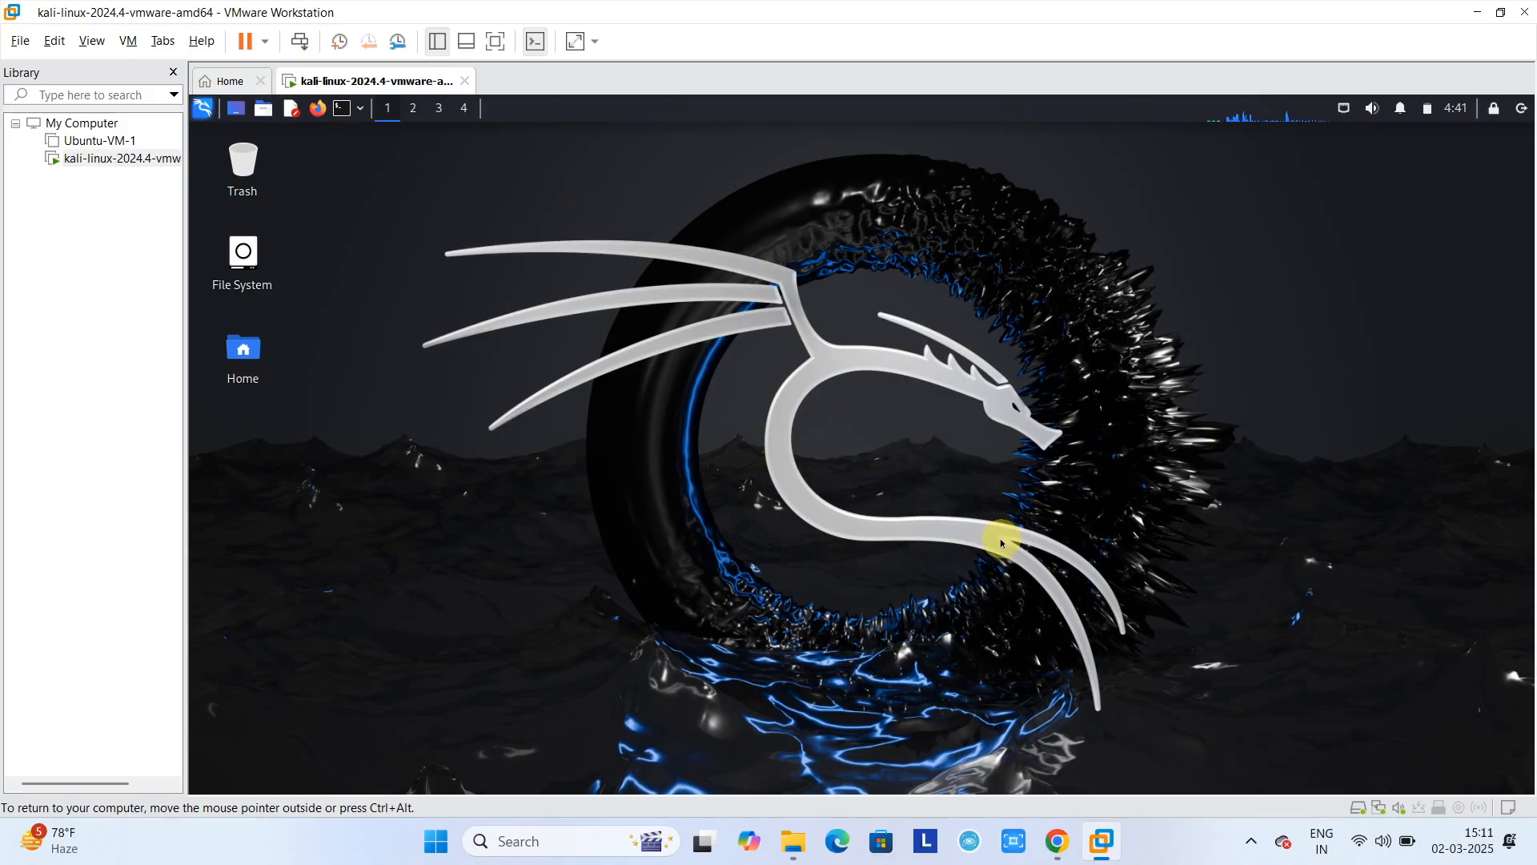